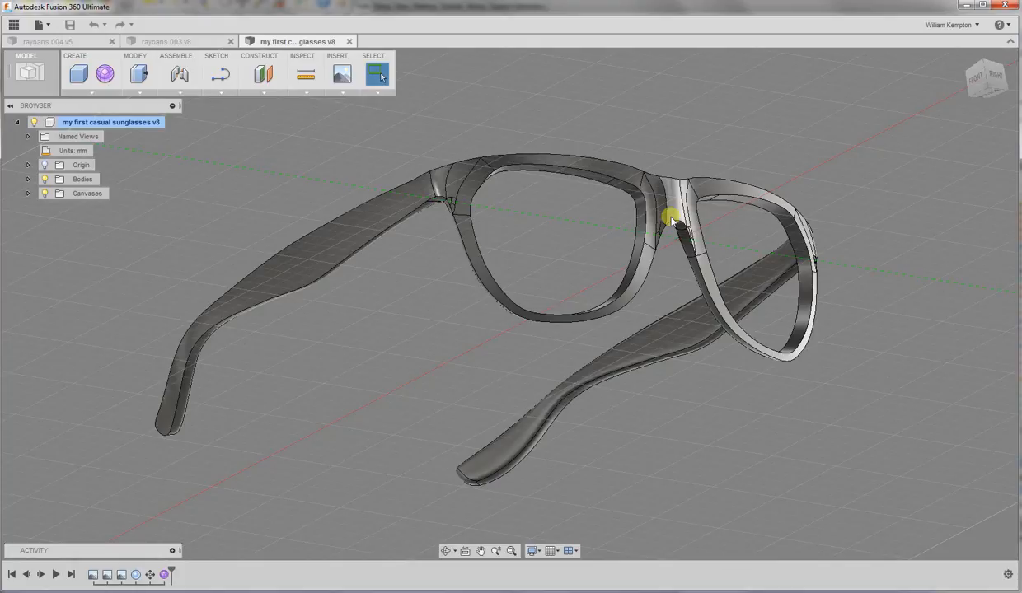
mouse_move(669, 168)
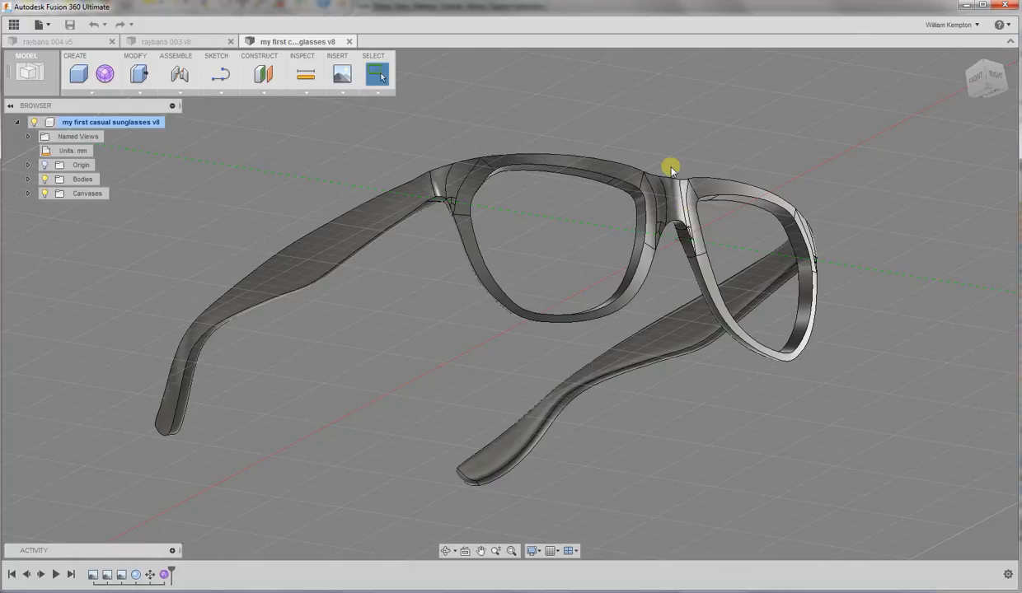
mouse_move(521, 290)
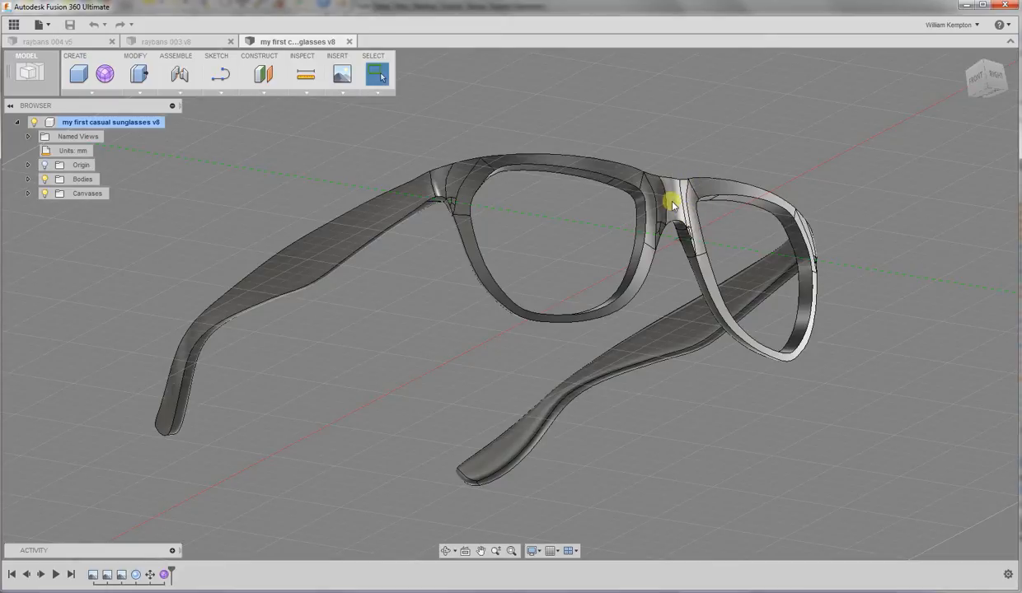
mouse_move(686, 268)
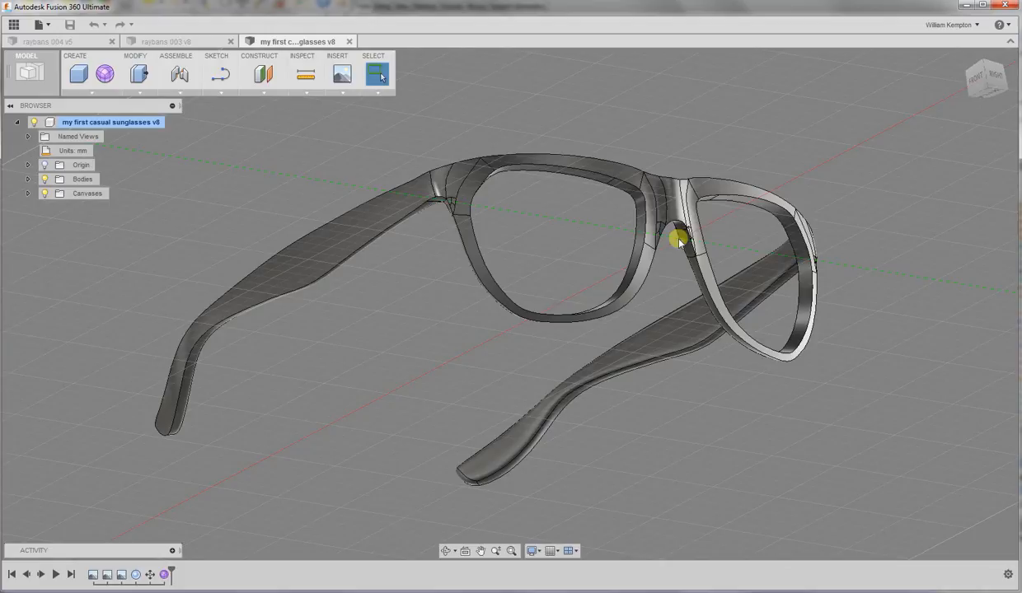
mouse_move(668, 246)
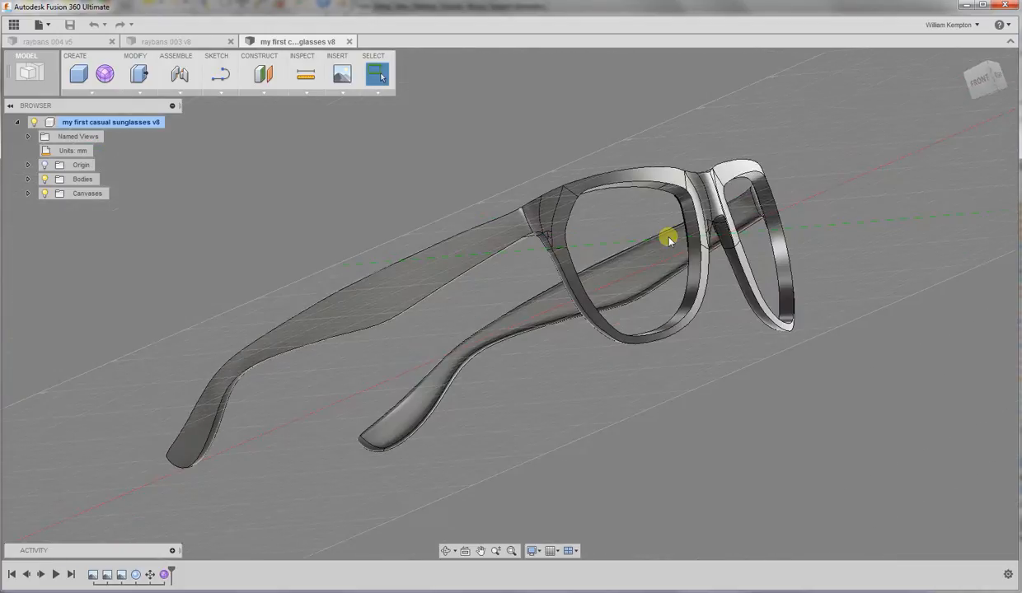
Step: Inspect the frame from the side and front, then enter the frame's T-spline form for editing
drag(668, 239, 668, 231)
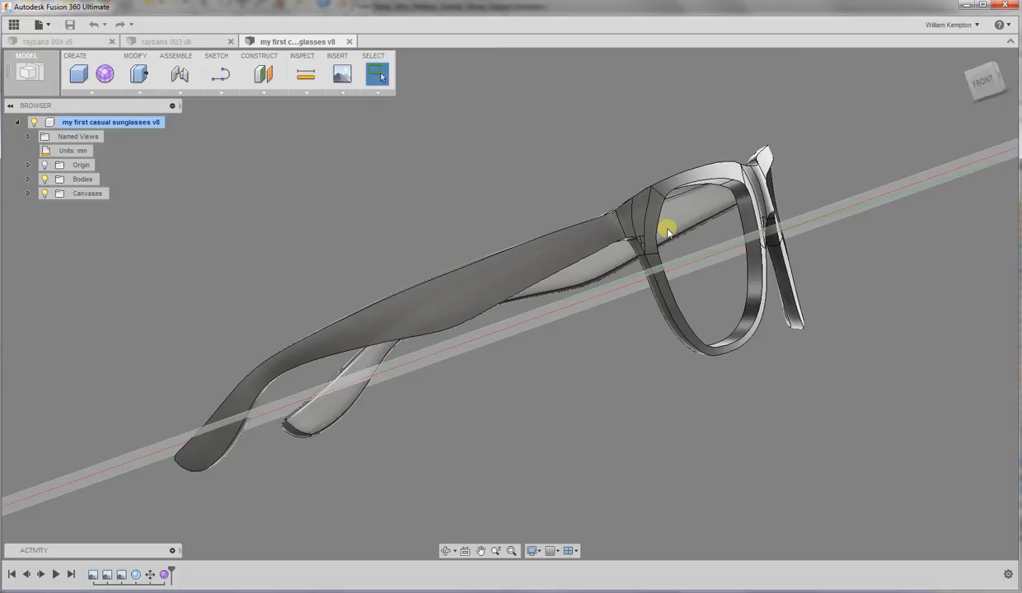
drag(668, 229, 613, 228)
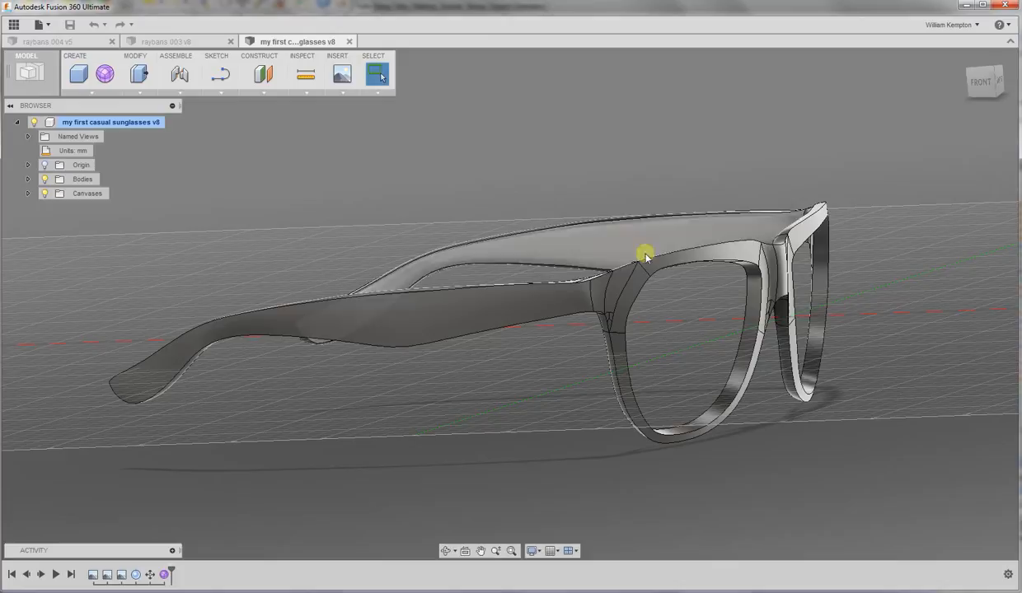
drag(646, 254, 640, 240)
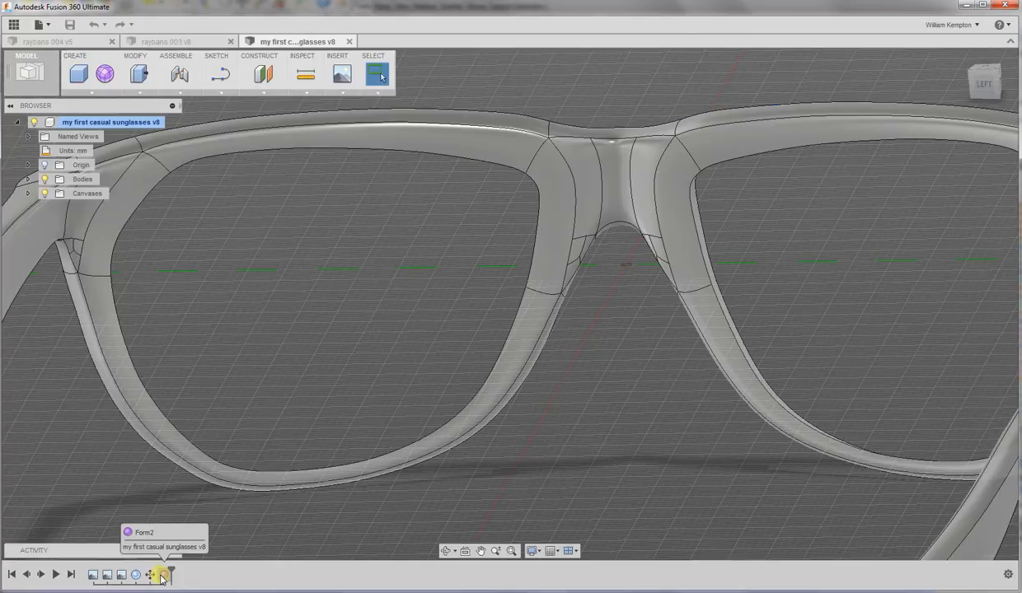
click(151, 574)
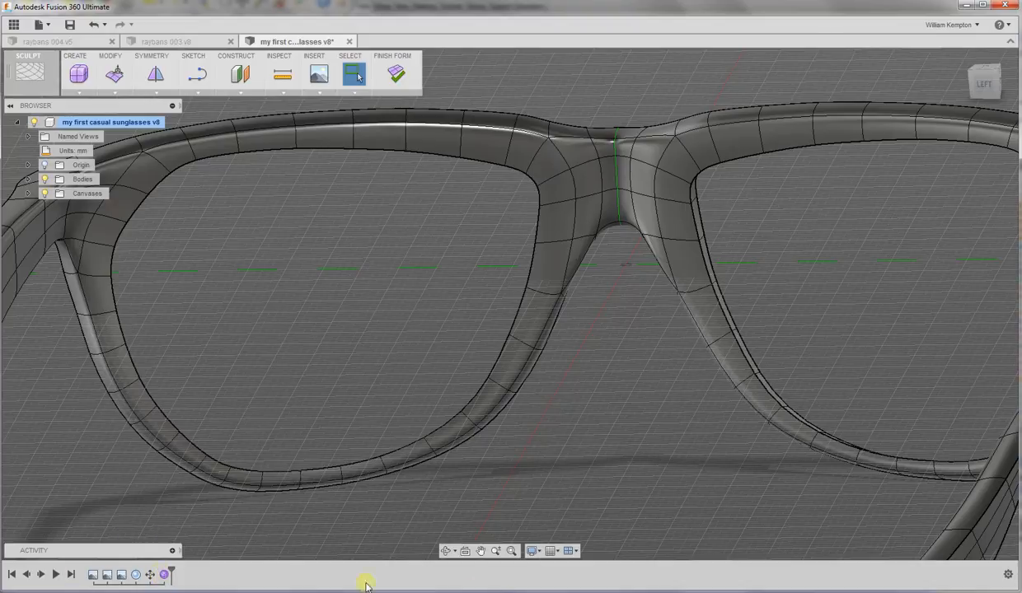
mouse_move(492, 311)
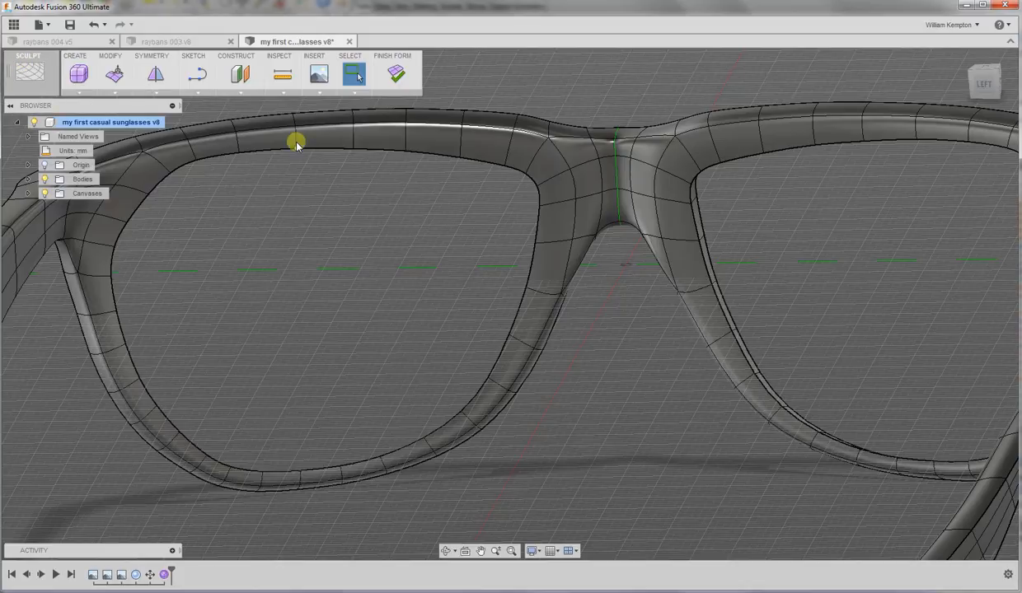
Step: Start Edit Form on the nose-bridge geometry and adjust the grid and snapping settings
click(116, 74)
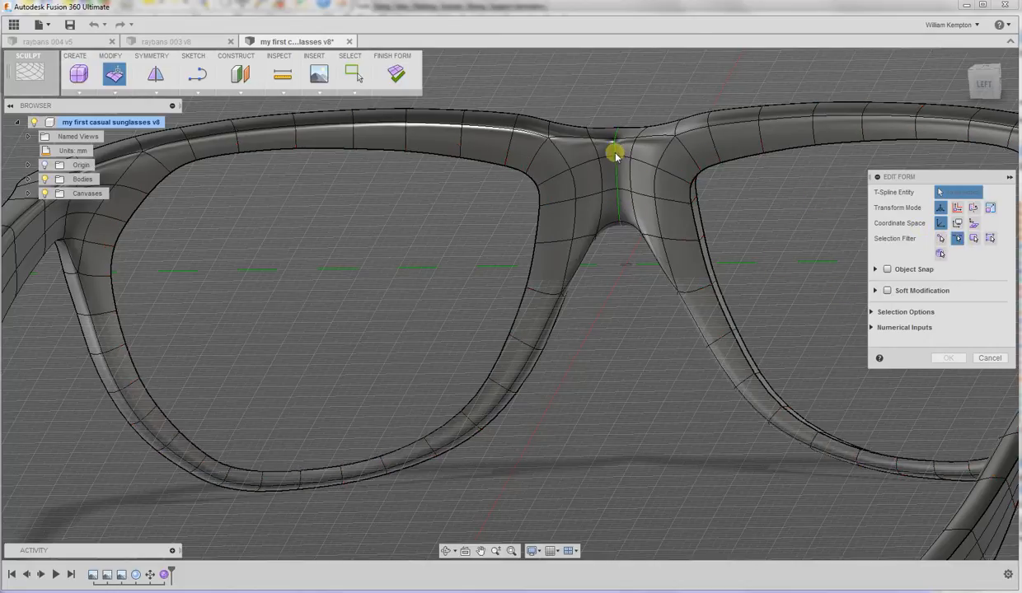
click(613, 155)
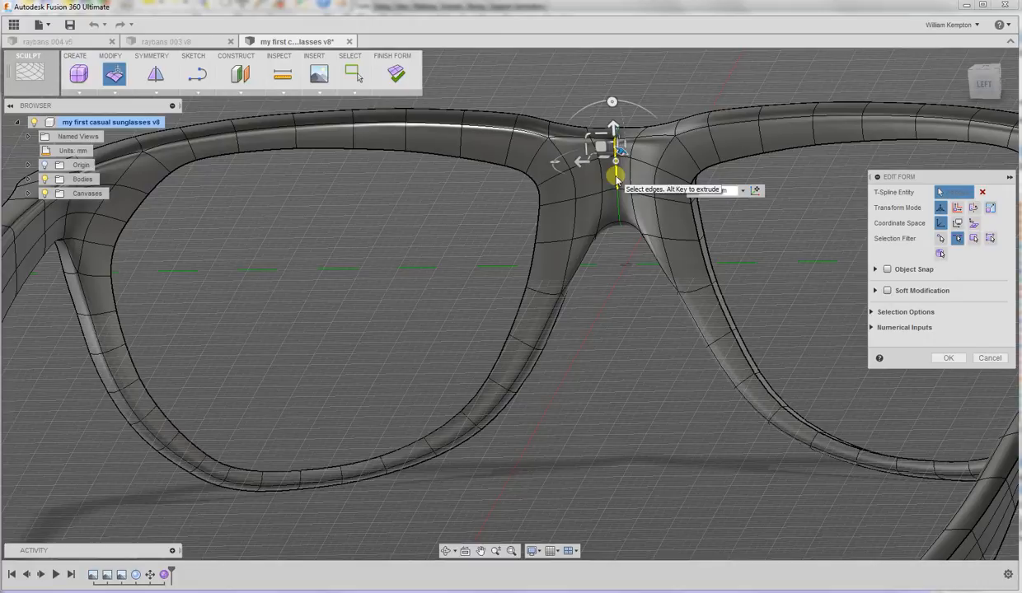
drag(616, 178, 616, 231)
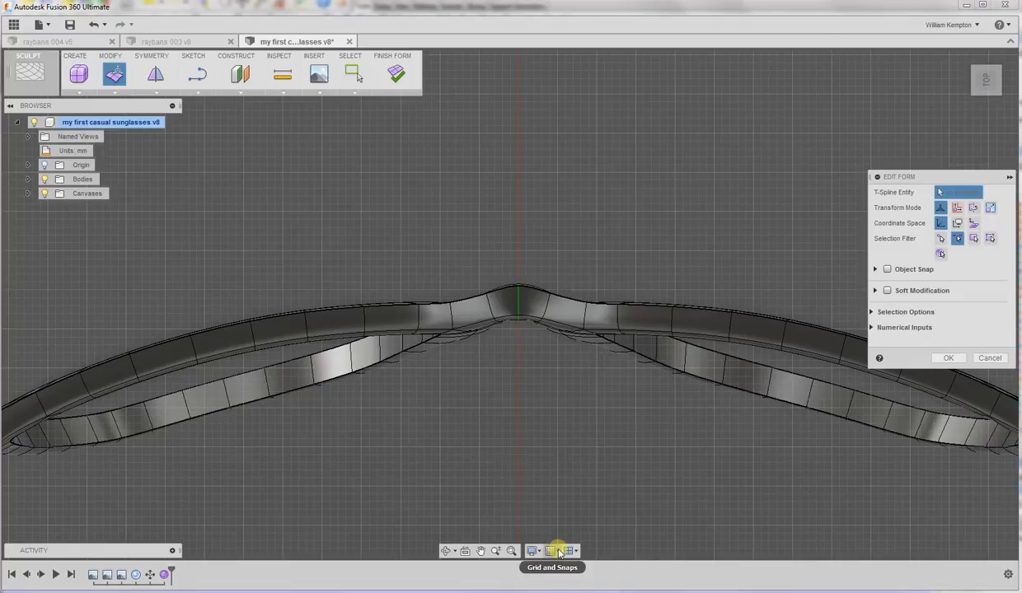
click(552, 550)
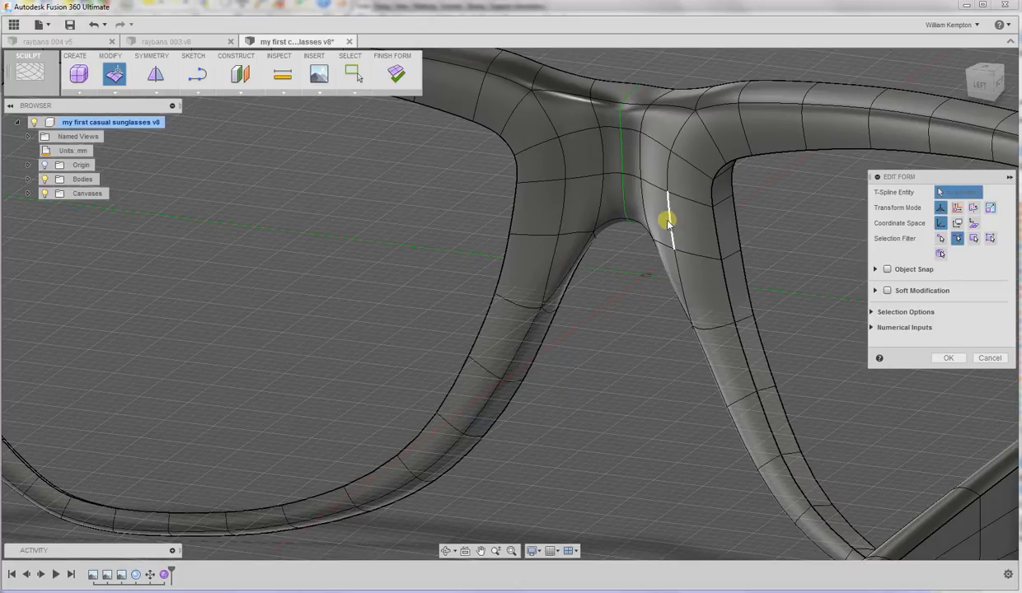
mouse_move(976, 238)
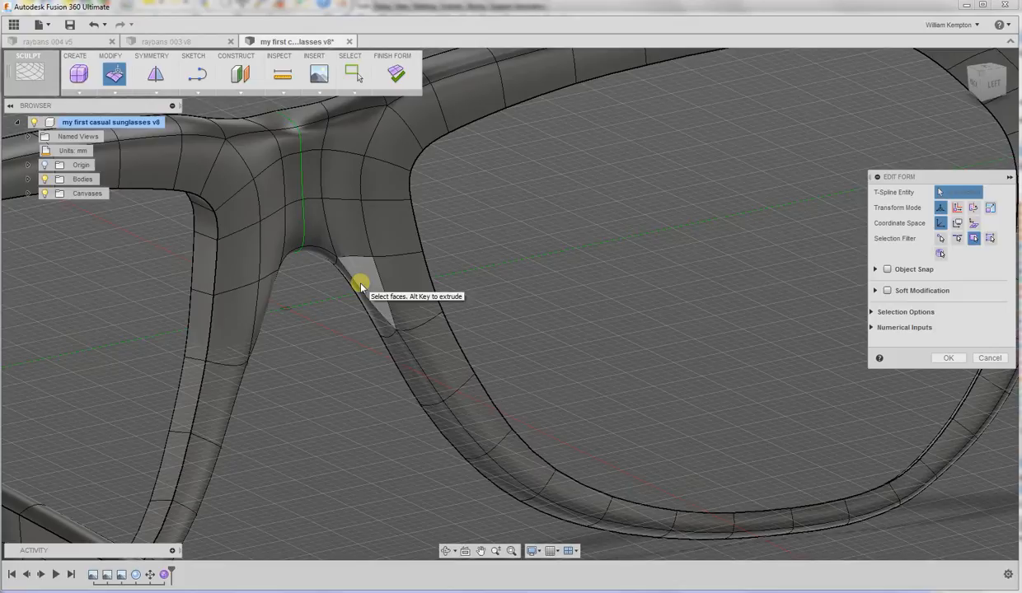
Step: Select the inner frame faces beside the nose bridge for the inward push
click(359, 283)
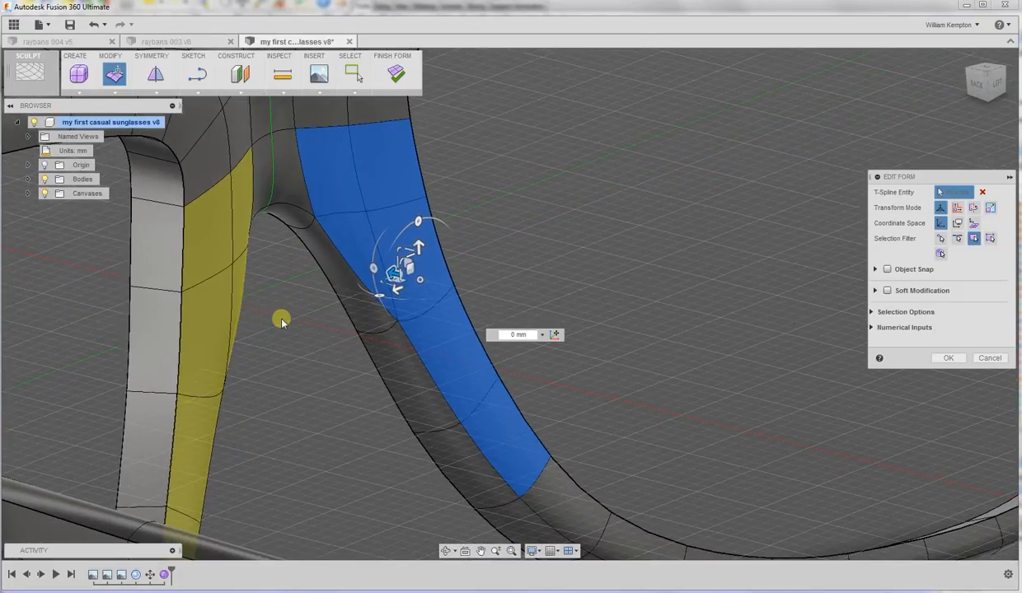
mouse_move(326, 329)
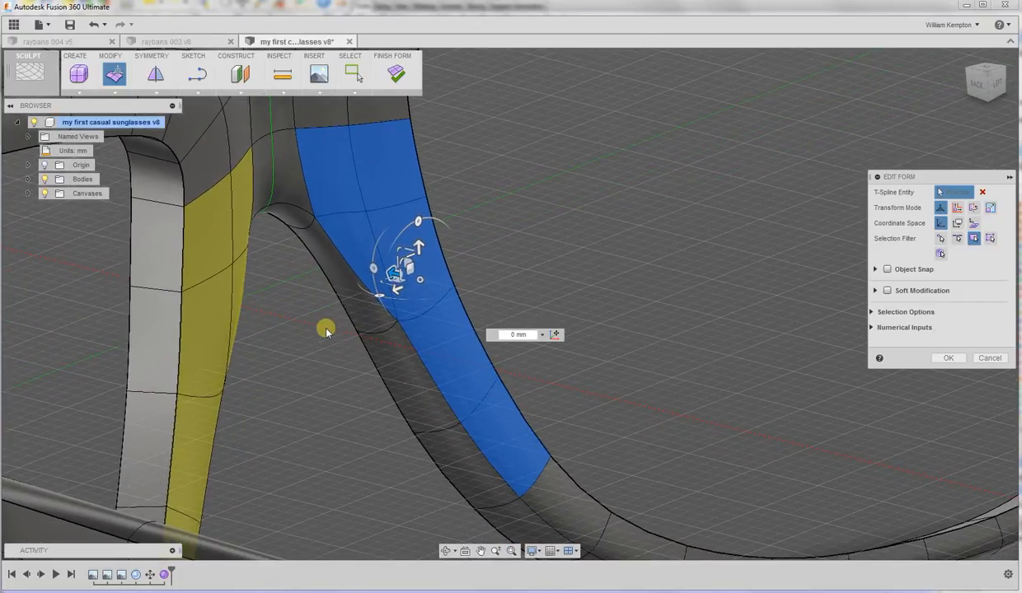
mouse_move(393, 272)
text(-4)
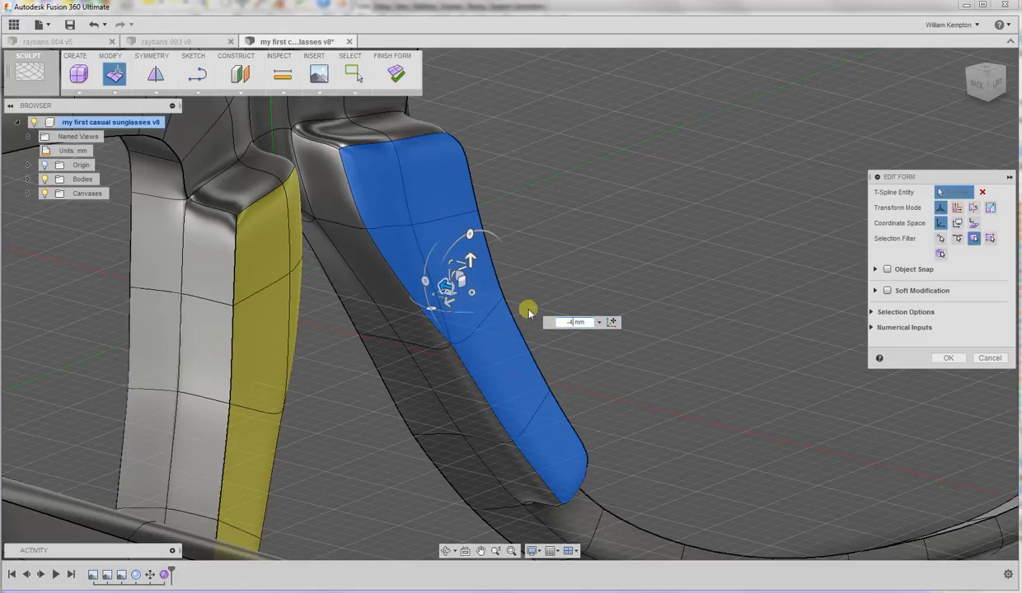
mouse_move(672, 333)
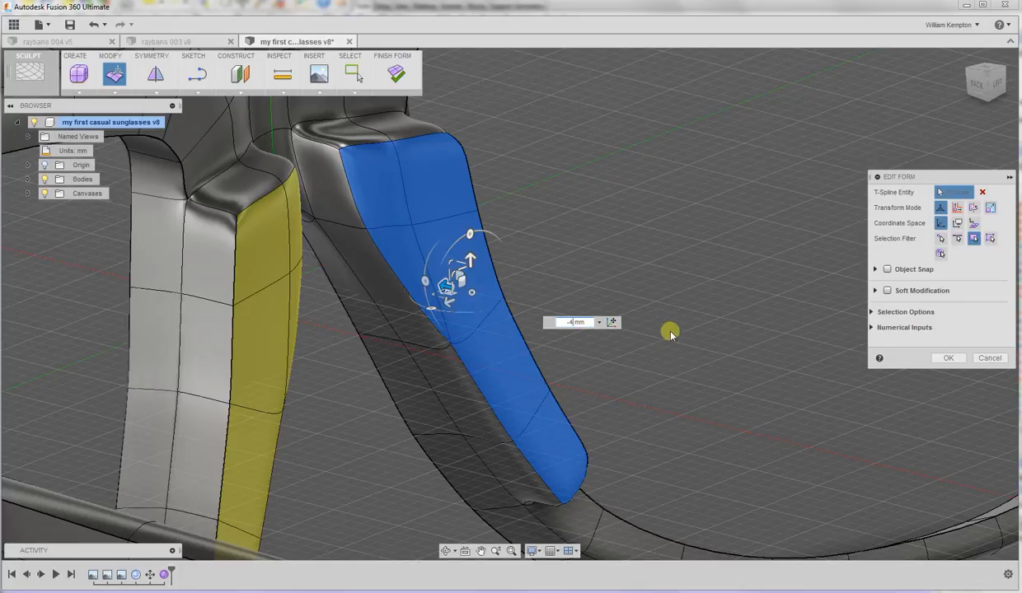
mouse_move(783, 330)
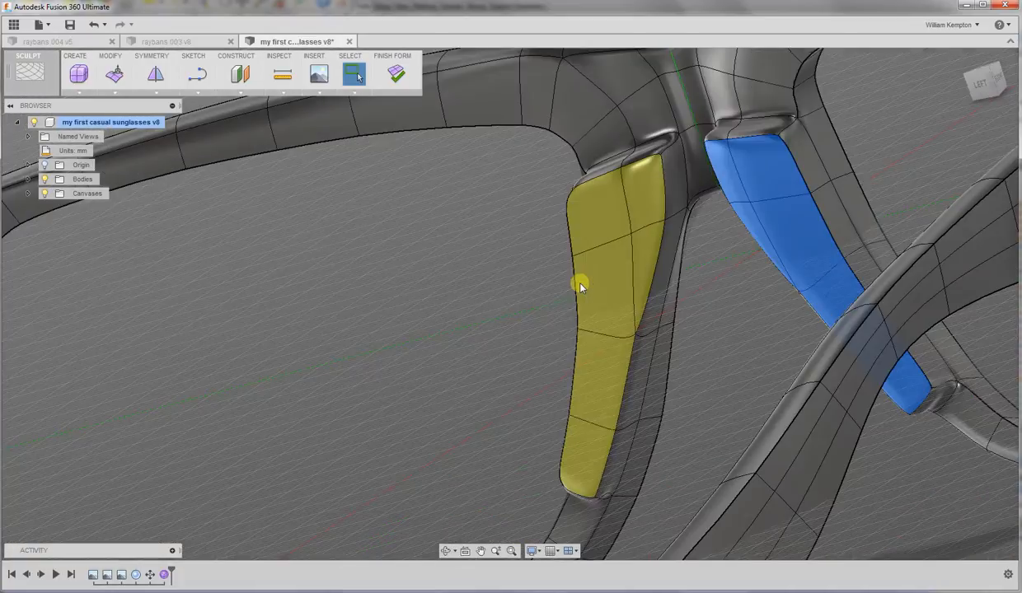
Step: Remove the existing crease from the edge along the recessed groove
drag(582, 287, 609, 320)
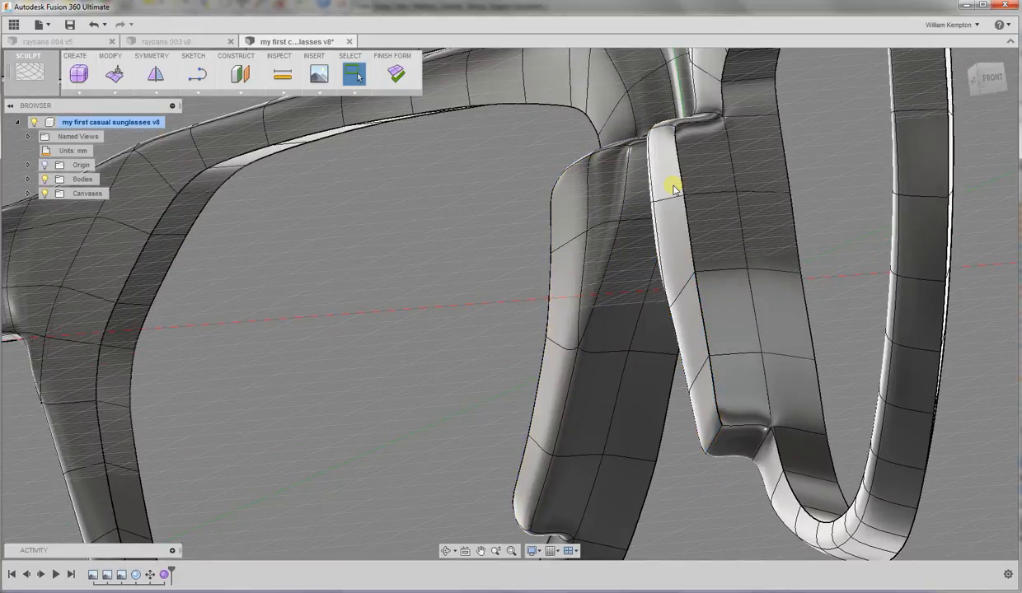
click(677, 180)
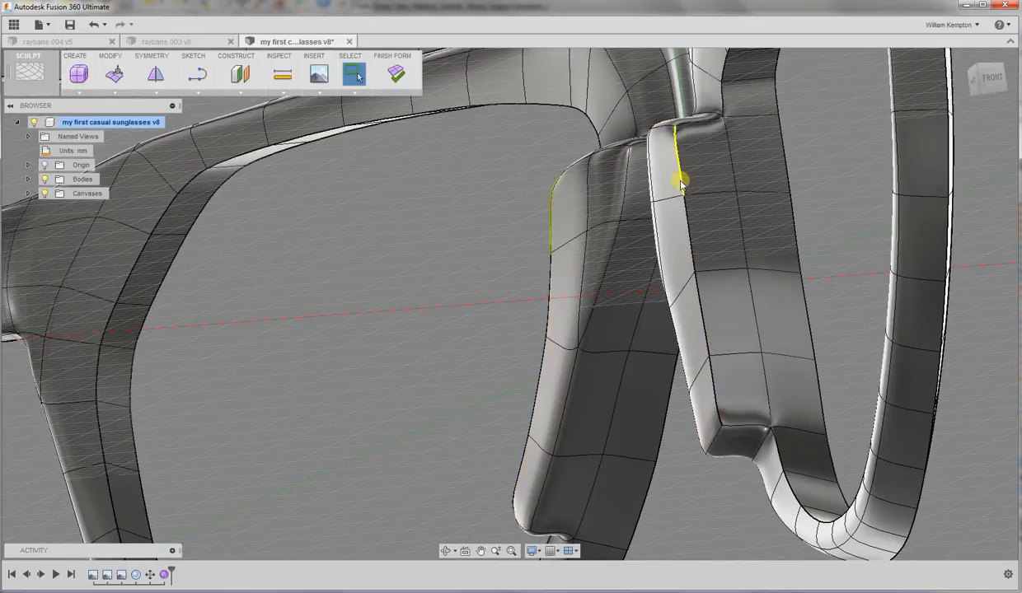
click(109, 74)
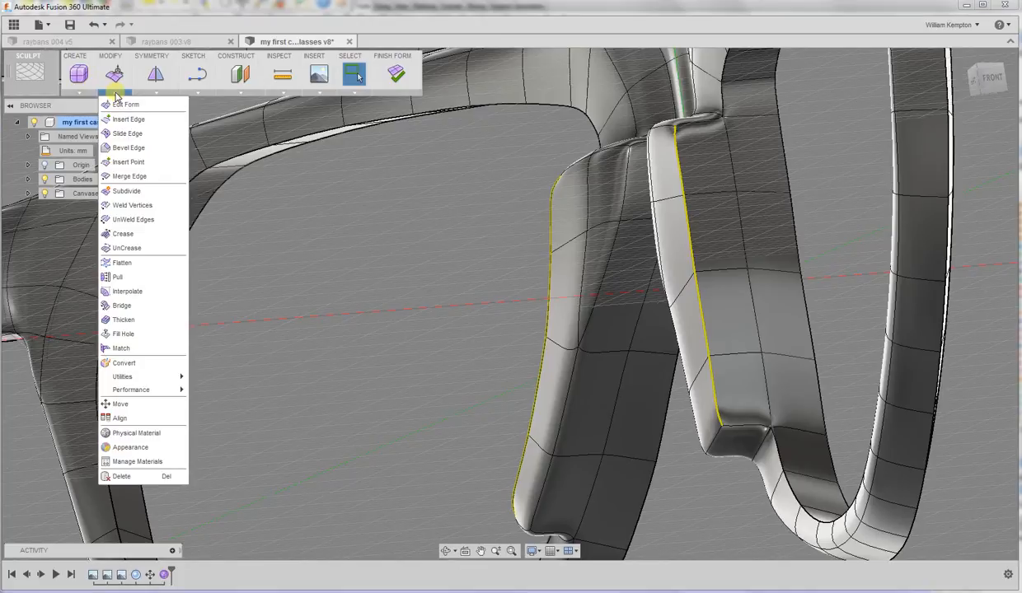
mouse_move(127, 247)
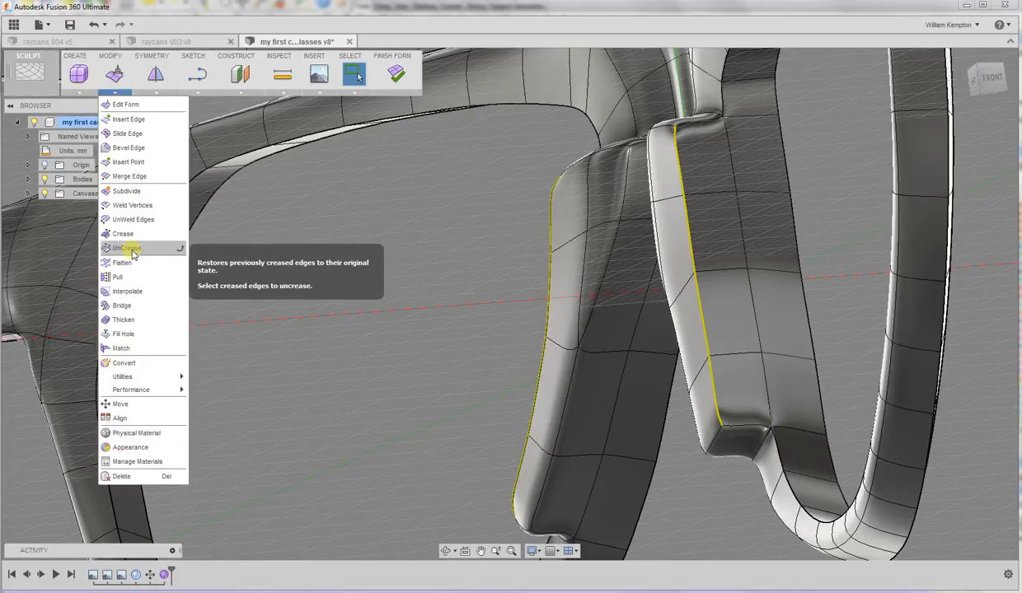
click(126, 247)
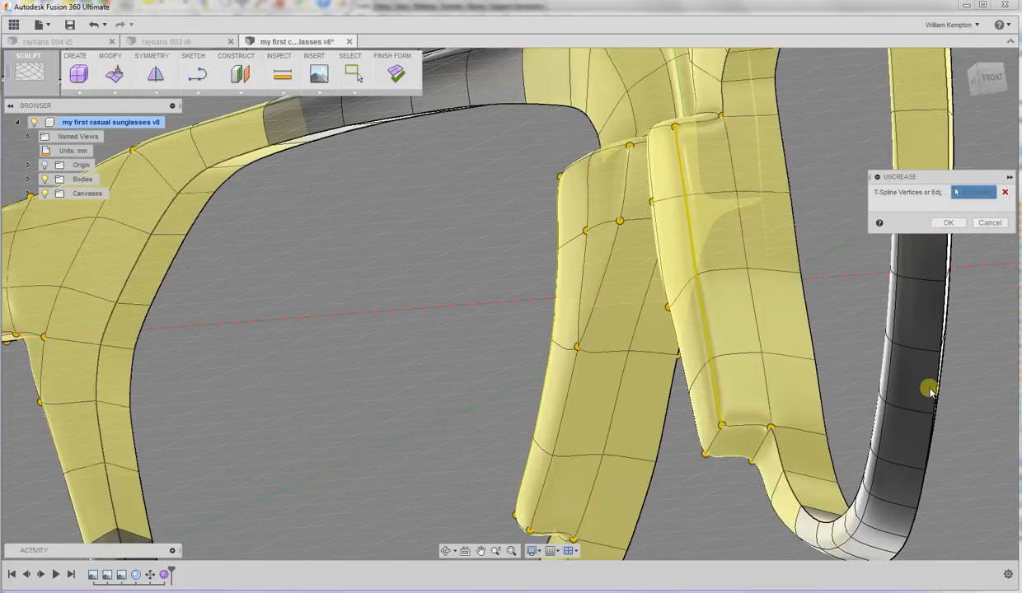
click(947, 223)
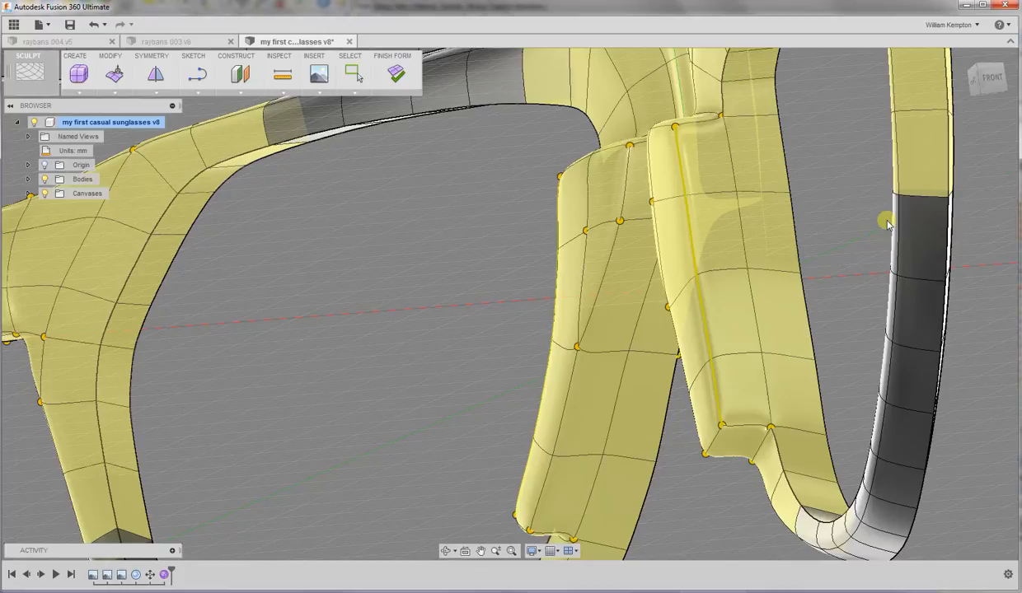
mouse_move(726, 133)
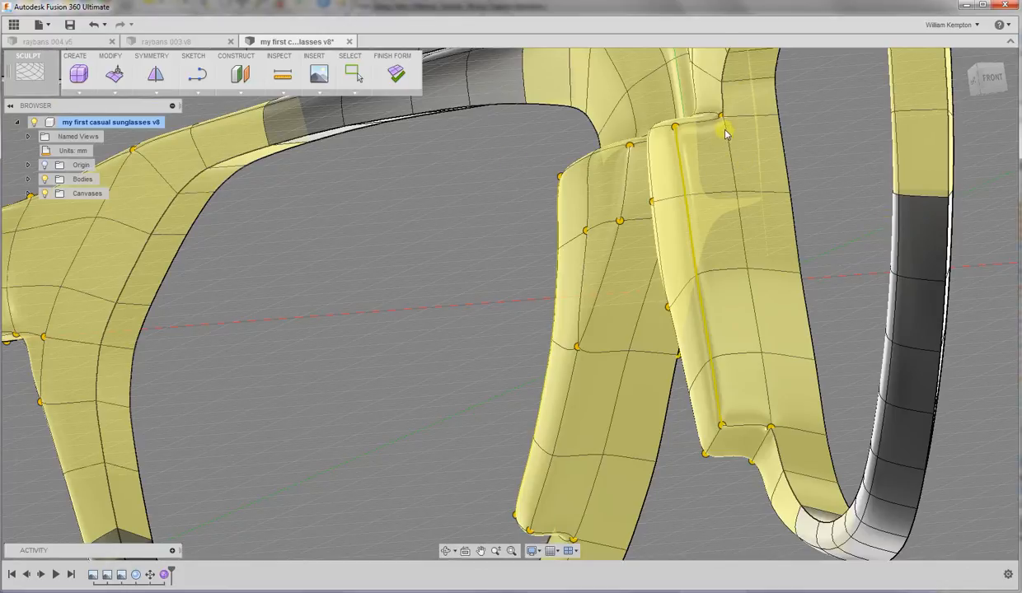
Step: Crease the vertical edges running down both nose-pad legs to keep them sharp
click(355, 74)
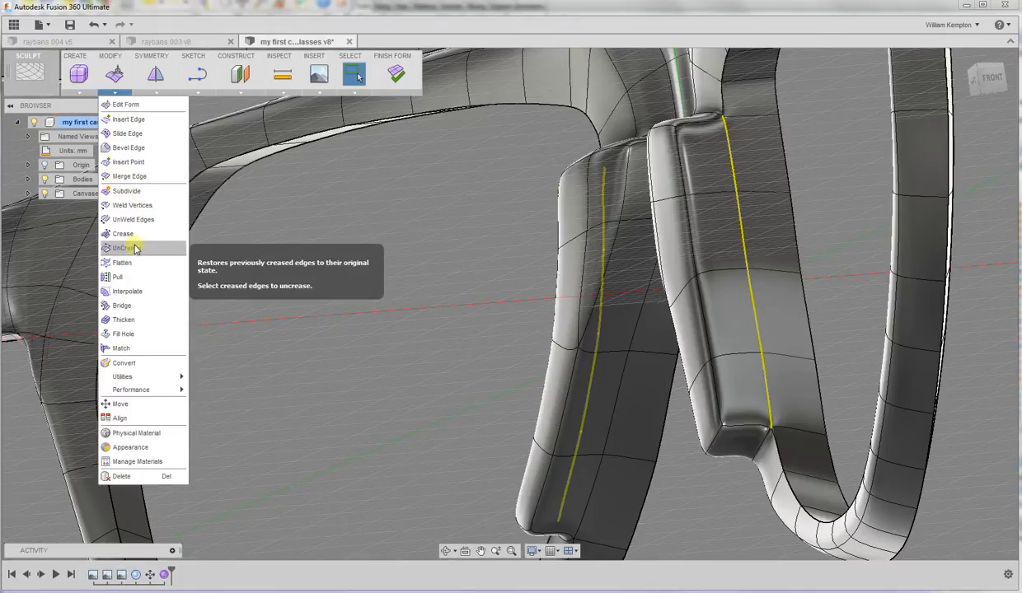
mouse_move(123, 234)
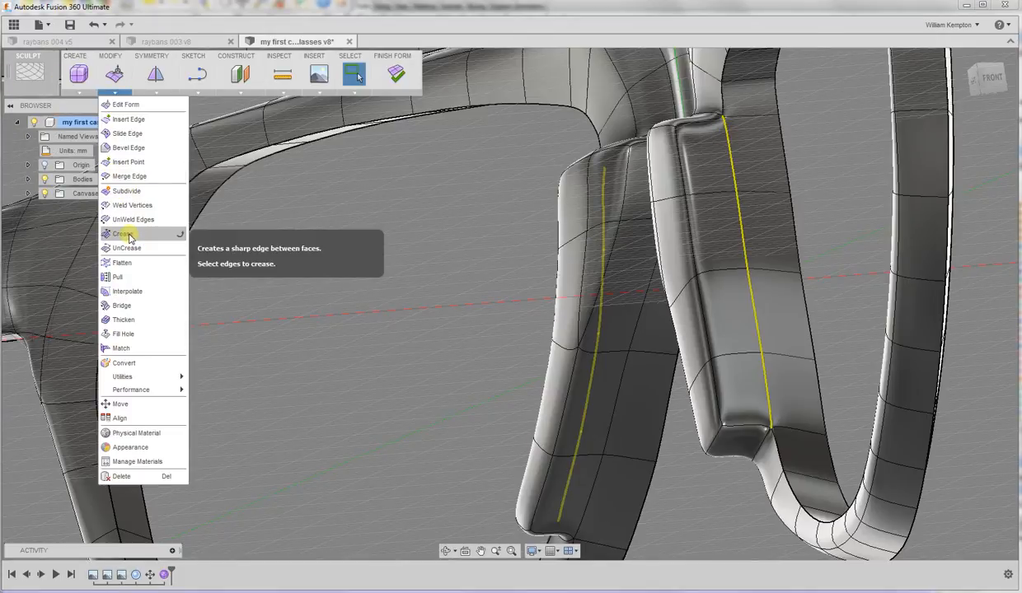
click(122, 234)
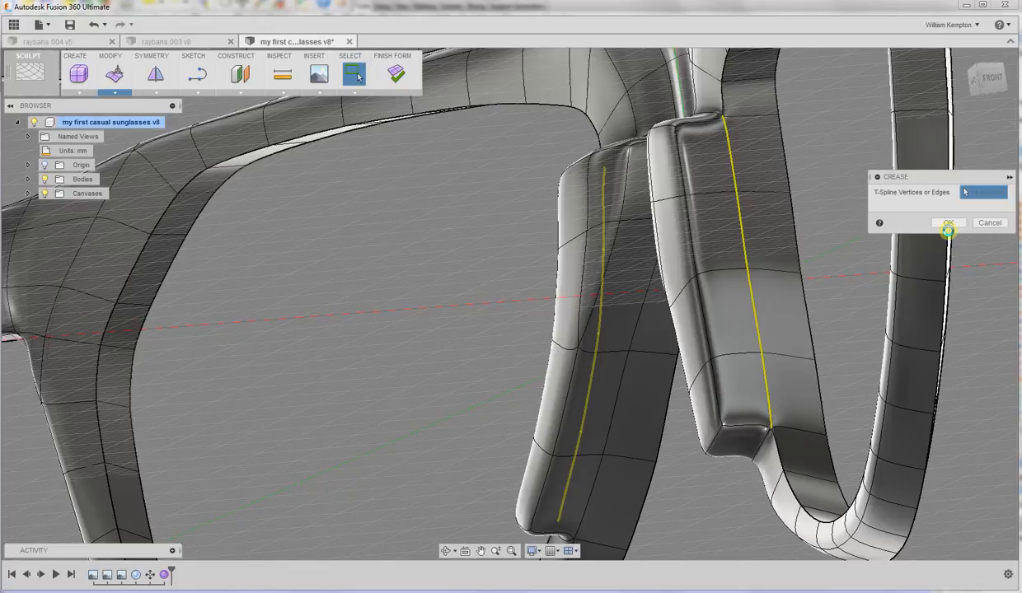
click(949, 223)
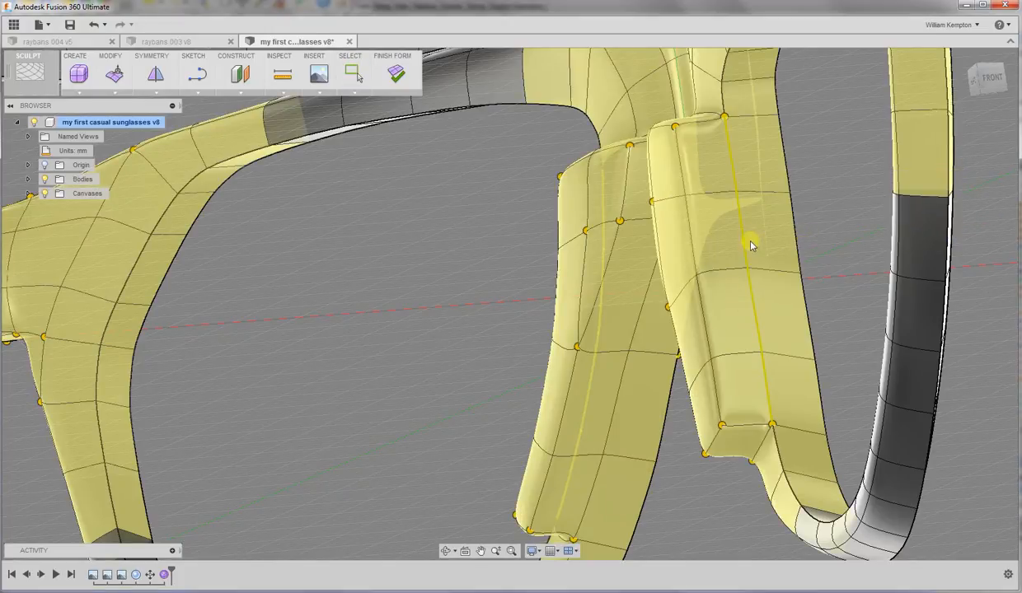
click(350, 75)
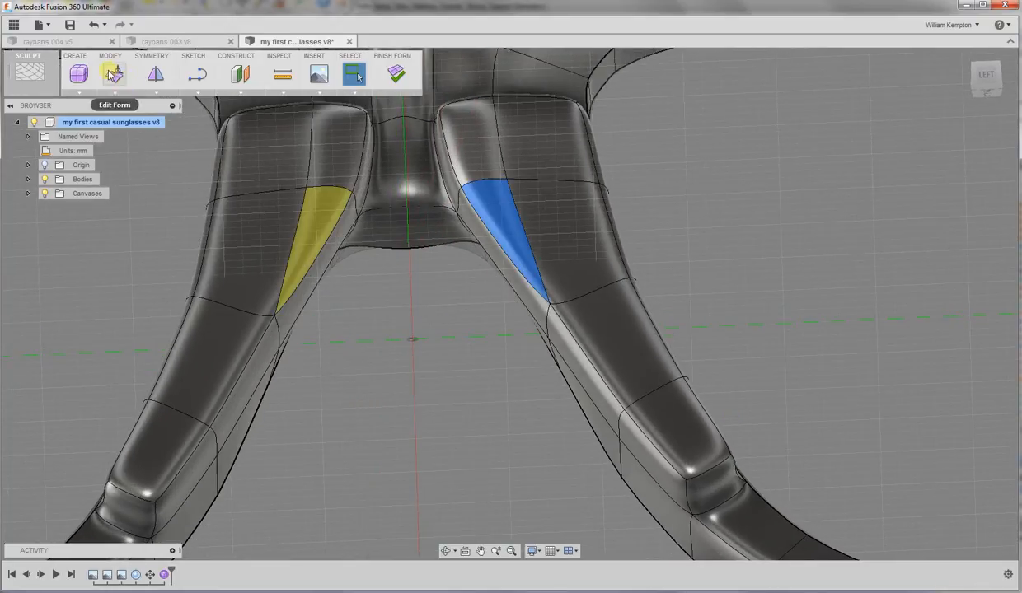
Step: In Edit Form, nudge the small nose-pad end faces, one by about 1.87 mm
click(113, 74)
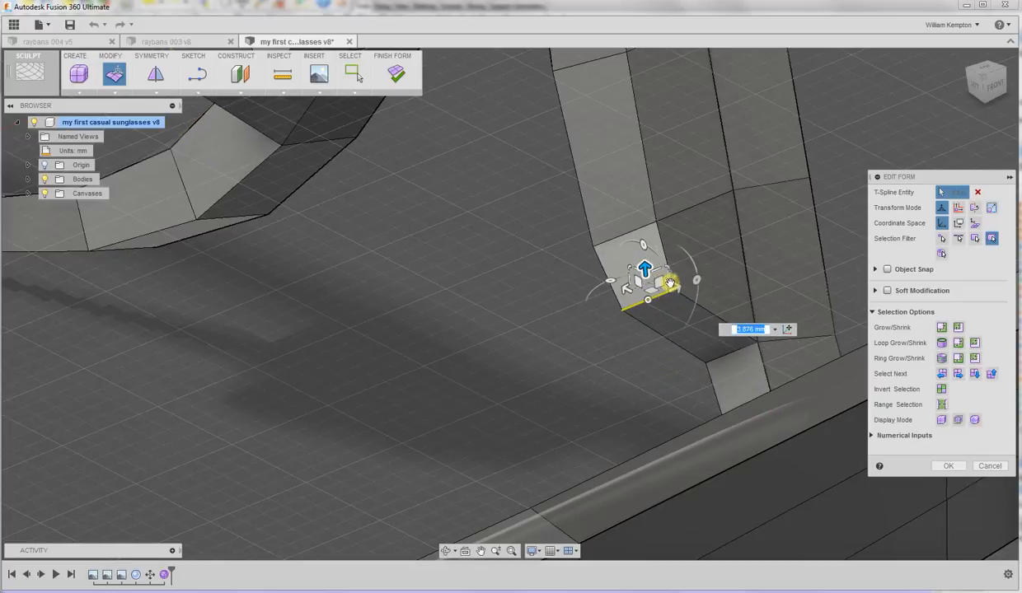
drag(646, 271, 689, 284)
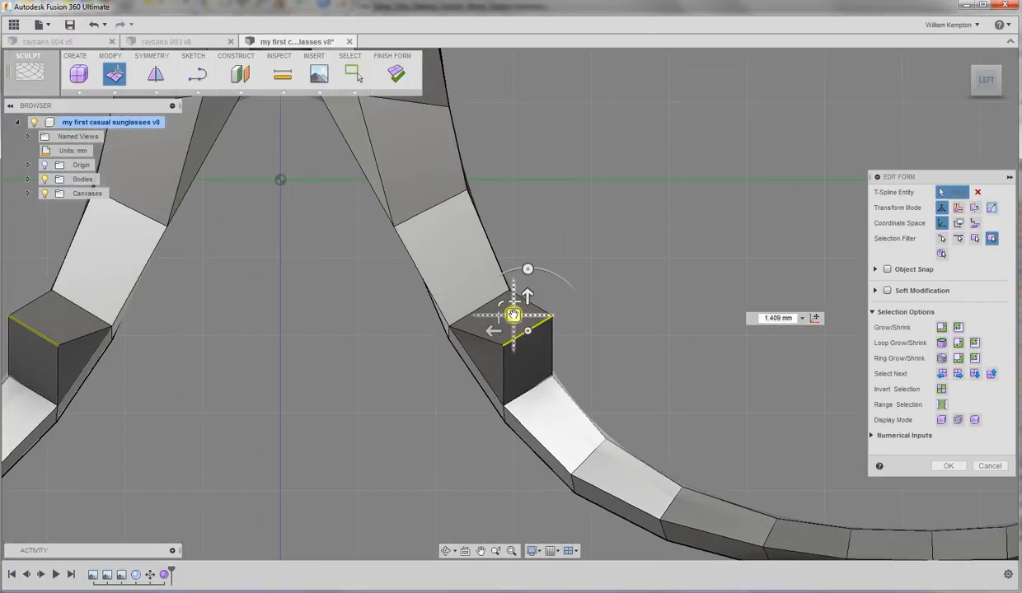
drag(513, 315, 488, 328)
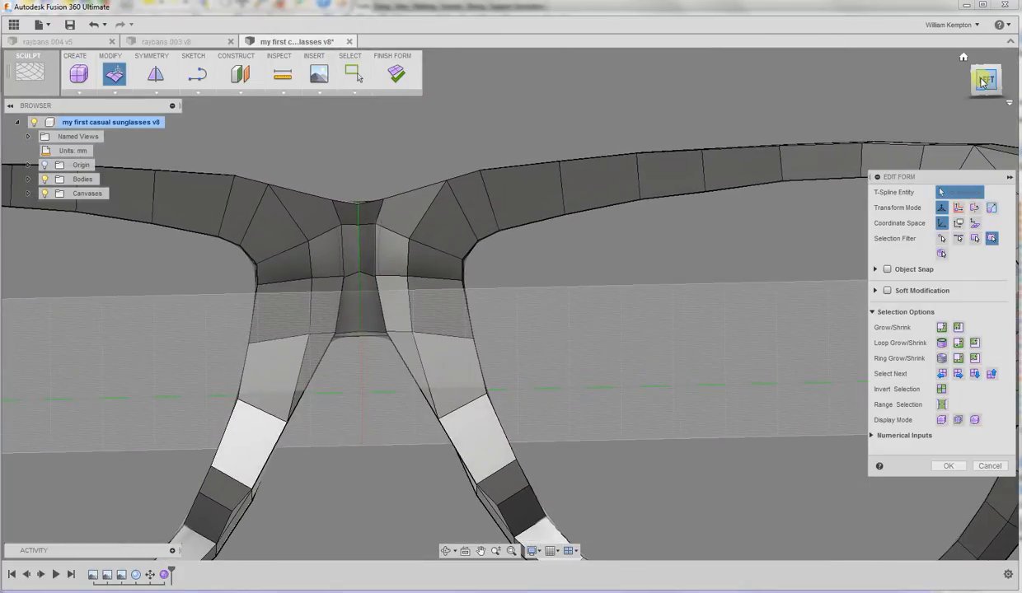
Step: Shift the edge loop under the bridge and move the nose-pad leg edges, one set by 3 mm
click(986, 79)
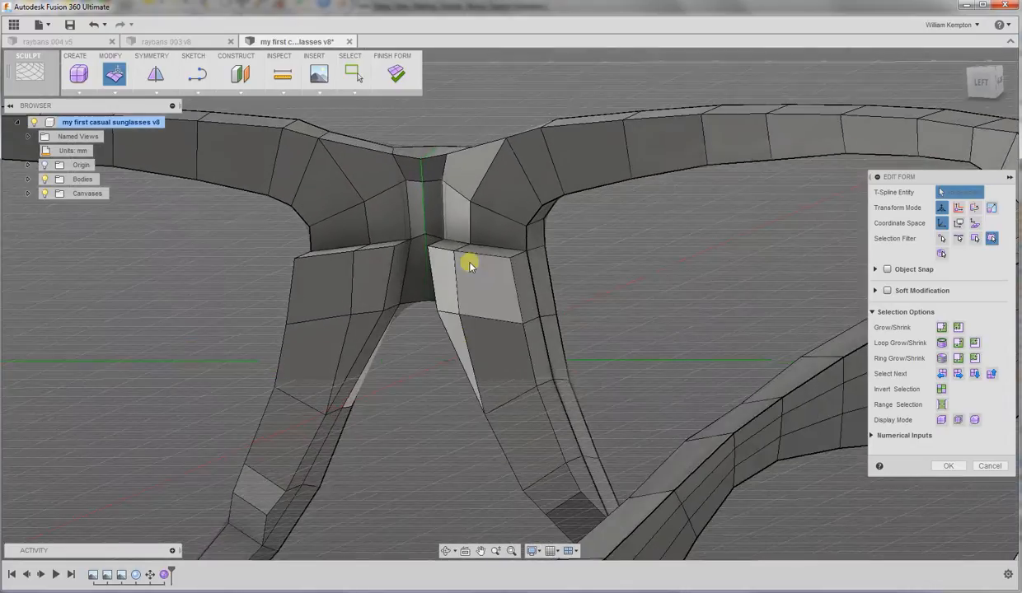
click(453, 254)
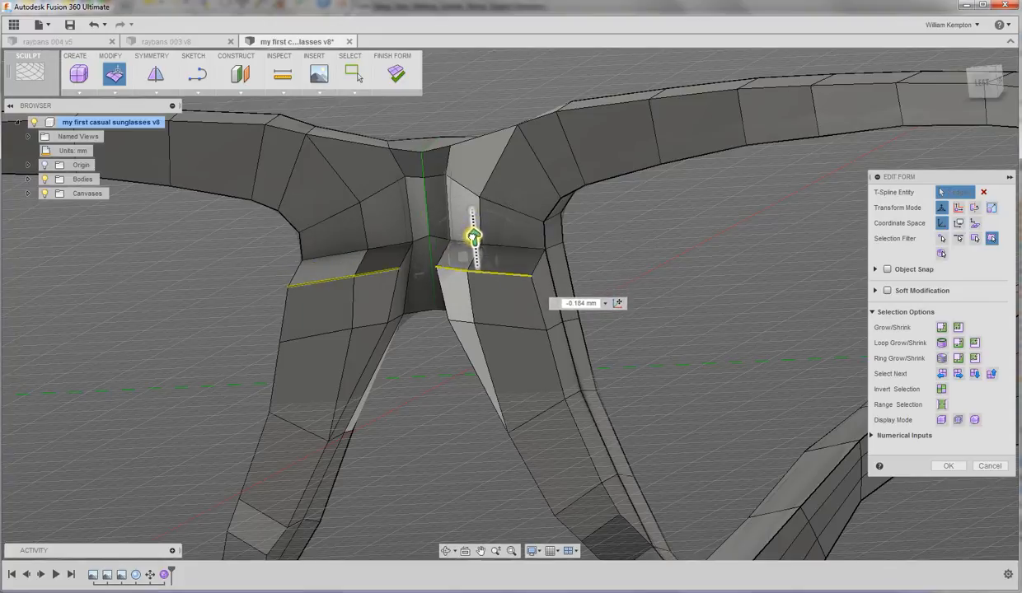
drag(474, 239, 476, 256)
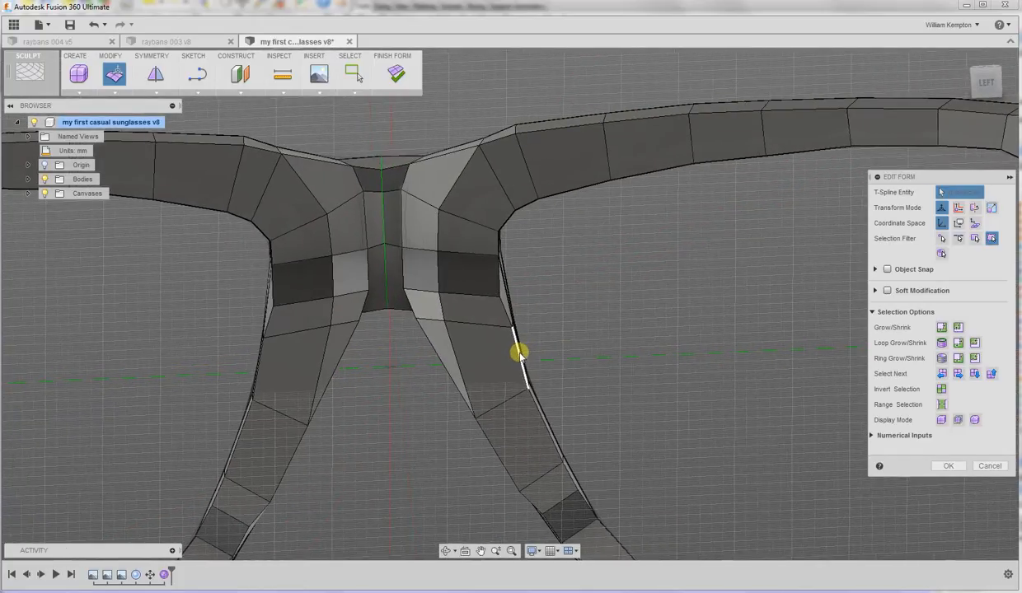
click(514, 354)
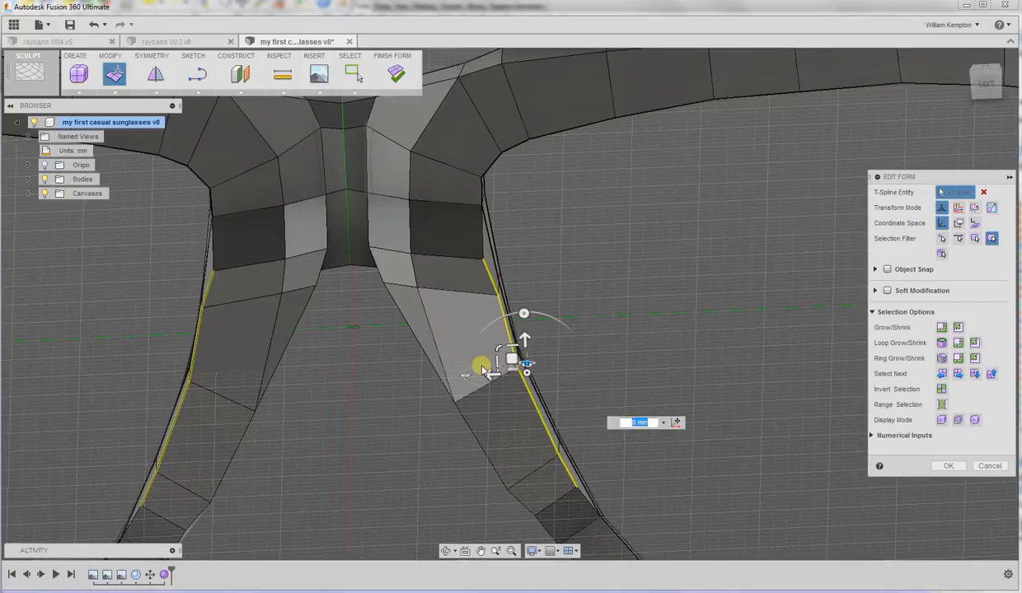
drag(481, 369, 596, 307)
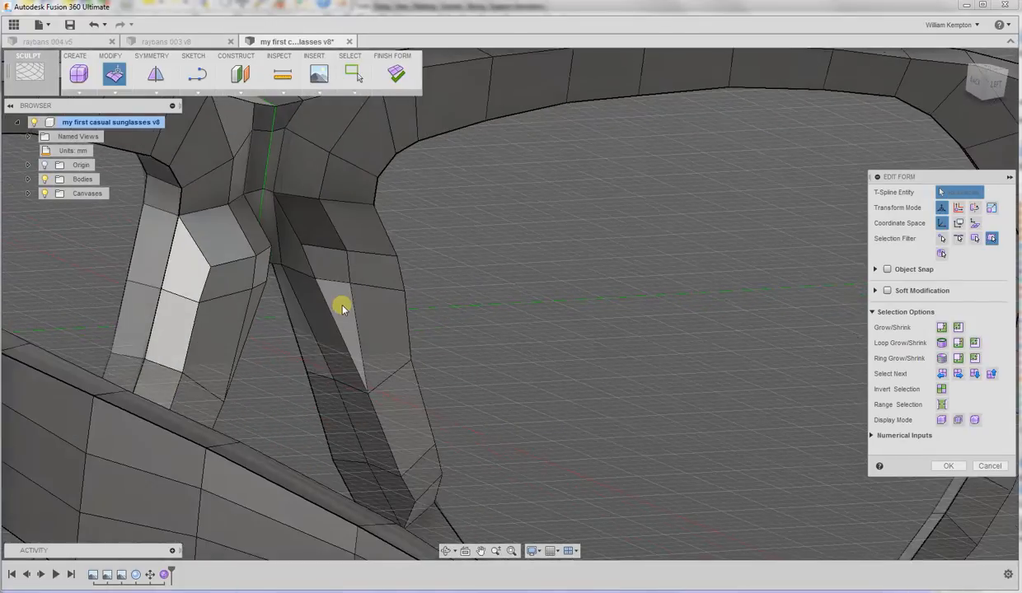
click(343, 310)
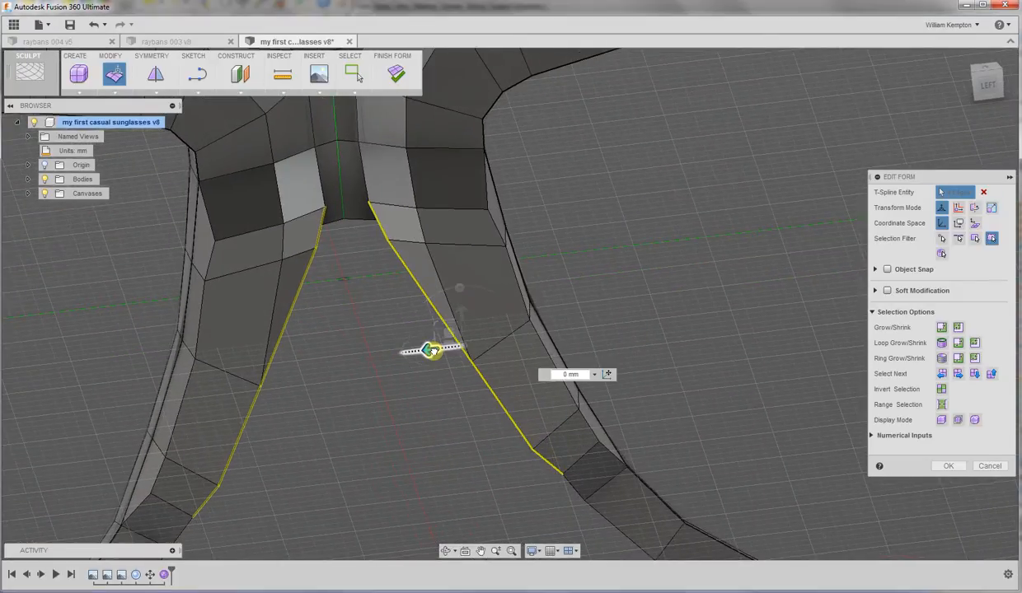
drag(428, 349, 451, 350)
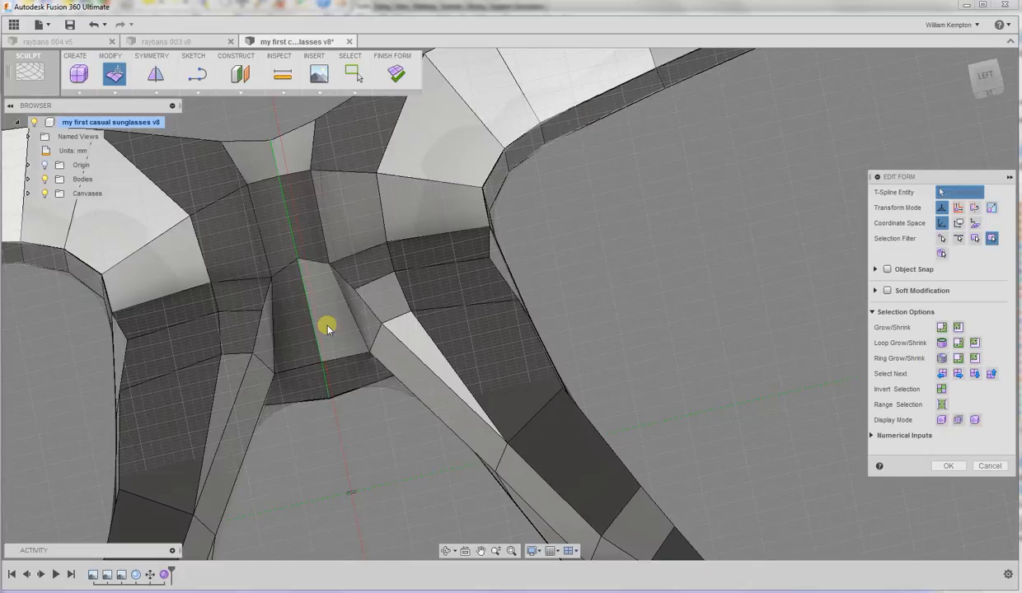
Step: Pull the edges beneath the bridge centre slightly and inspect the smoothed nose-pad leg
click(328, 326)
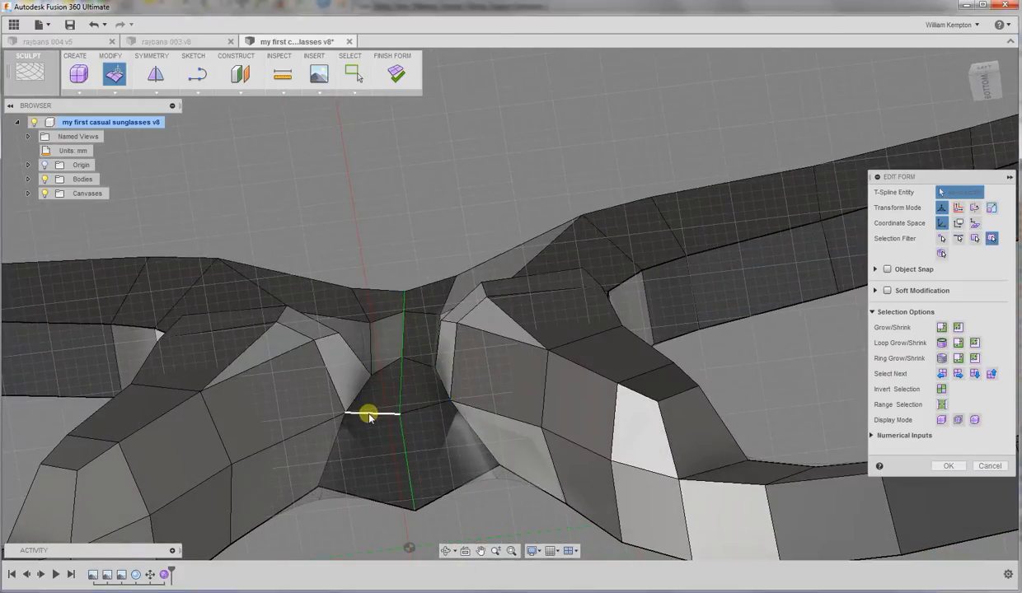
click(370, 415)
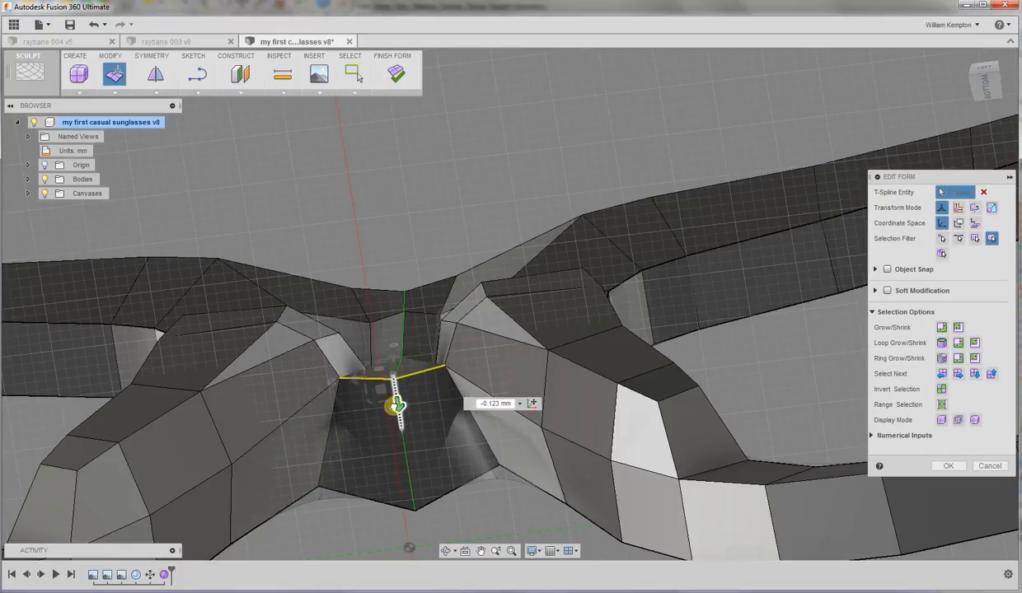
drag(397, 403, 397, 412)
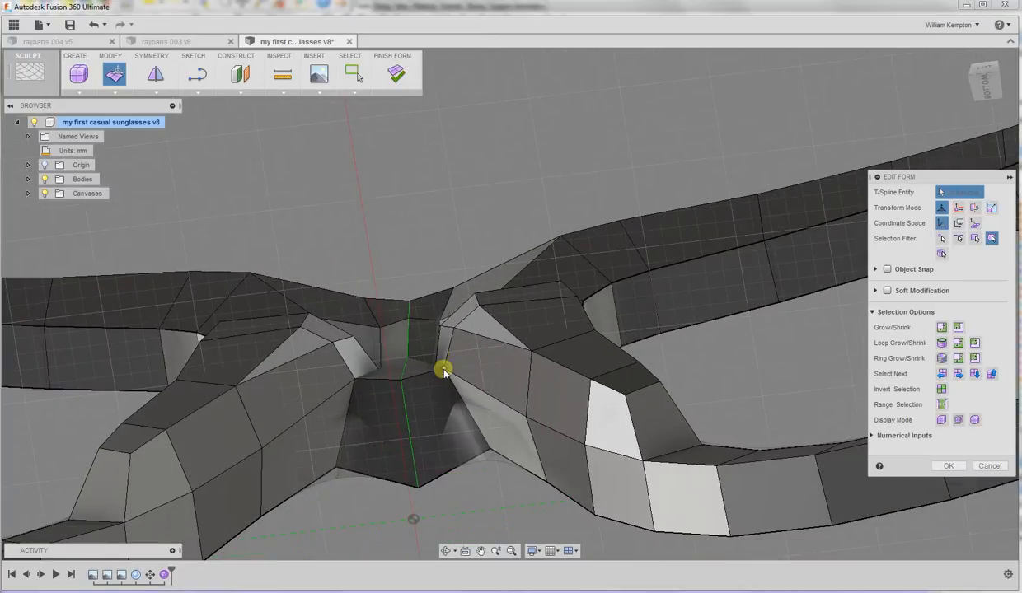
click(443, 370)
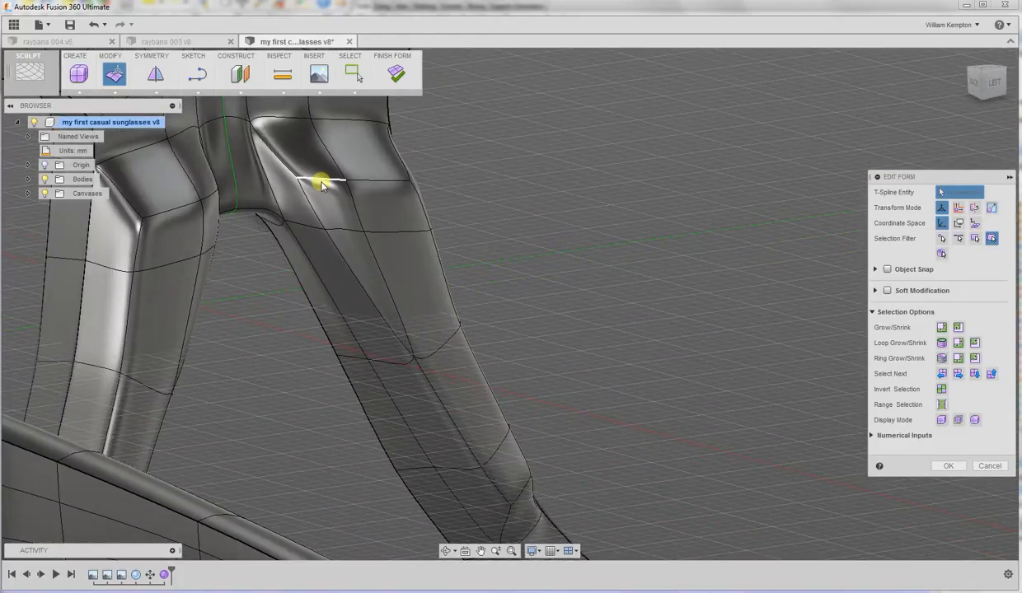
drag(322, 181, 190, 185)
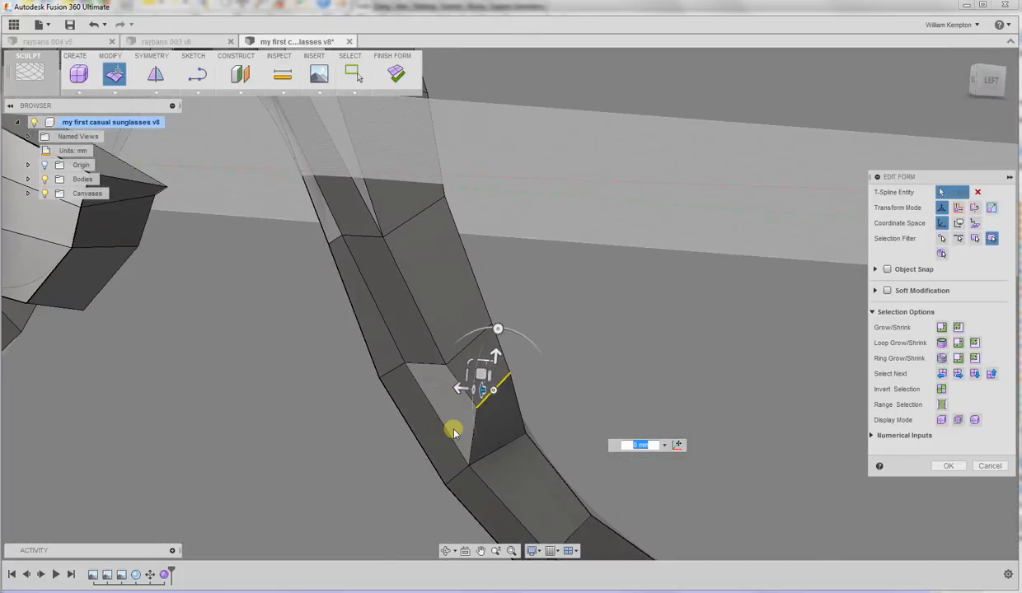
Step: Reposition a nose-pad leg face and the edge at the bottom of the bridge block
click(948, 465)
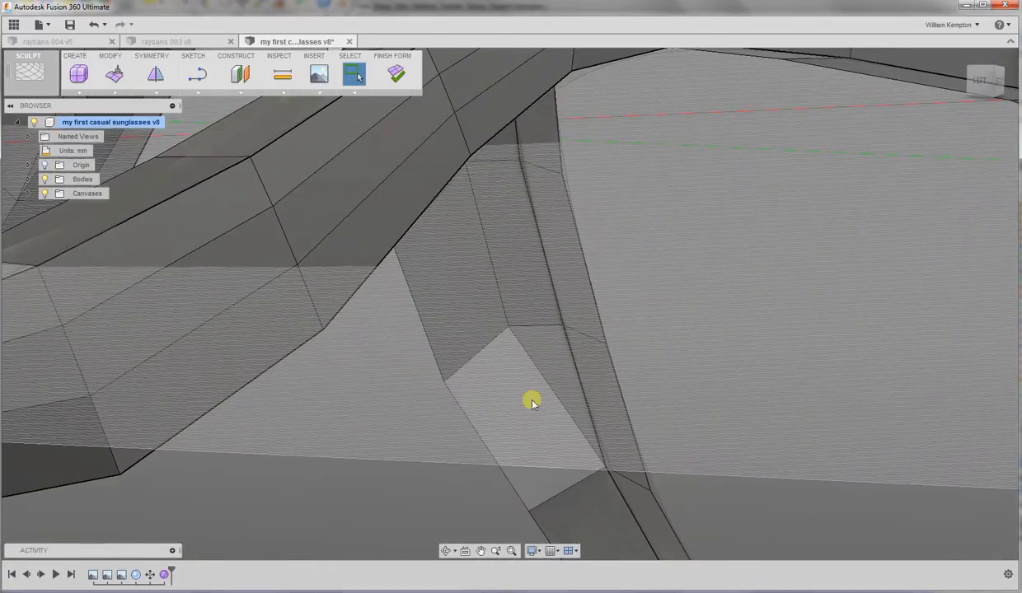
drag(530, 404, 437, 371)
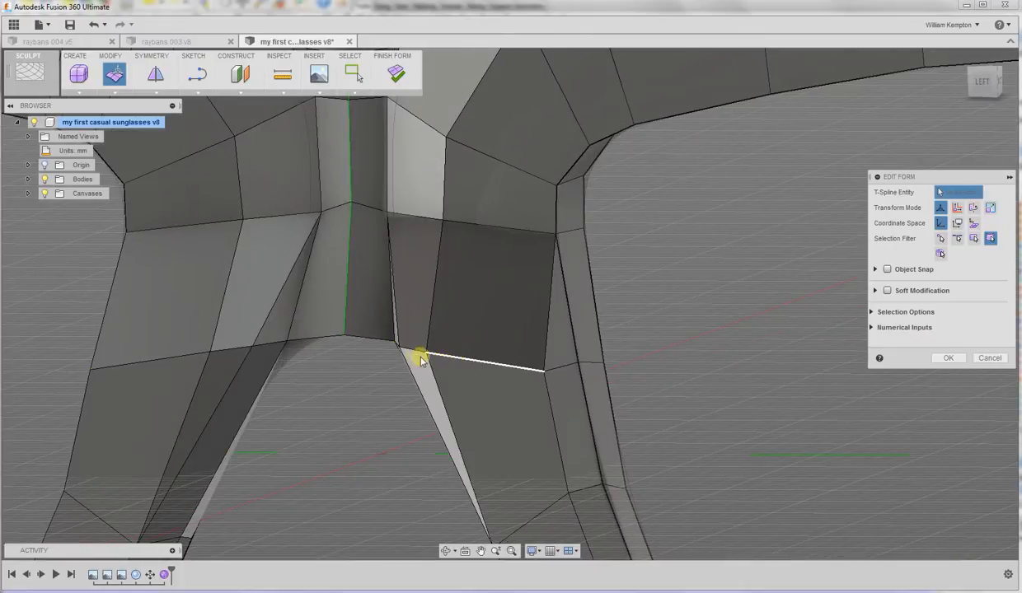
click(420, 359)
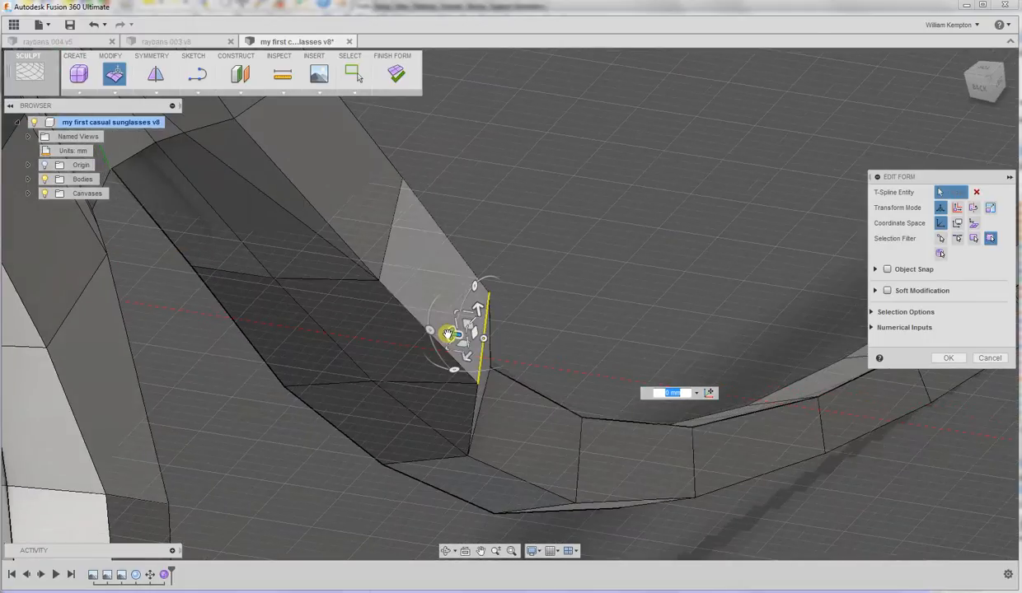
drag(448, 333, 412, 326)
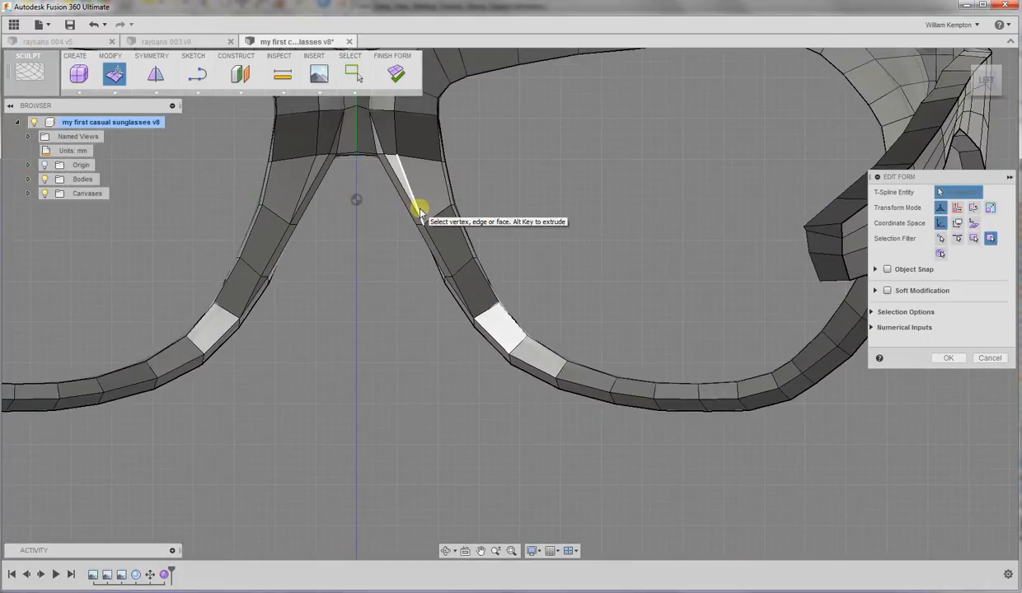
Step: Orbit the smoothed frame and select the frame body, expanding its browser folders
click(417, 211)
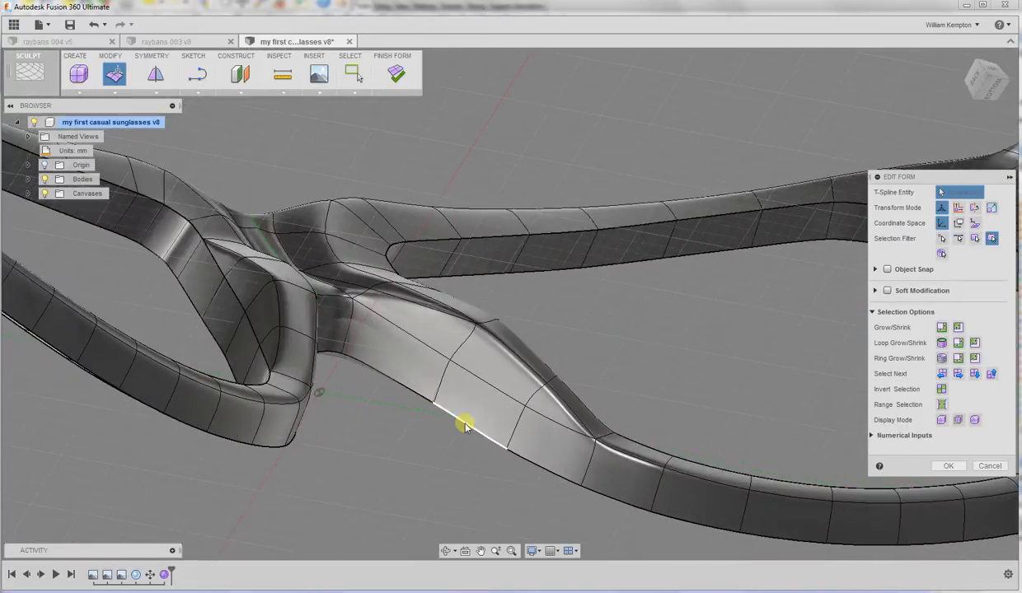
drag(464, 425, 582, 333)
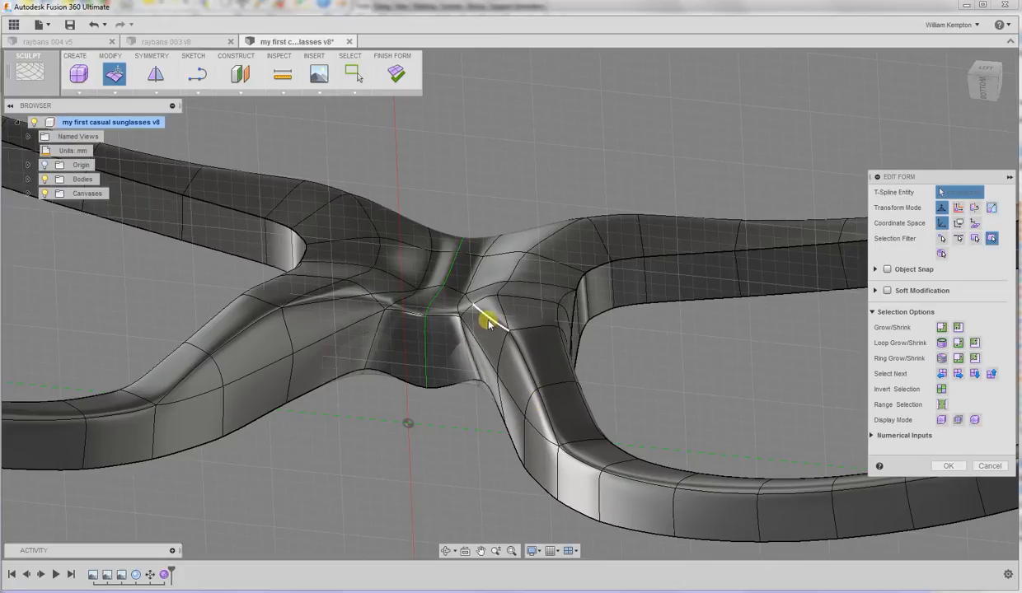
mouse_move(396, 330)
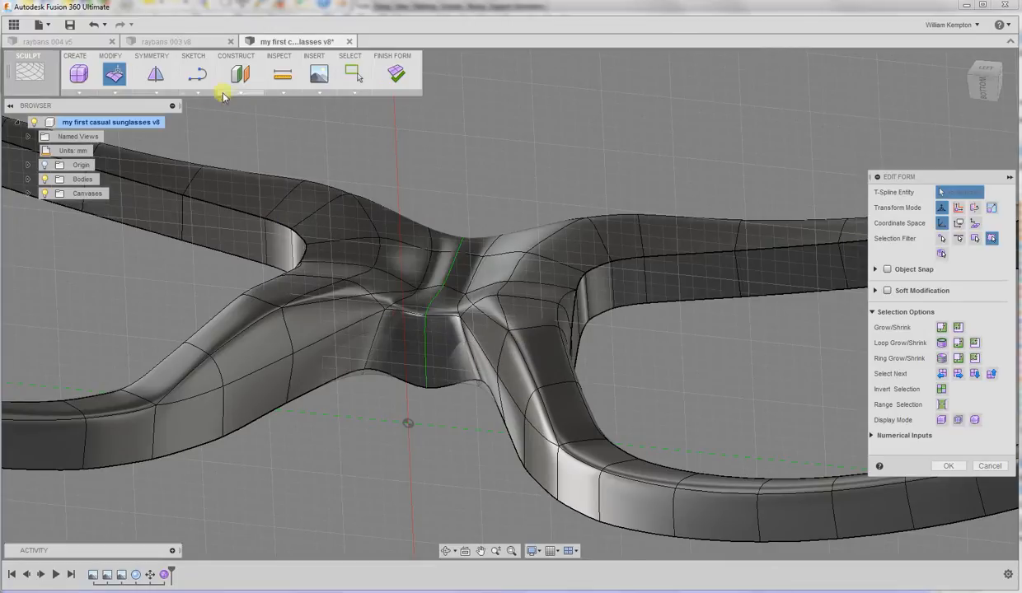
mouse_move(985, 74)
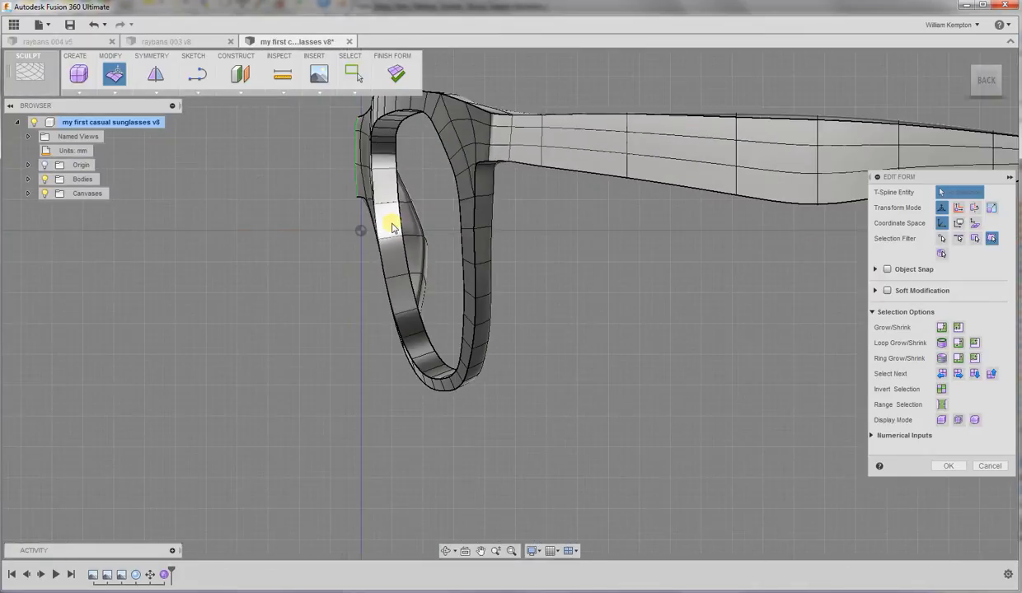
click(26, 193)
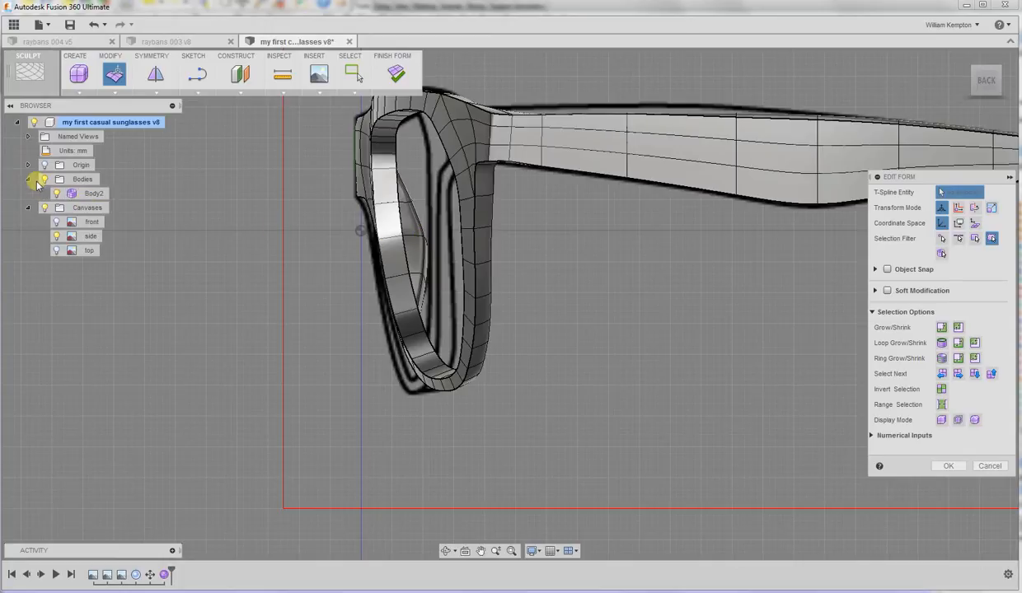
click(94, 193)
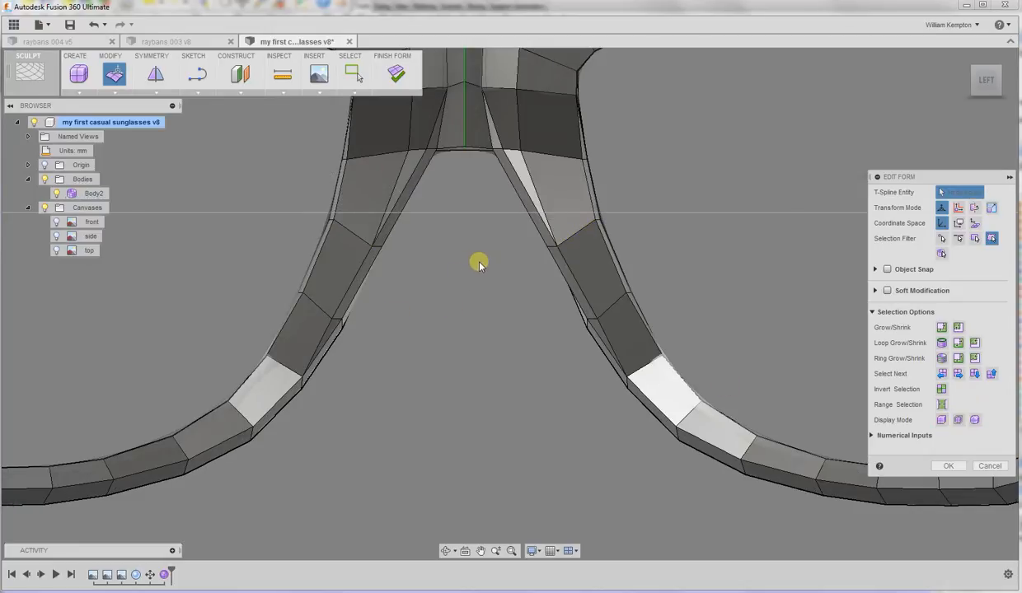
Step: Move the edge across the nose-pad leg and shift the bridge faces inward about 1 mm, previewing smooth
click(577, 198)
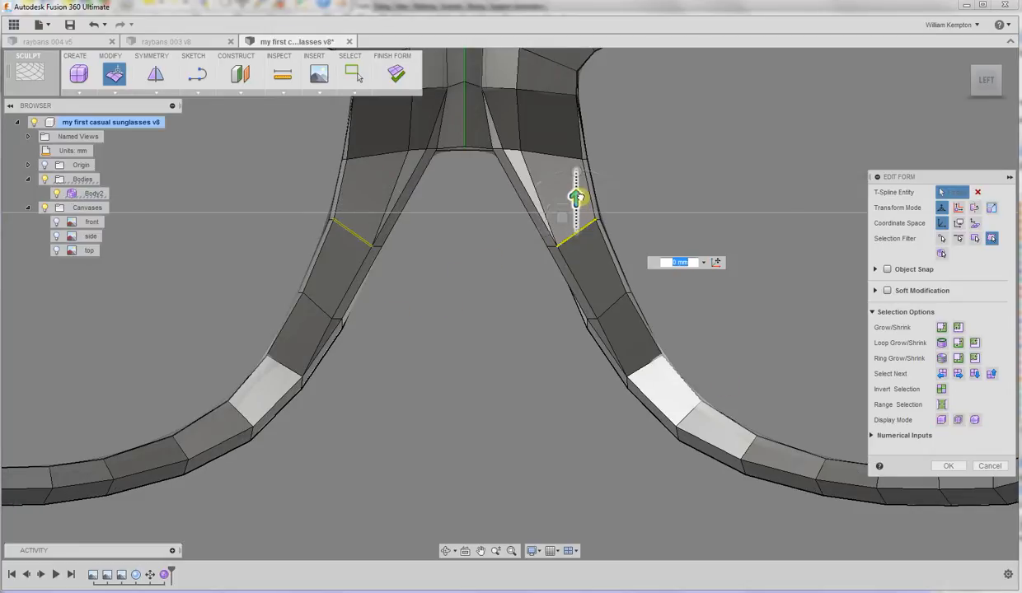
drag(577, 198, 543, 244)
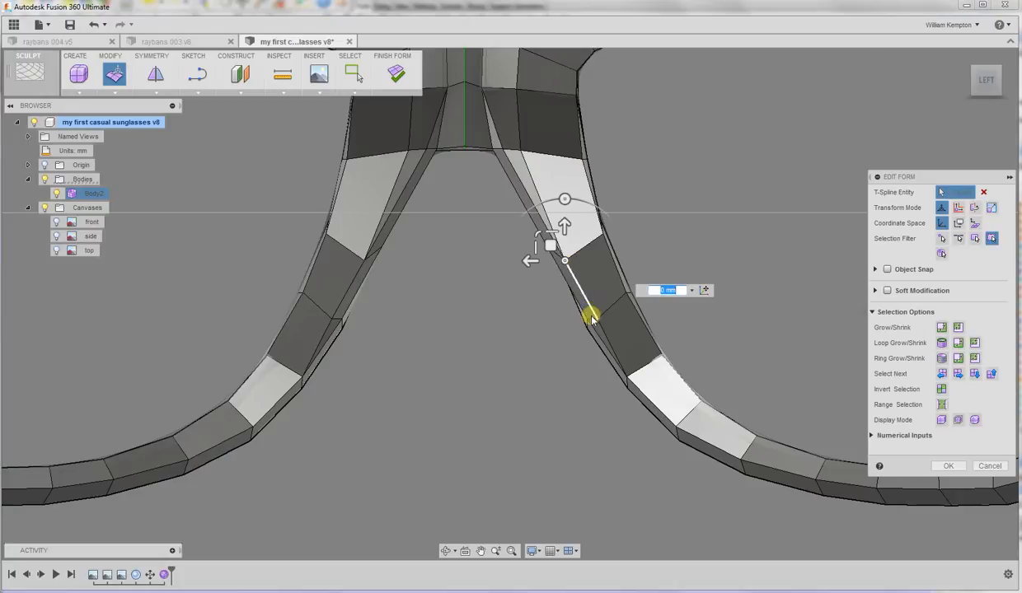
drag(592, 316, 564, 276)
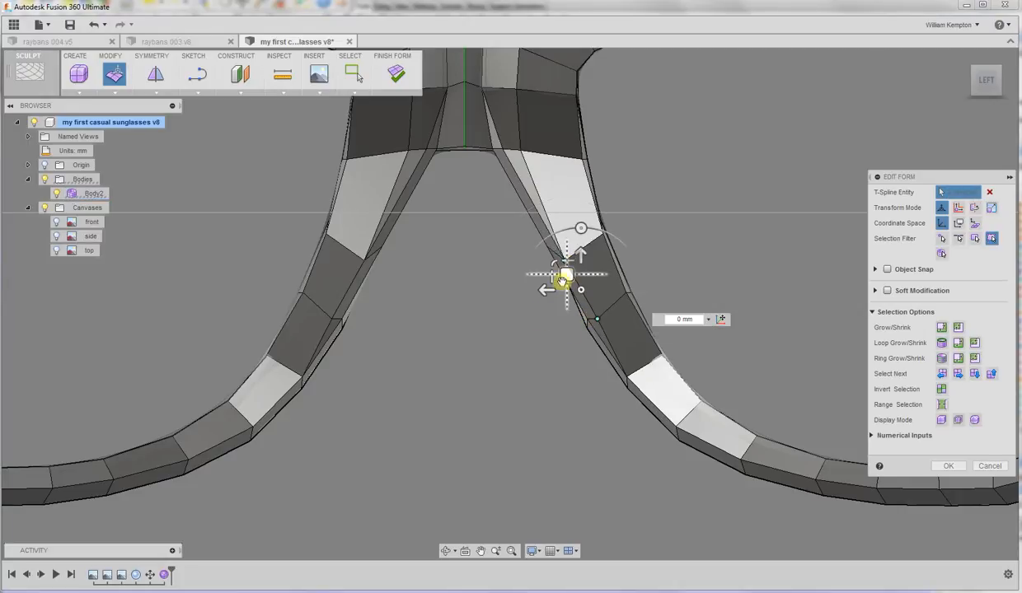
drag(568, 272, 580, 262)
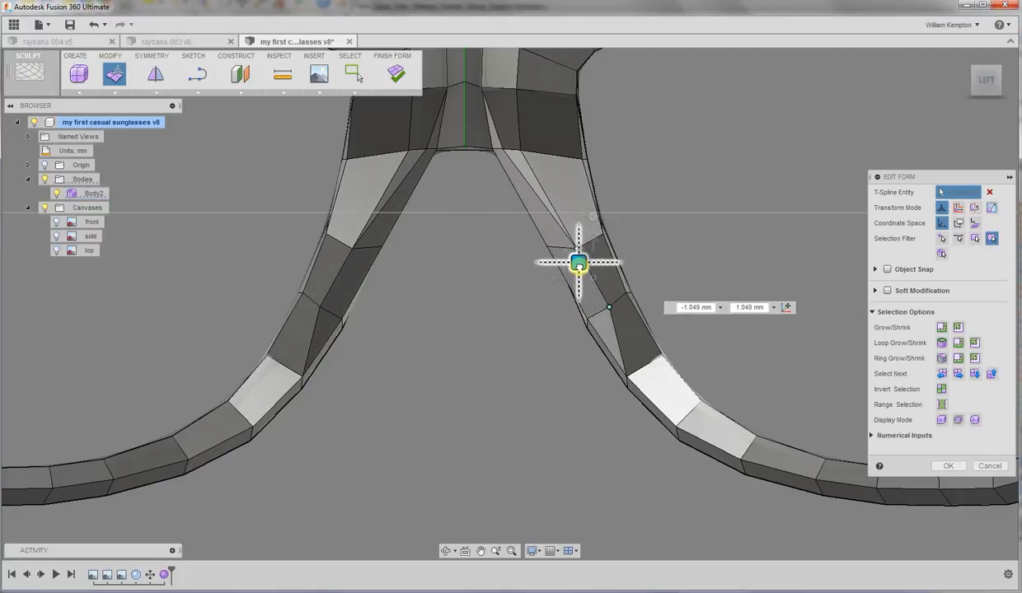
drag(580, 262, 582, 261)
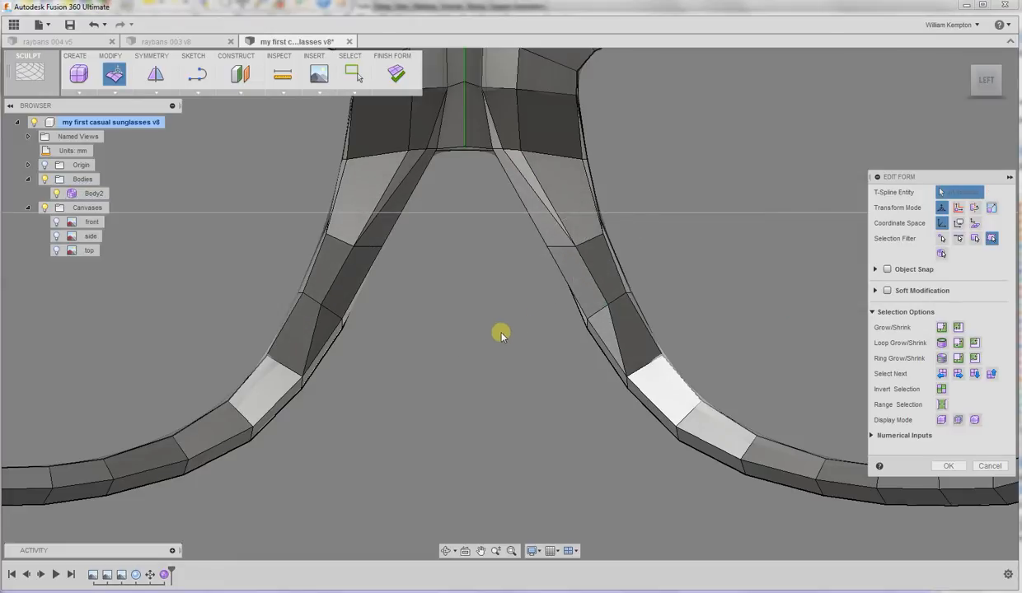
click(582, 277)
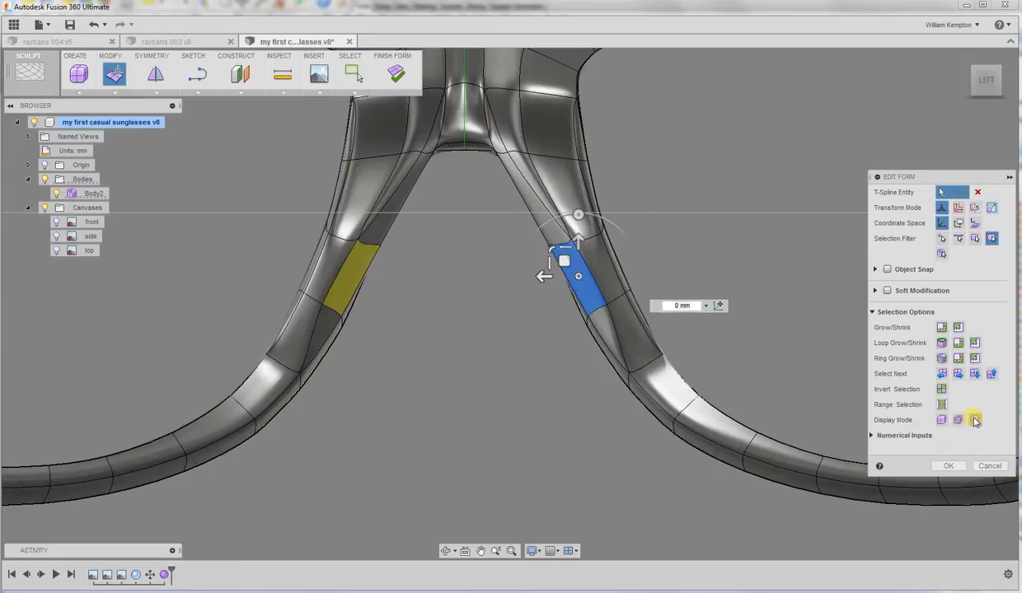
mouse_move(941, 420)
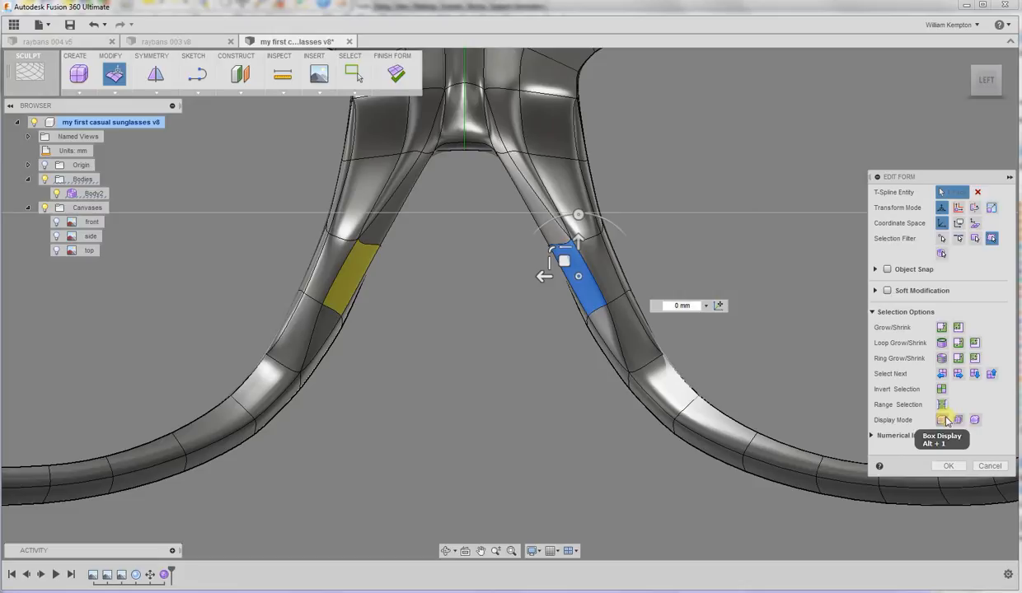
mouse_move(976, 420)
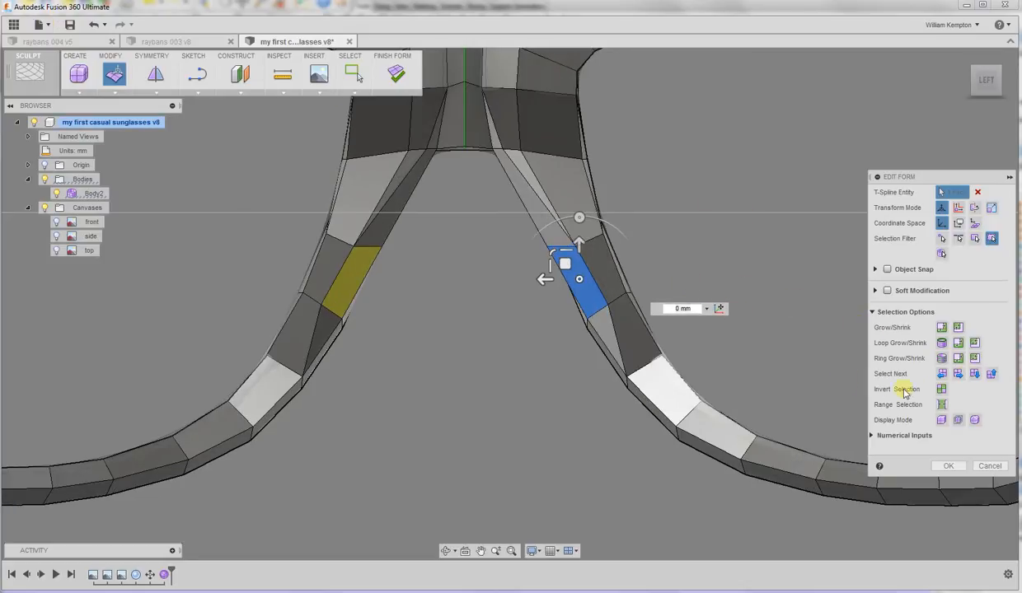
mouse_move(976, 420)
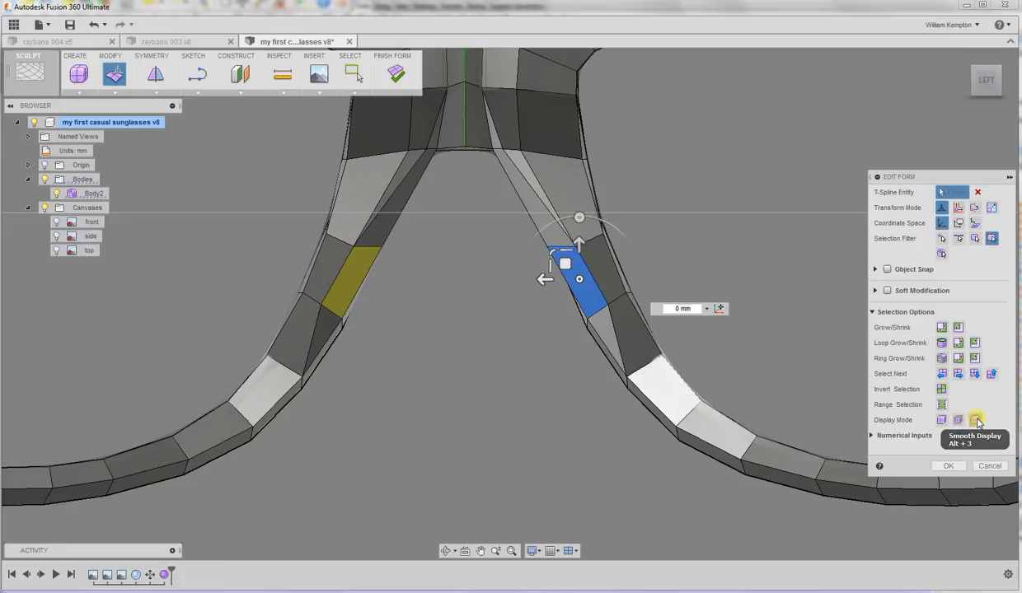
mouse_move(958, 239)
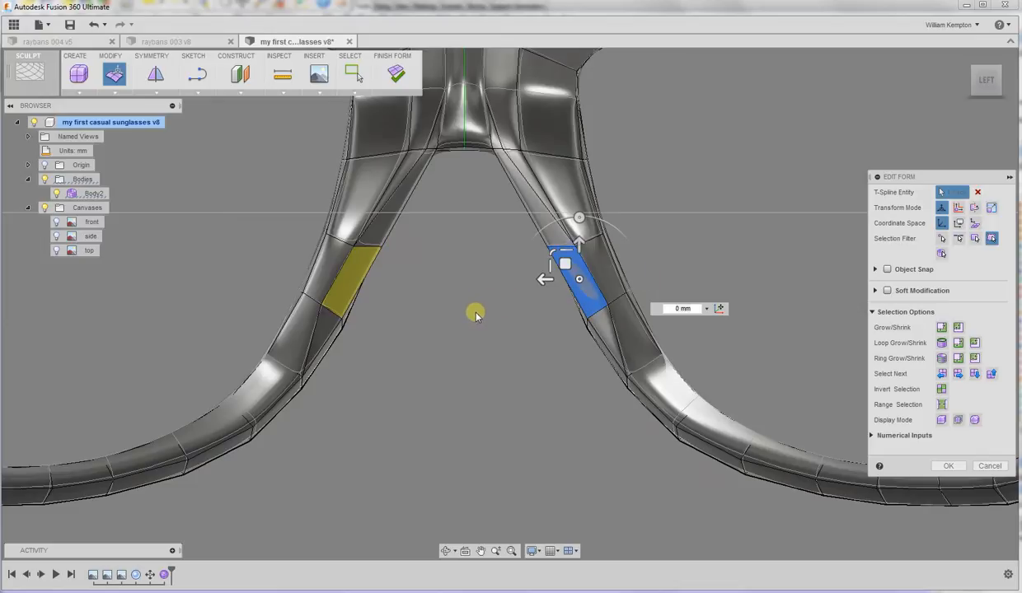
mouse_move(474, 316)
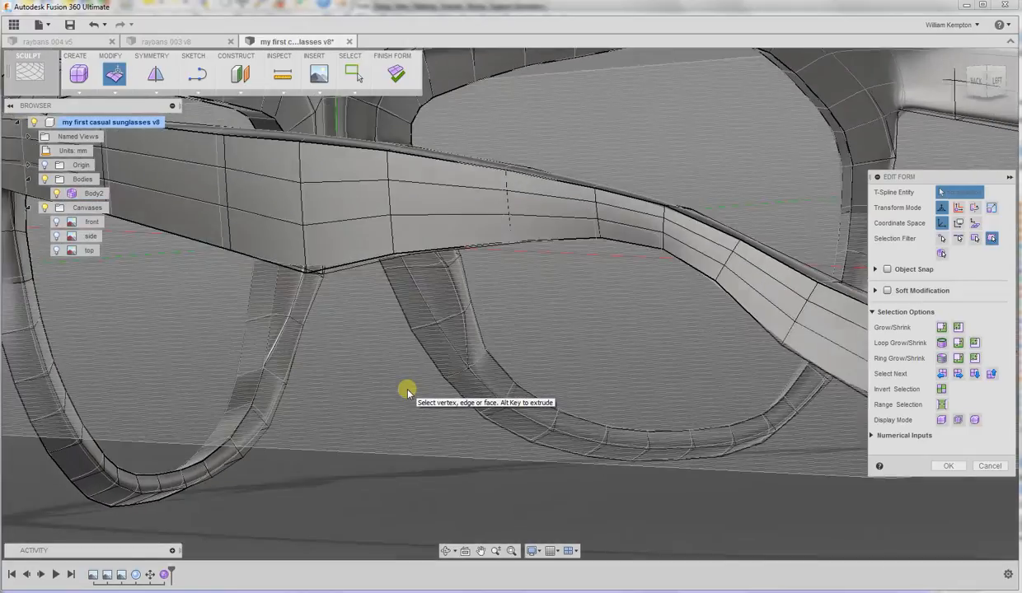
Step: Pull a bridge vertex to reshape the underside and review the frame from several sides and the front
drag(409, 392, 446, 305)
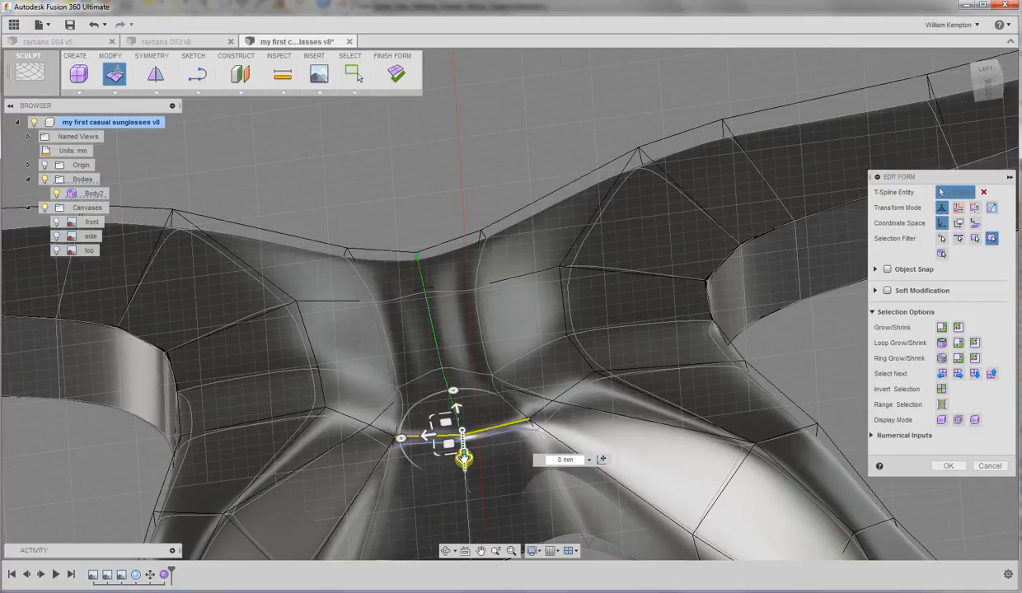
drag(461, 458, 463, 445)
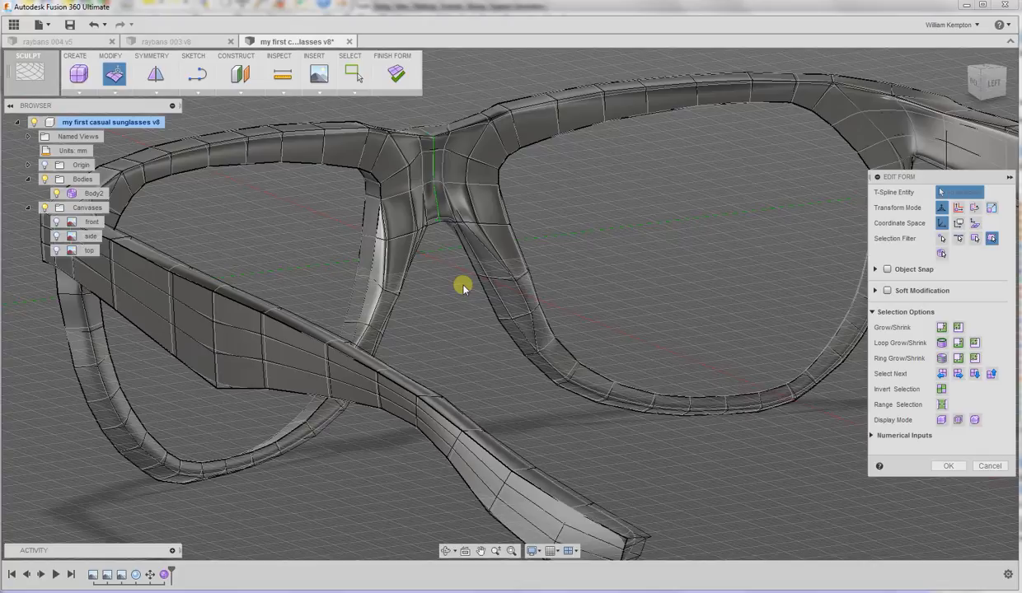
drag(462, 284, 437, 272)
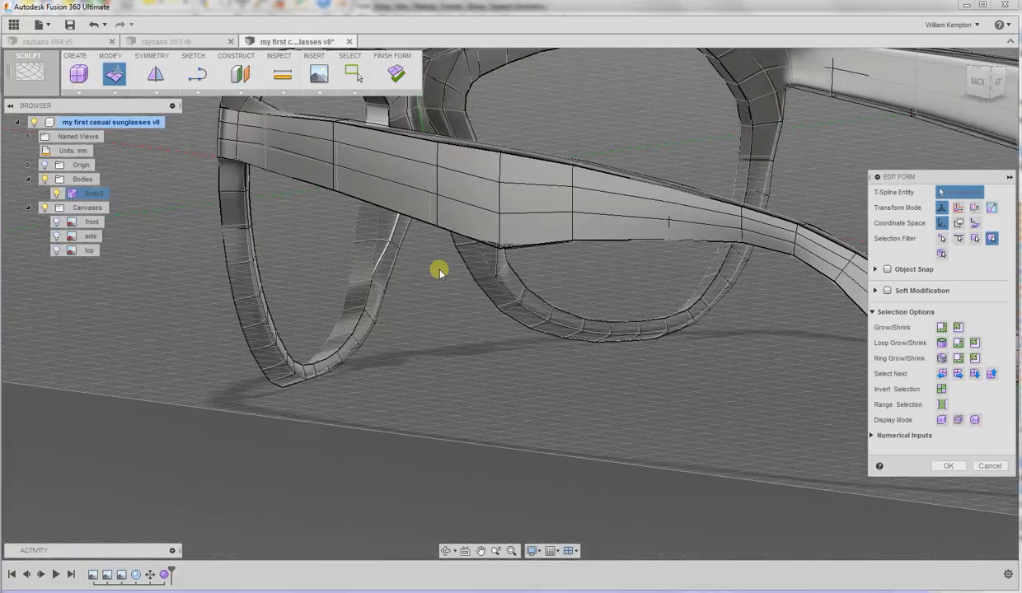
drag(438, 272, 470, 313)
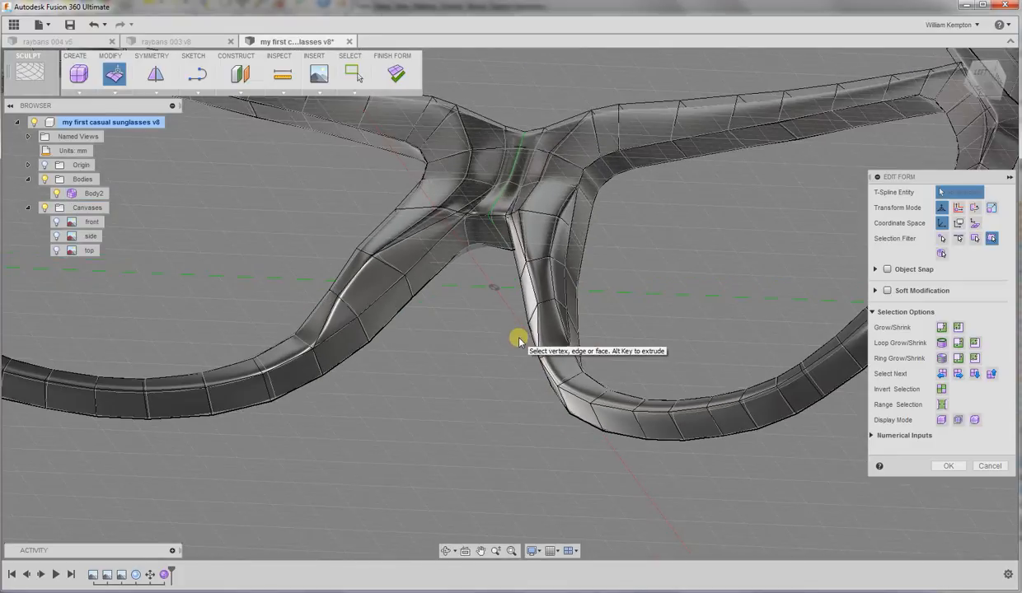
drag(519, 342, 536, 344)
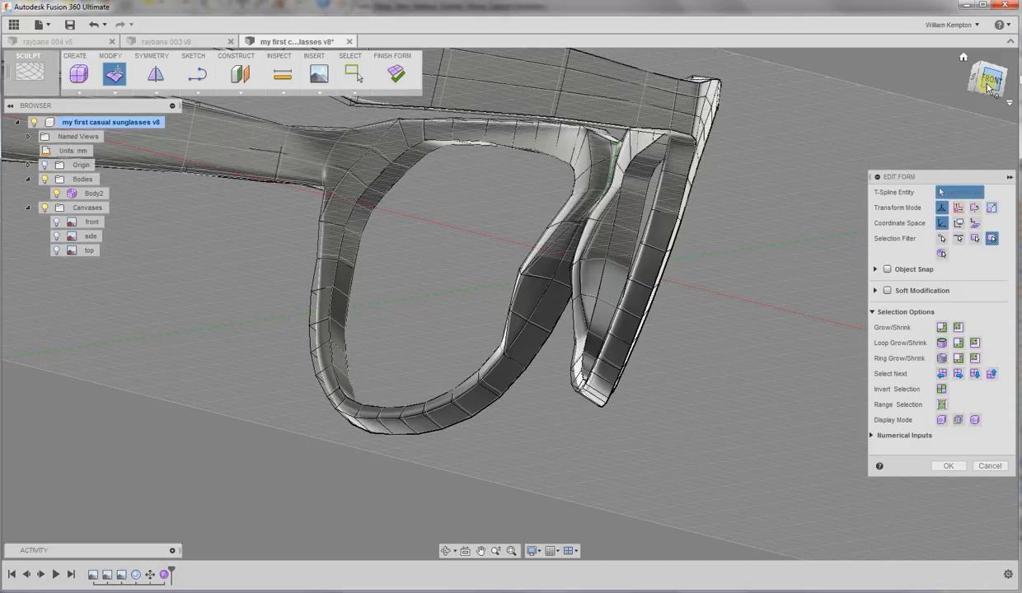
click(987, 79)
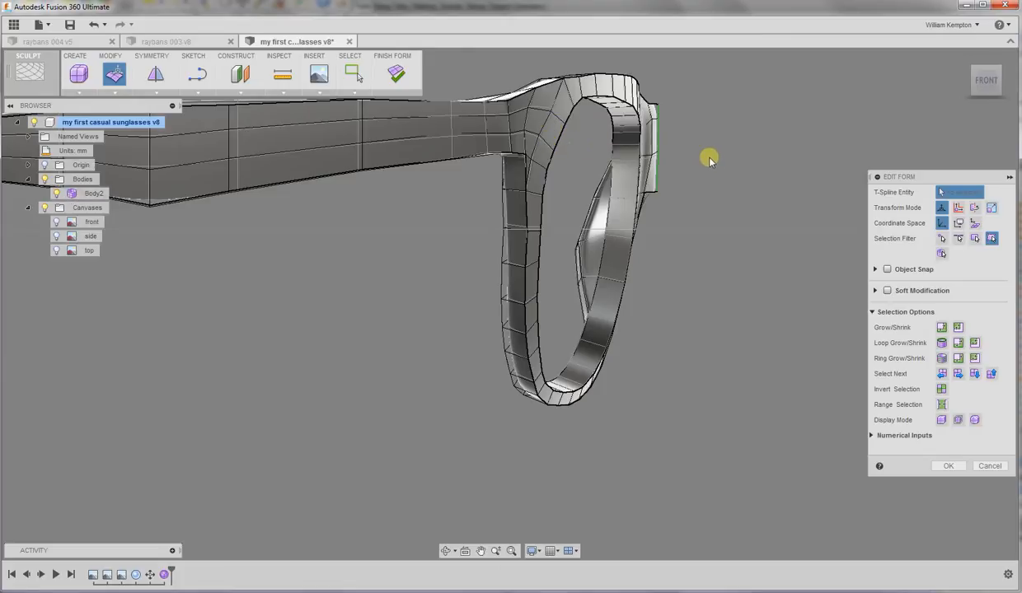
mouse_move(710, 159)
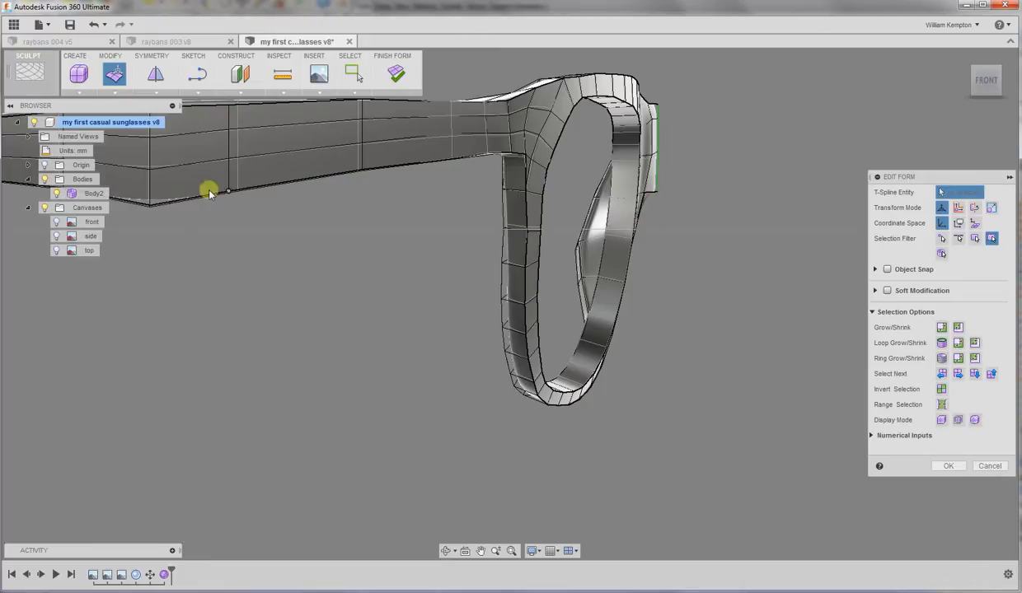
mouse_move(395, 74)
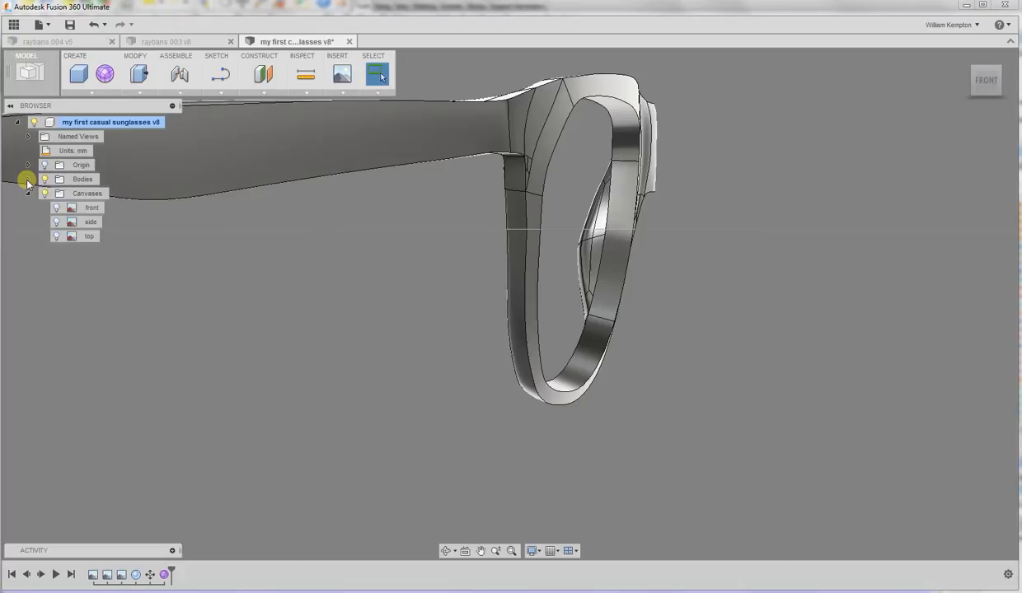
Step: Show the hidden dome body again and start a Move on it
click(26, 178)
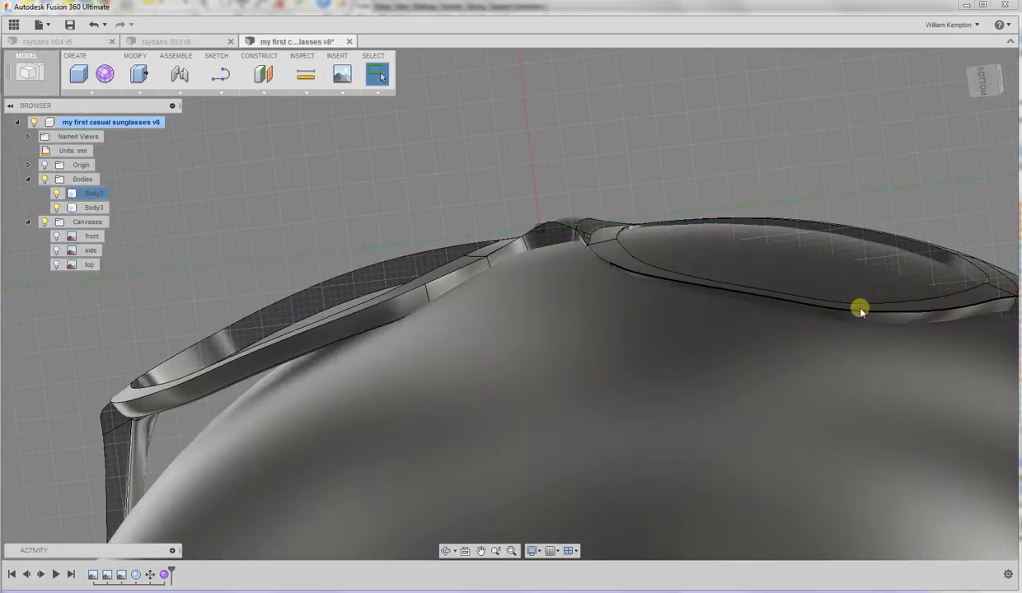
drag(861, 310, 534, 337)
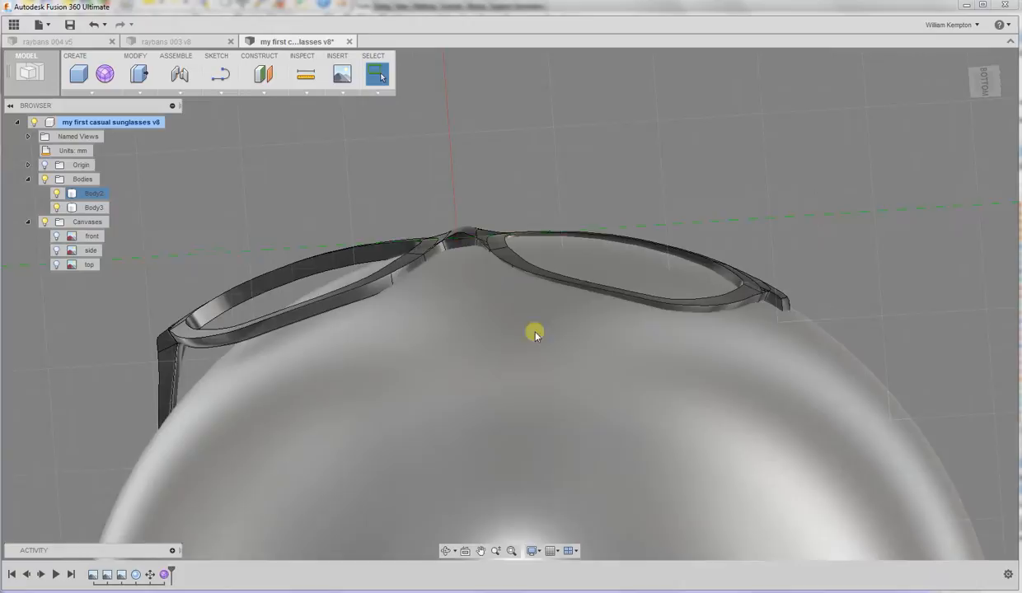
right_click(534, 333)
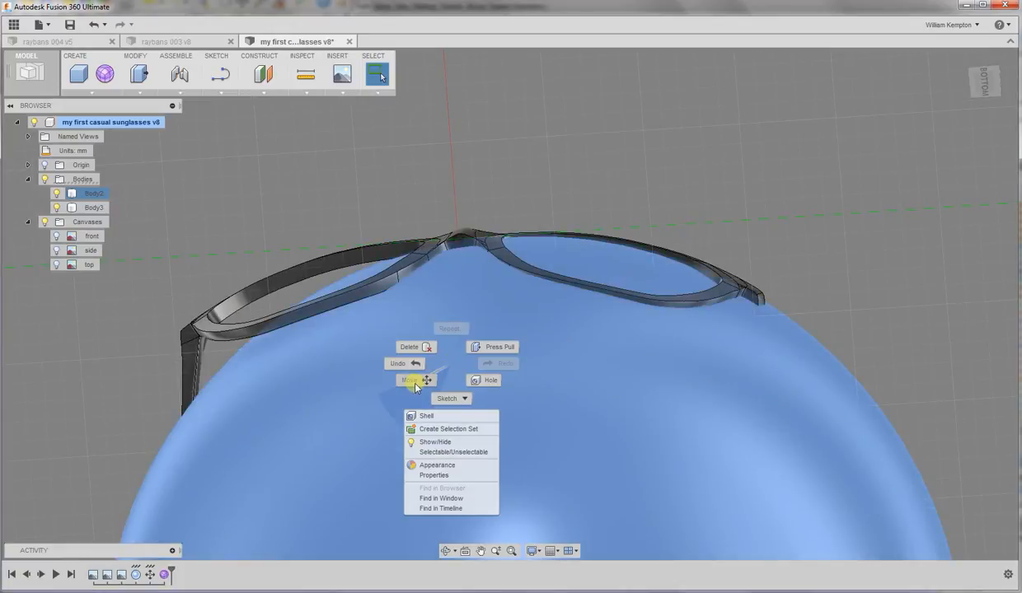
click(409, 379)
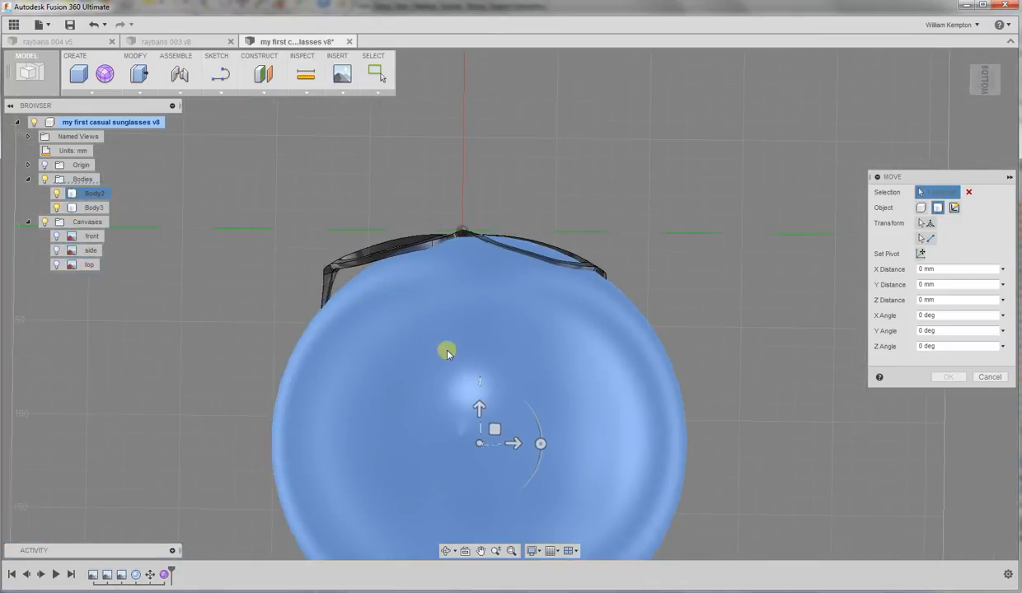
Step: Lower the dome about -0.6 mm in Z beneath the frame and confirm its new position
drag(514, 443, 541, 443)
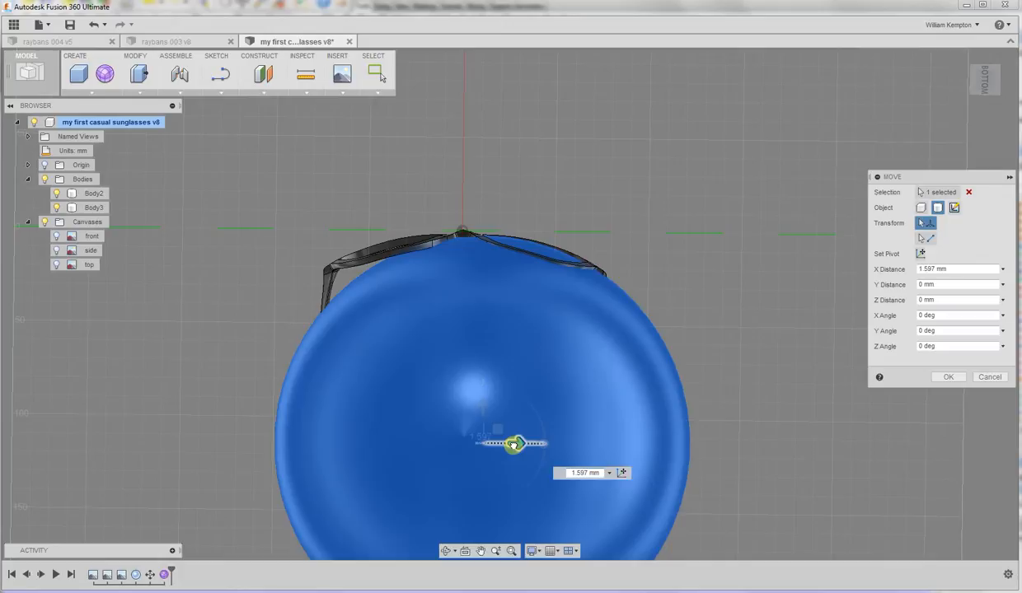
drag(498, 429, 502, 430)
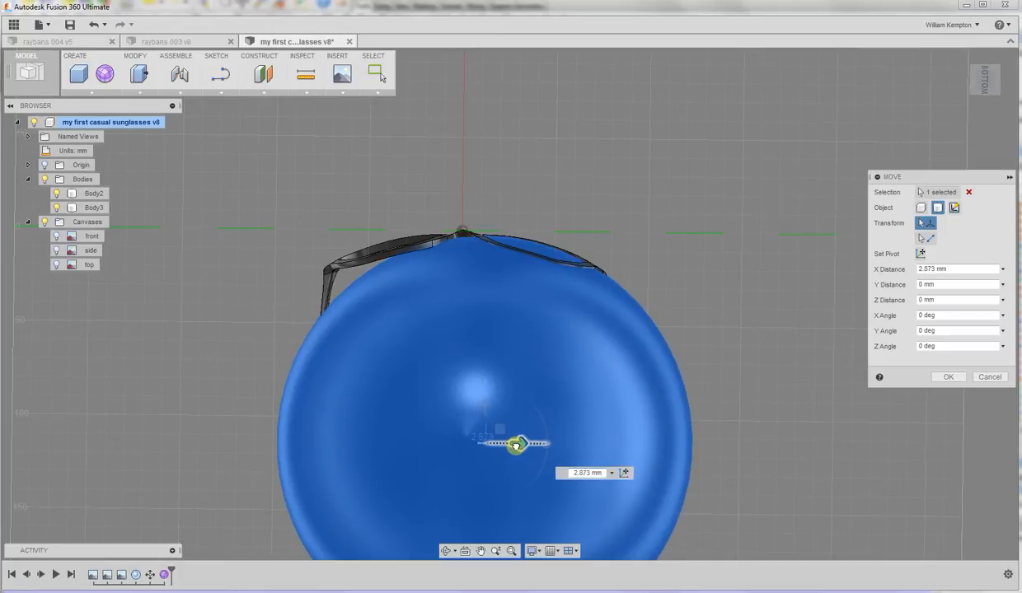
drag(518, 445, 484, 409)
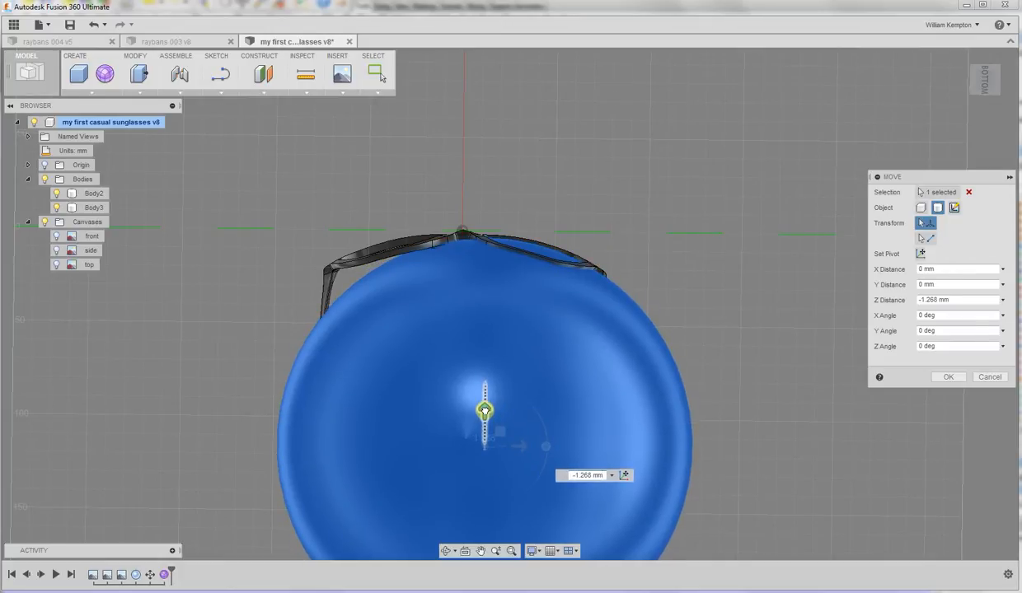
drag(484, 410, 485, 445)
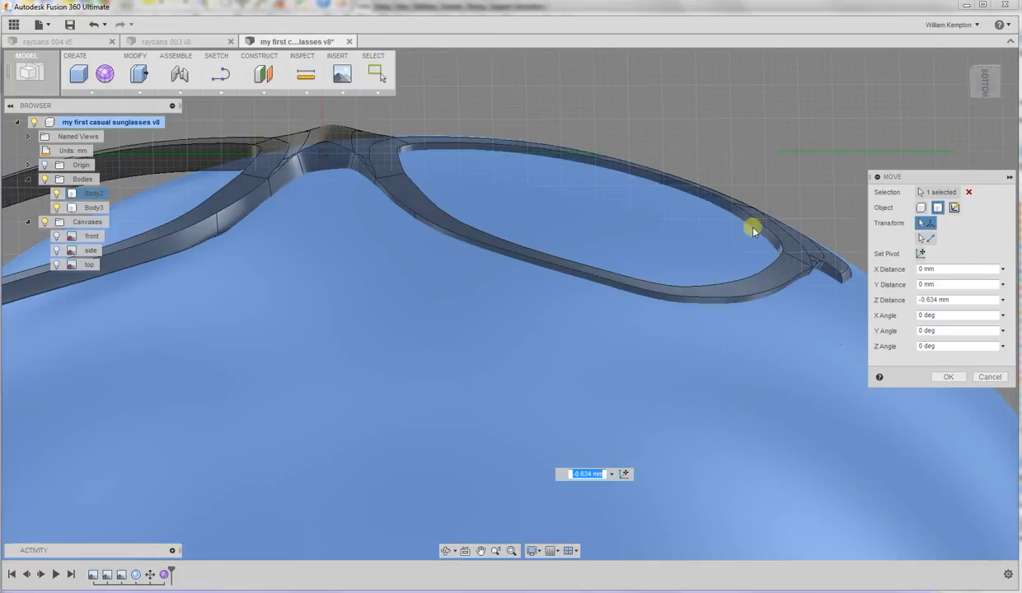
click(948, 375)
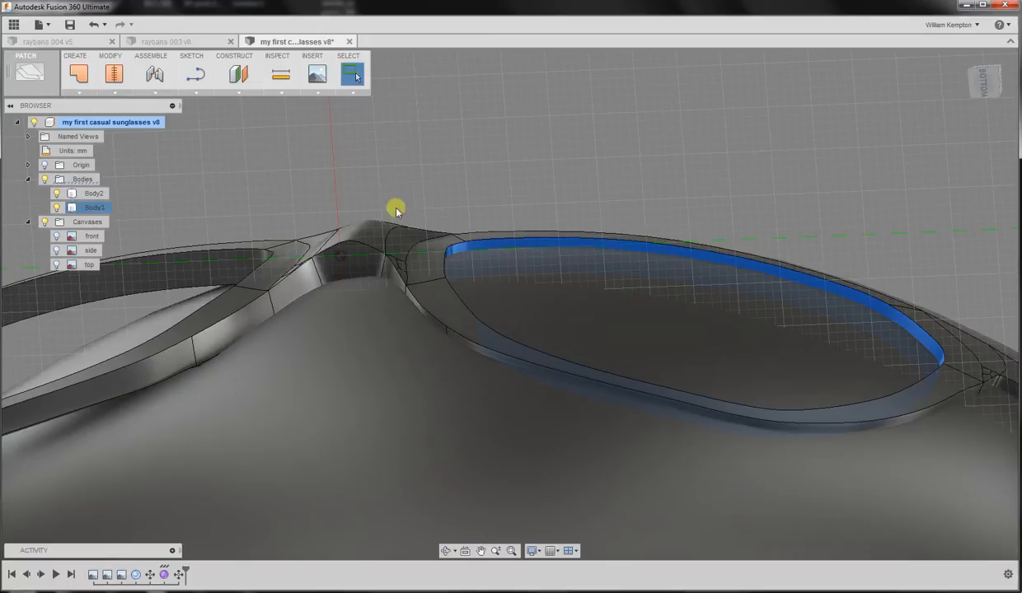
Step: Offset the lens opening's inner rim faces into a new surface body
click(30, 73)
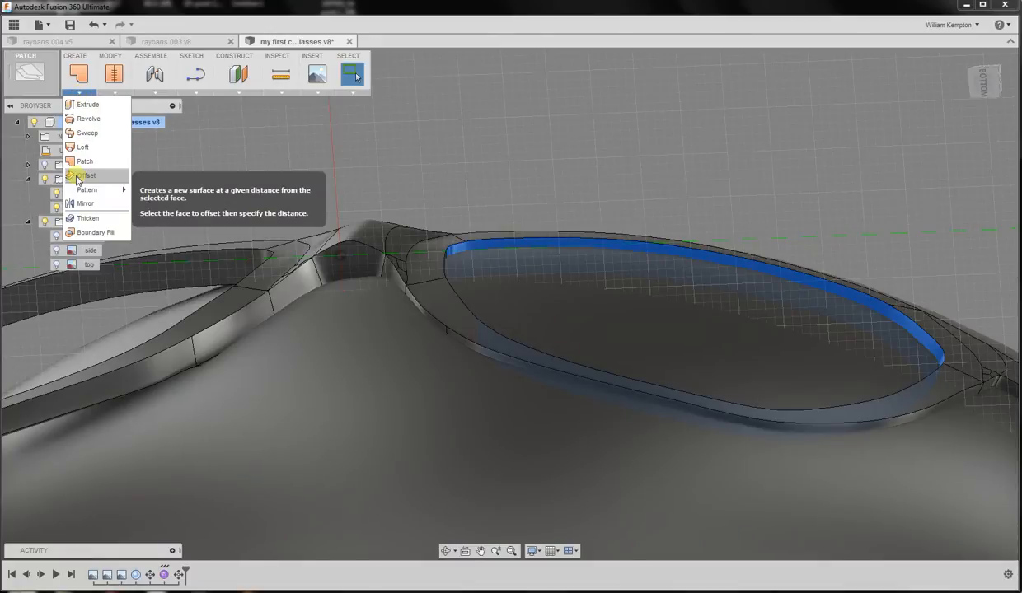
click(86, 175)
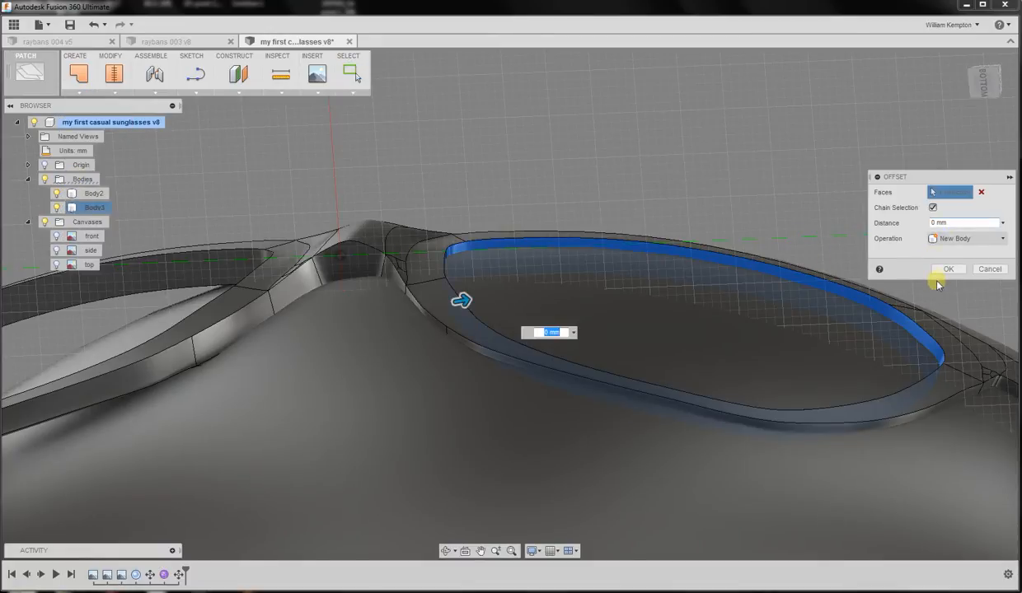
click(948, 269)
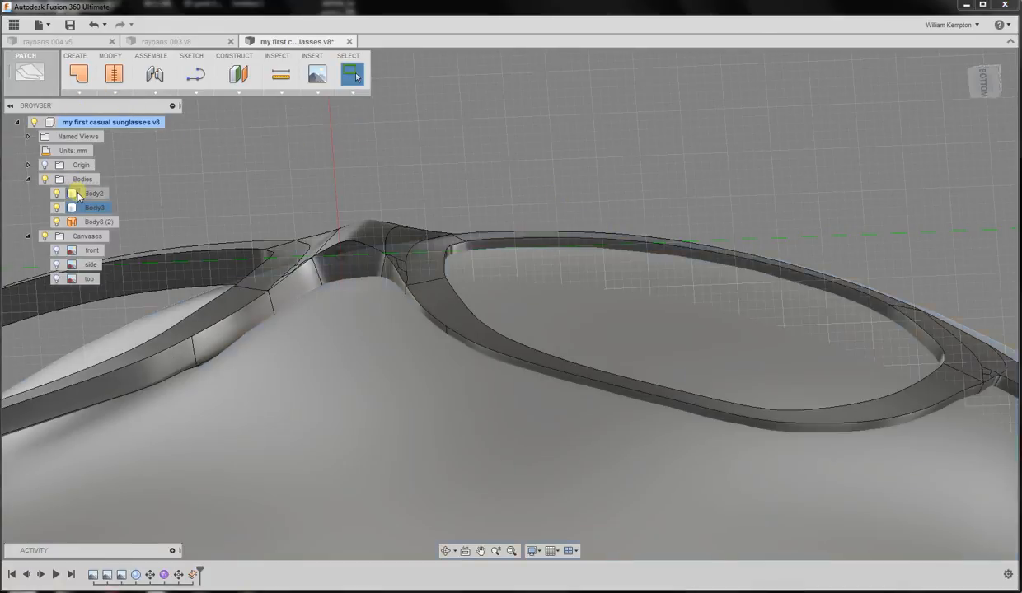
Step: Toggle body visibility so the frame and curved surface show together
click(92, 193)
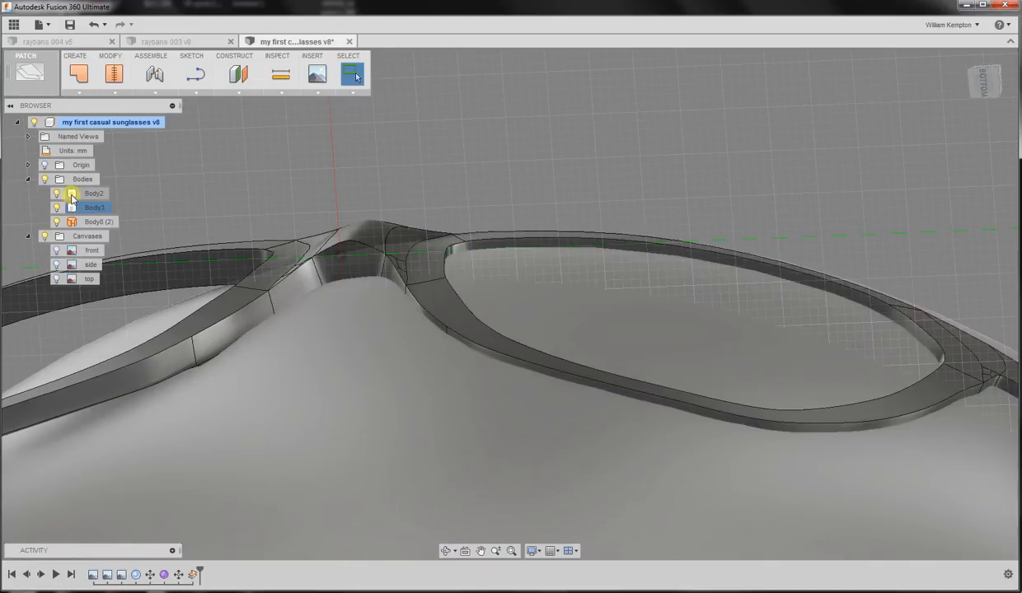
click(56, 195)
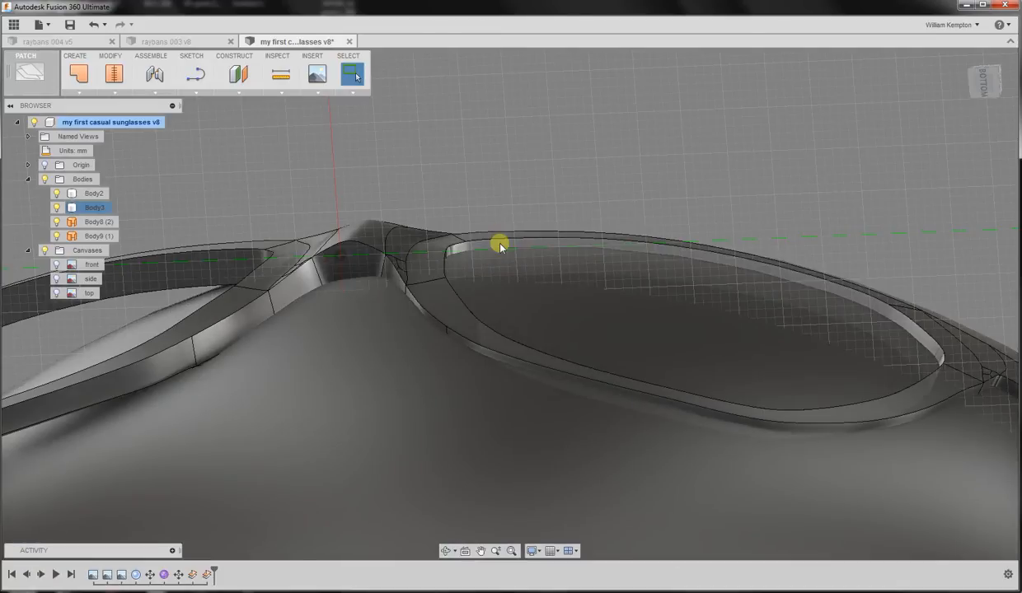
click(108, 72)
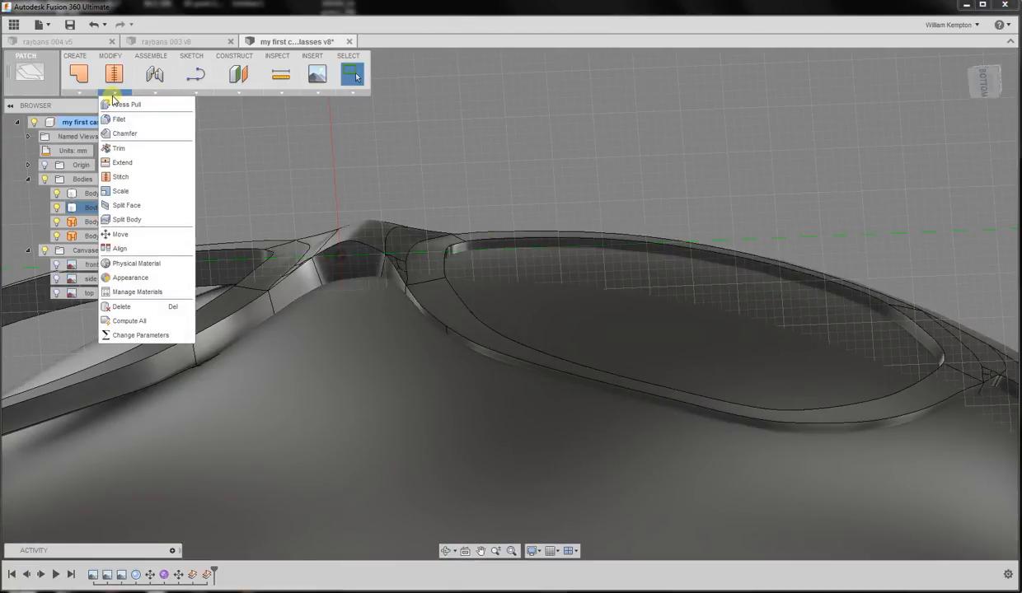
mouse_move(129, 218)
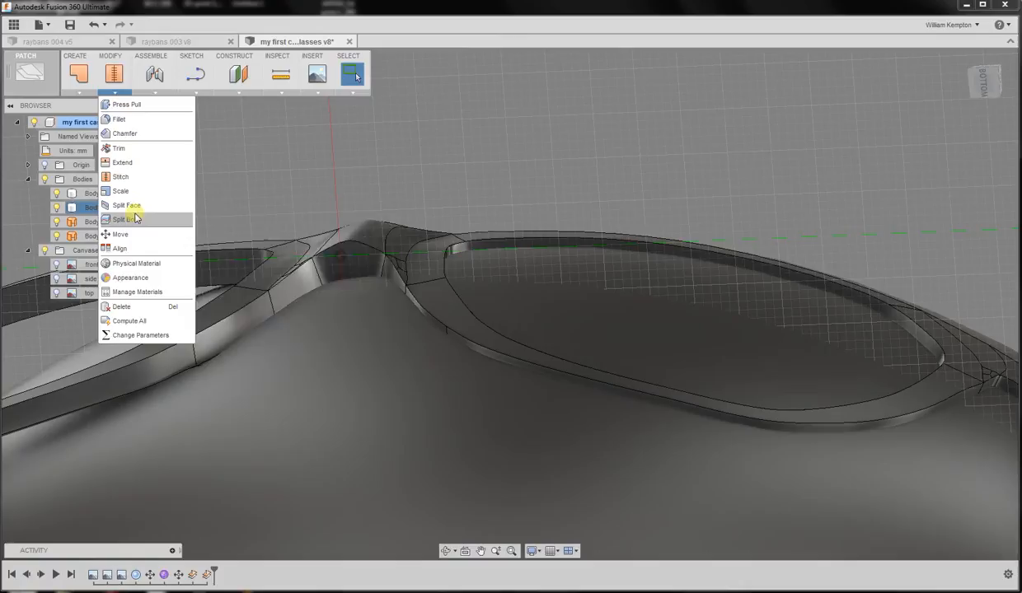
Step: Split the curved surface using the frame's lens rim as the splitting tool
click(125, 219)
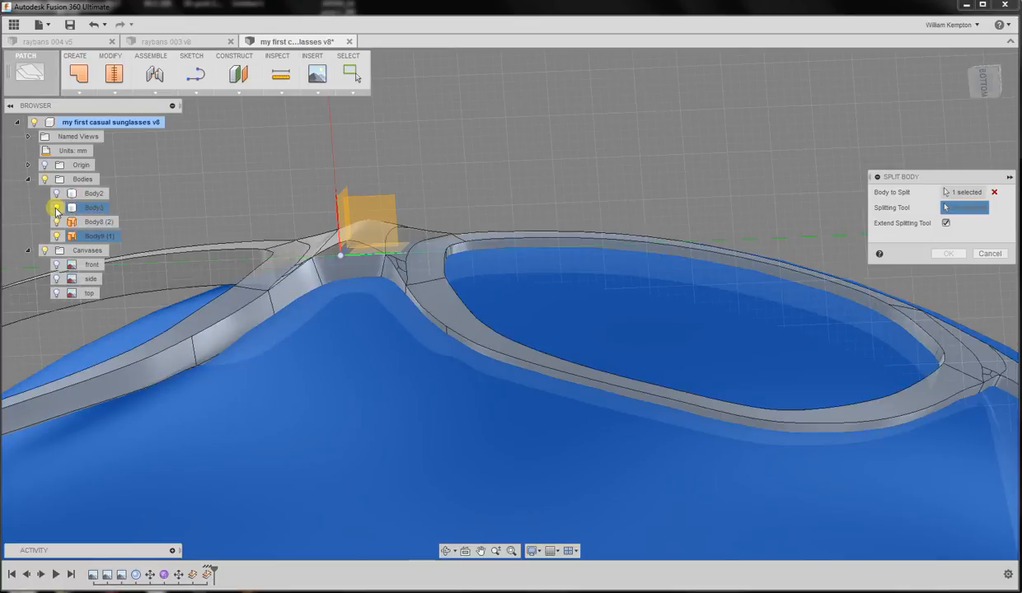
click(56, 207)
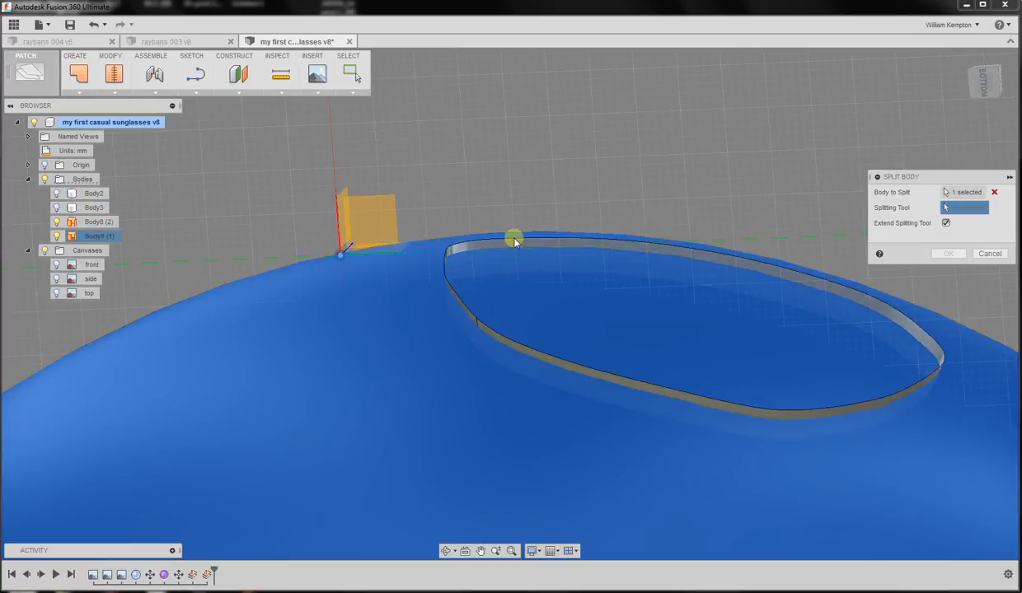
click(515, 237)
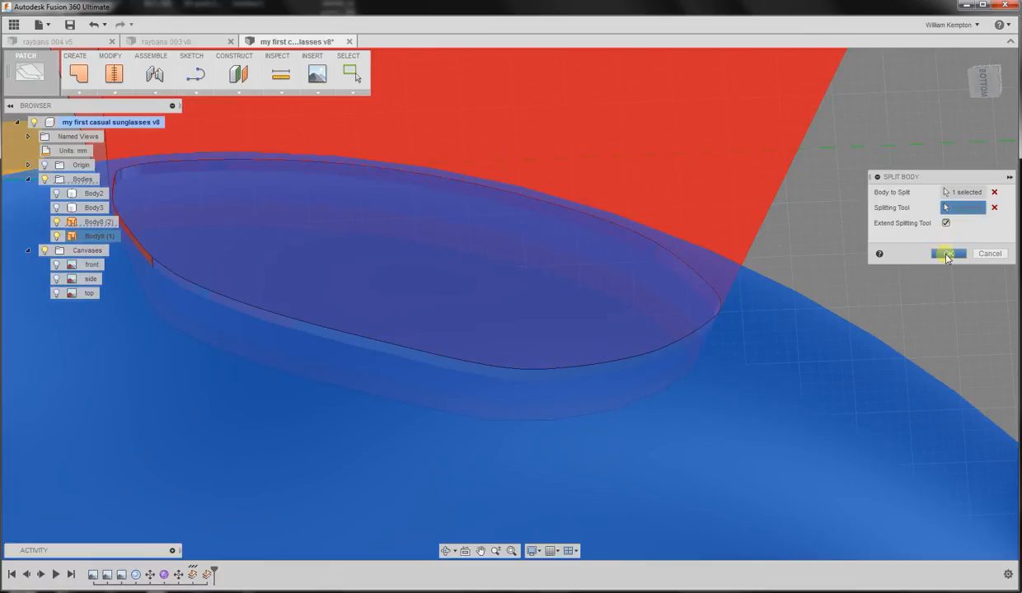
click(948, 254)
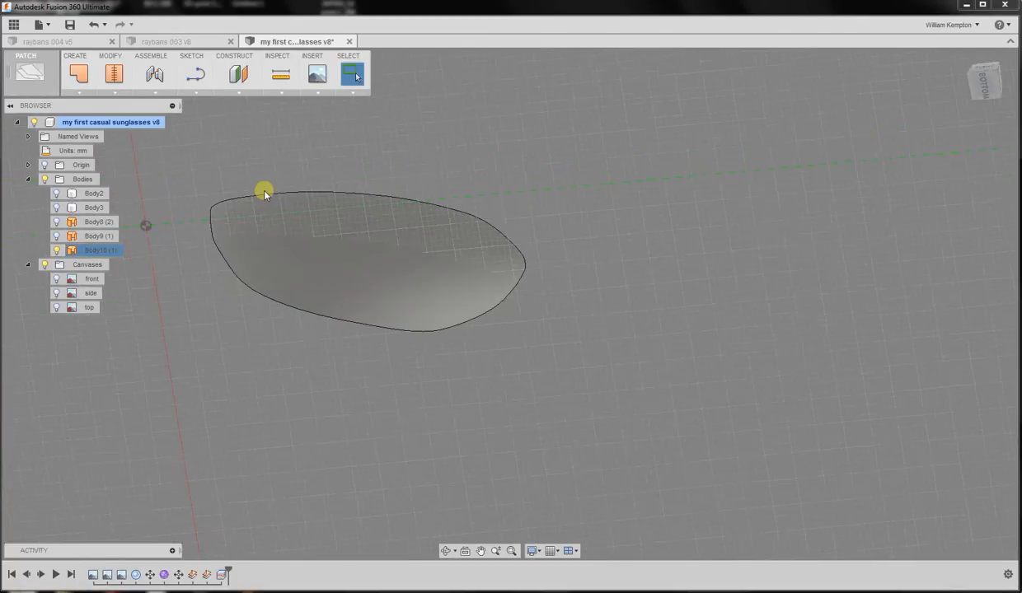
Step: Measure the gap between the lens edge and rim edge, about 2.77 mm
drag(264, 189, 374, 323)
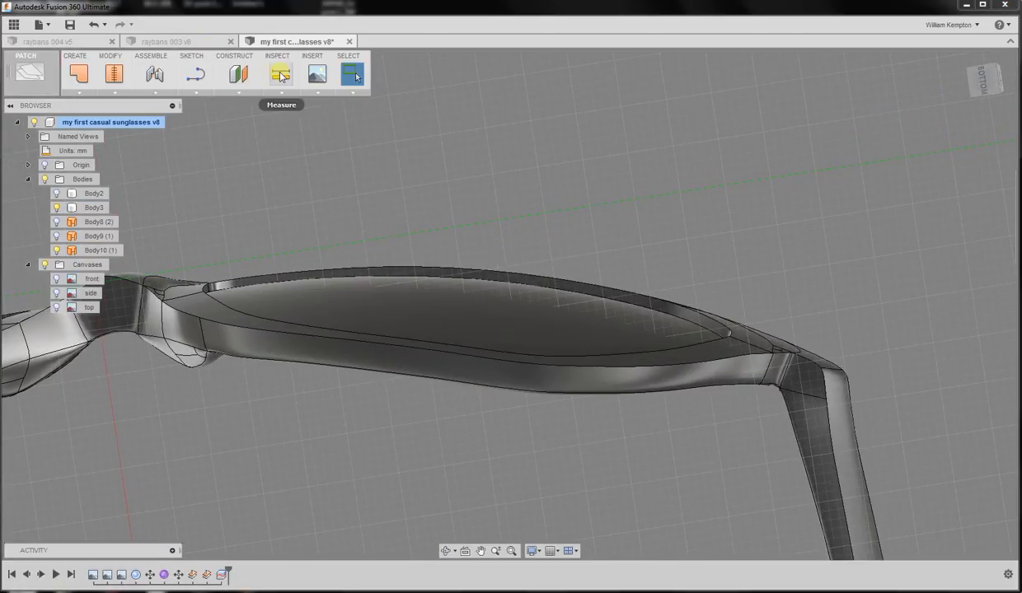
click(280, 75)
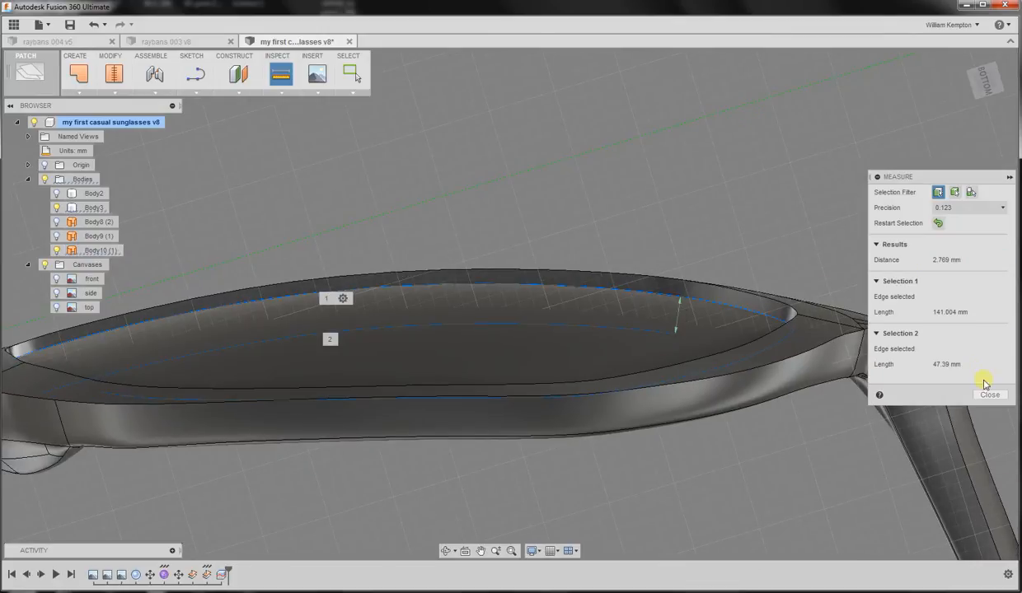
click(989, 394)
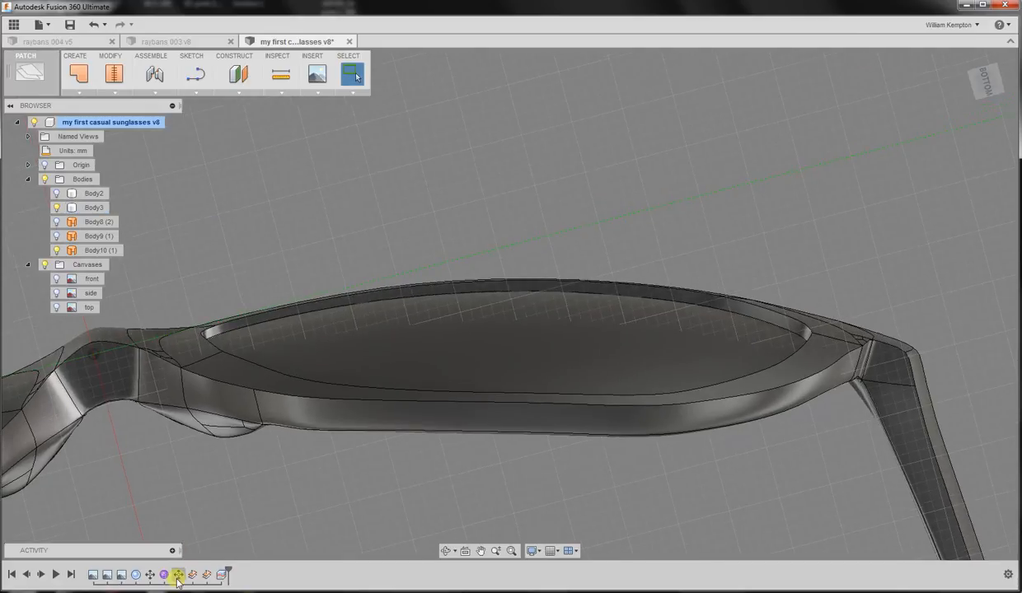
Step: Edit the earlier Move feature to shift the curved surface under a millimetre along X
click(178, 573)
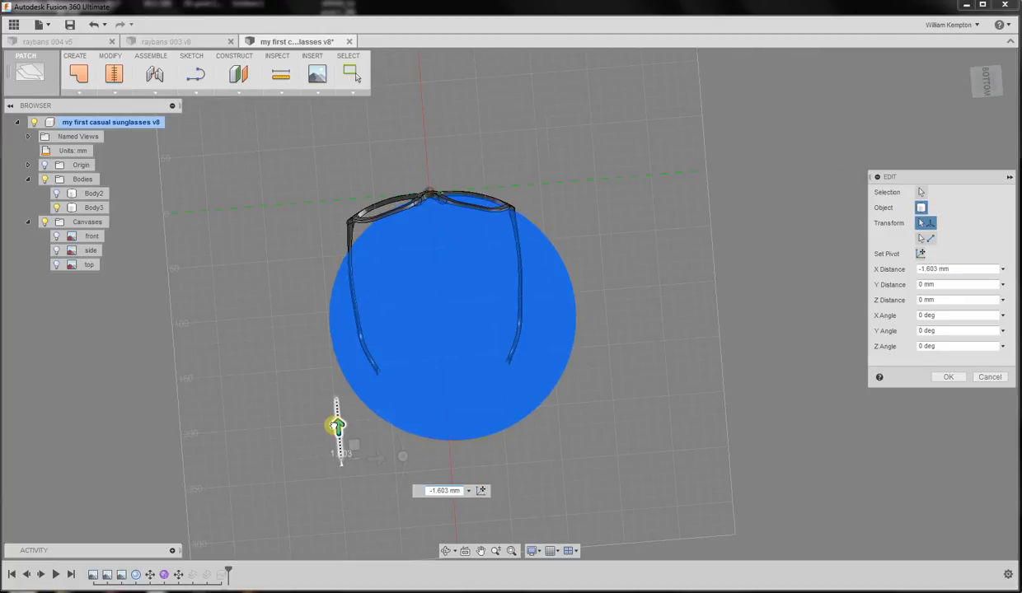
drag(336, 426, 376, 460)
text(-0.7)
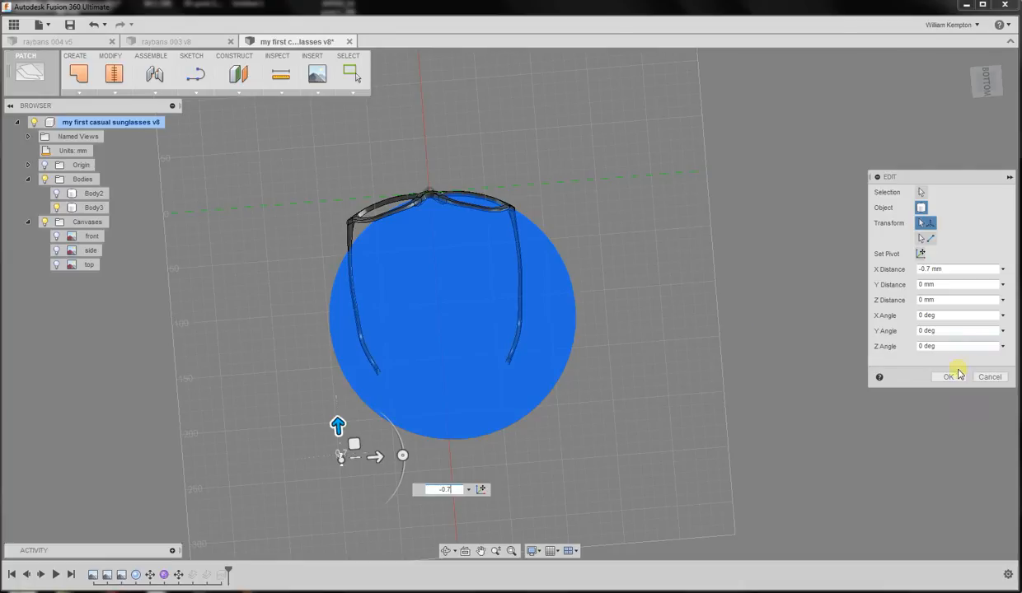
click(948, 376)
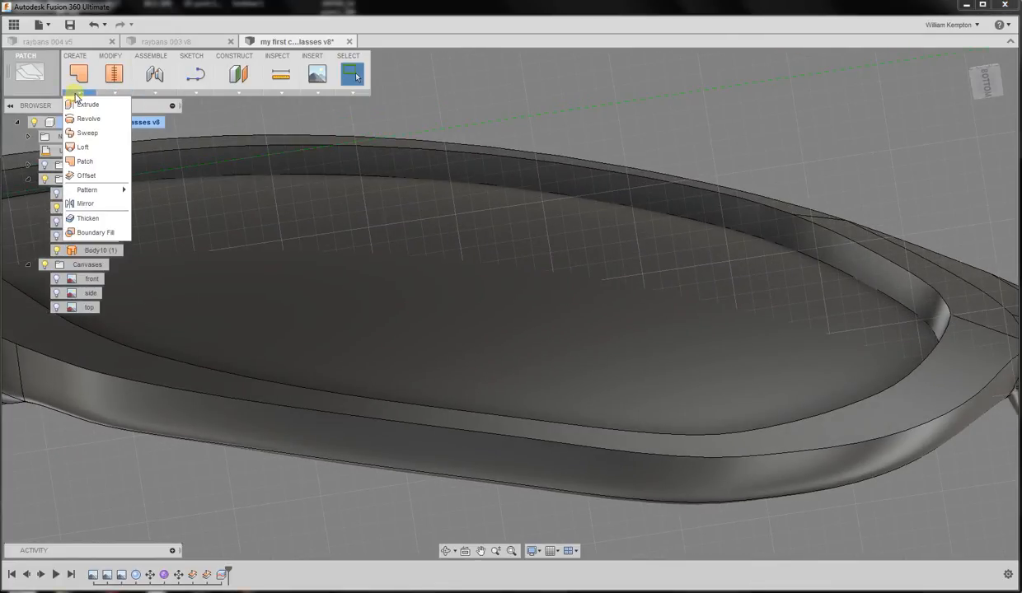
mouse_move(86, 175)
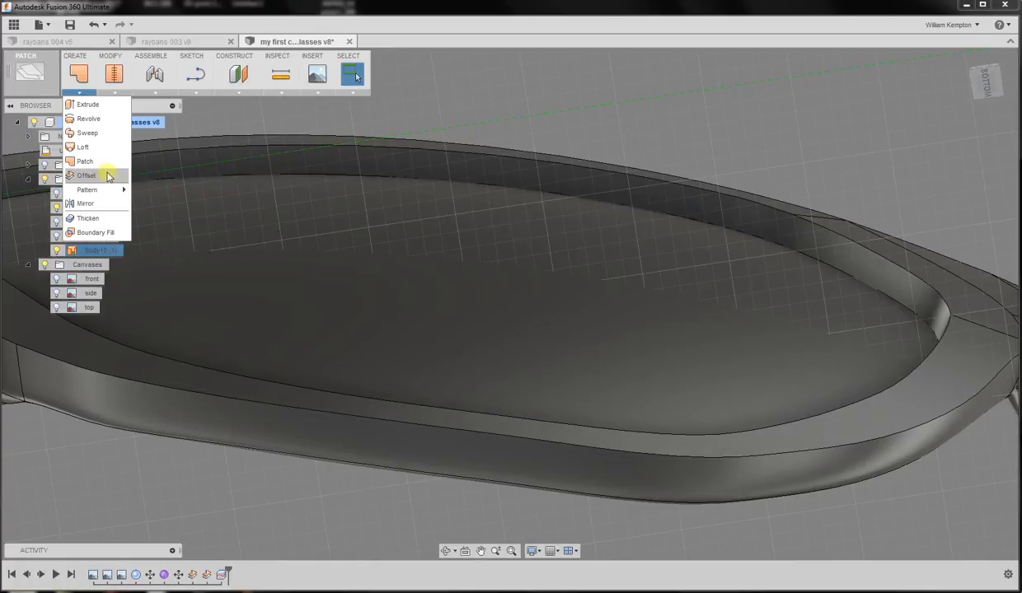
click(86, 175)
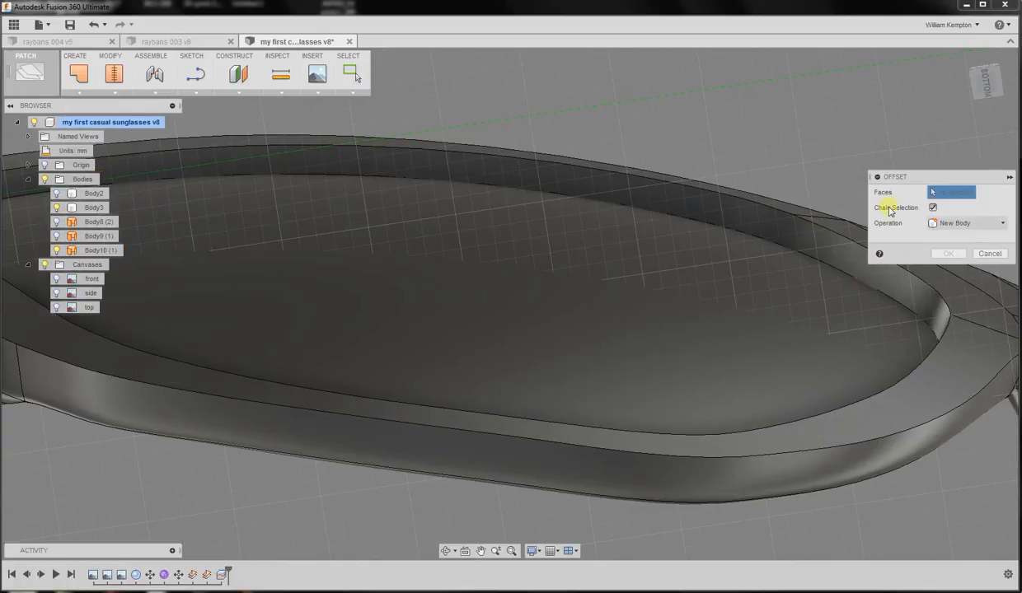
click(623, 229)
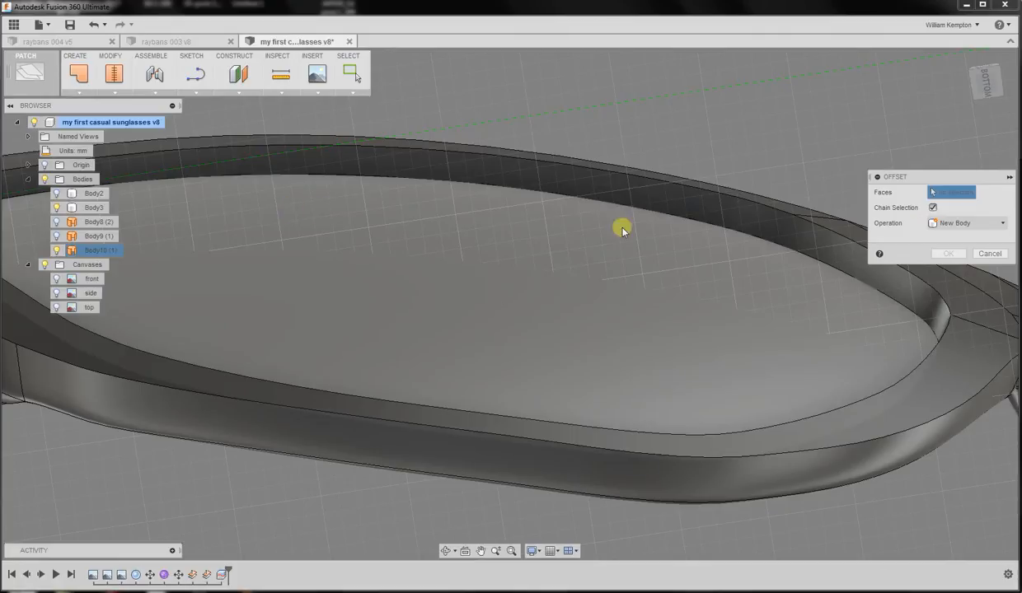
click(623, 229)
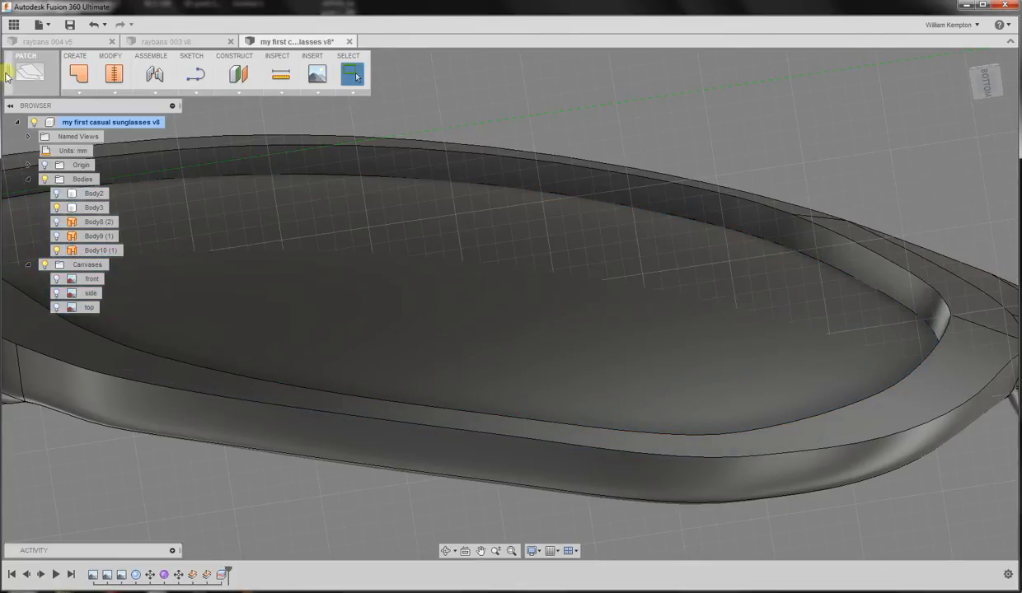
click(30, 72)
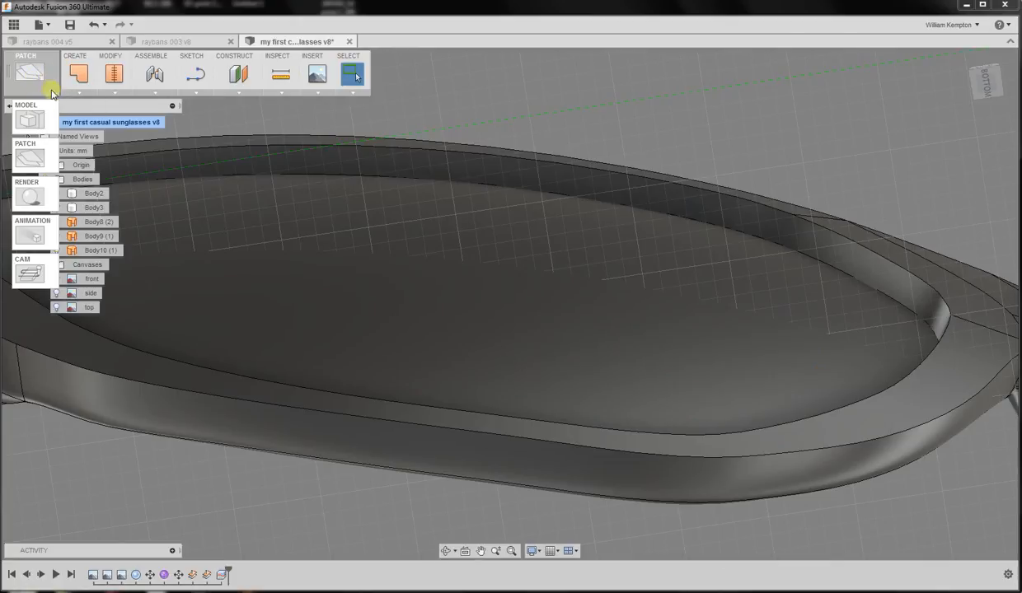
click(30, 72)
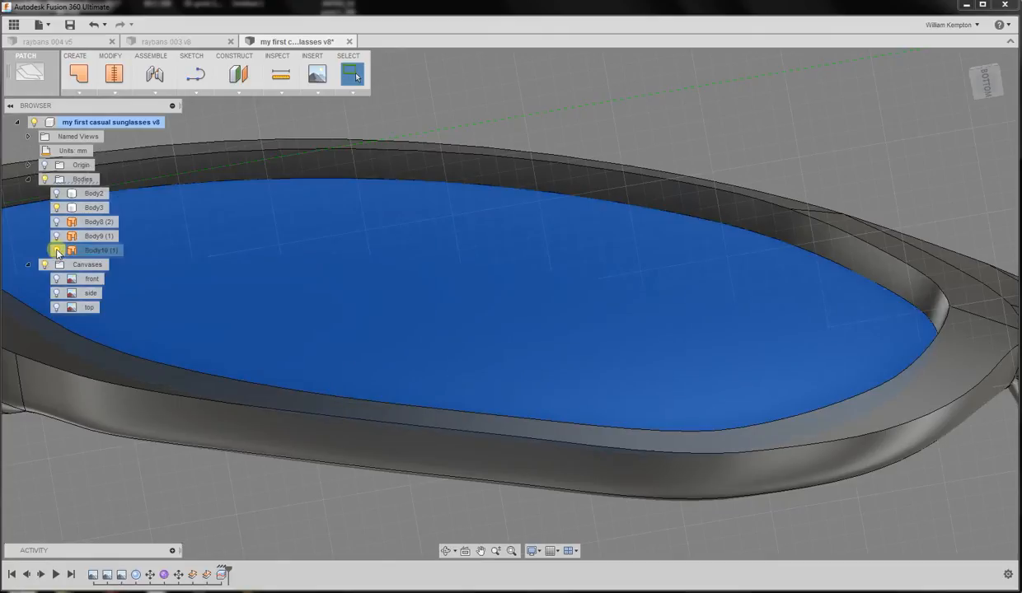
Step: Hide the frame bodies to isolate the lens surface
click(58, 251)
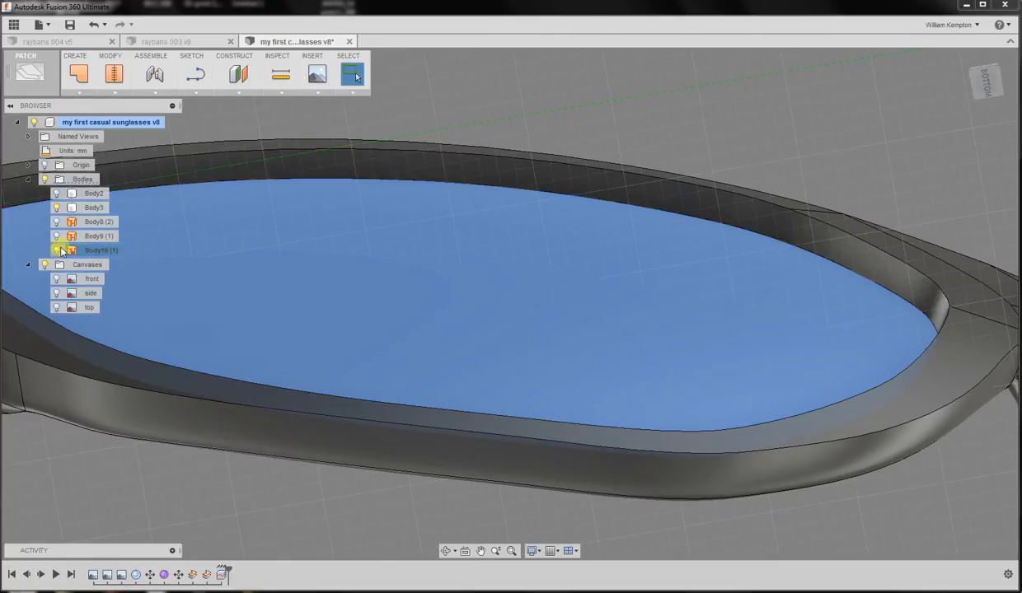
click(56, 251)
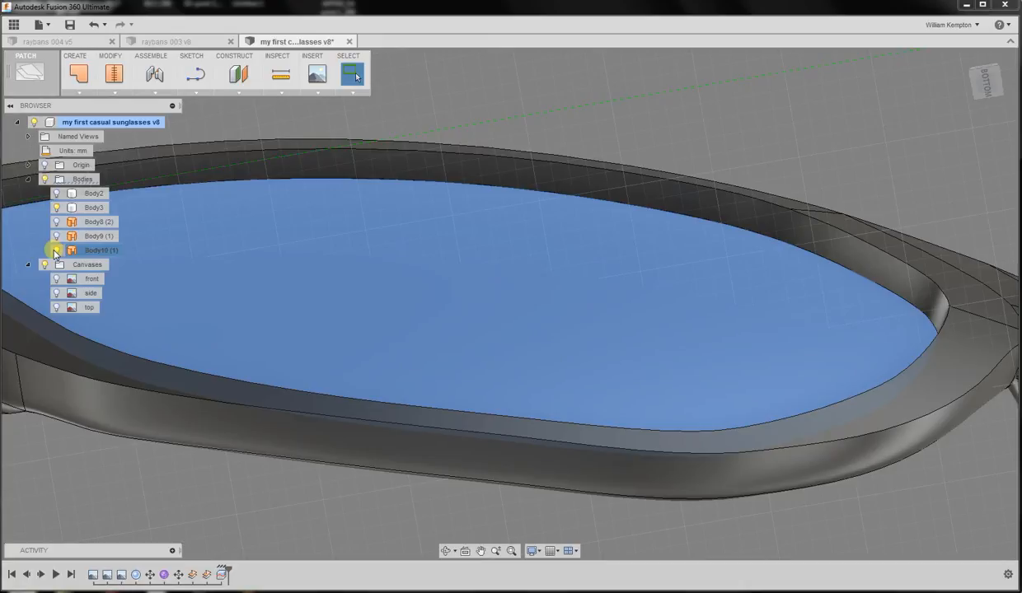
click(56, 250)
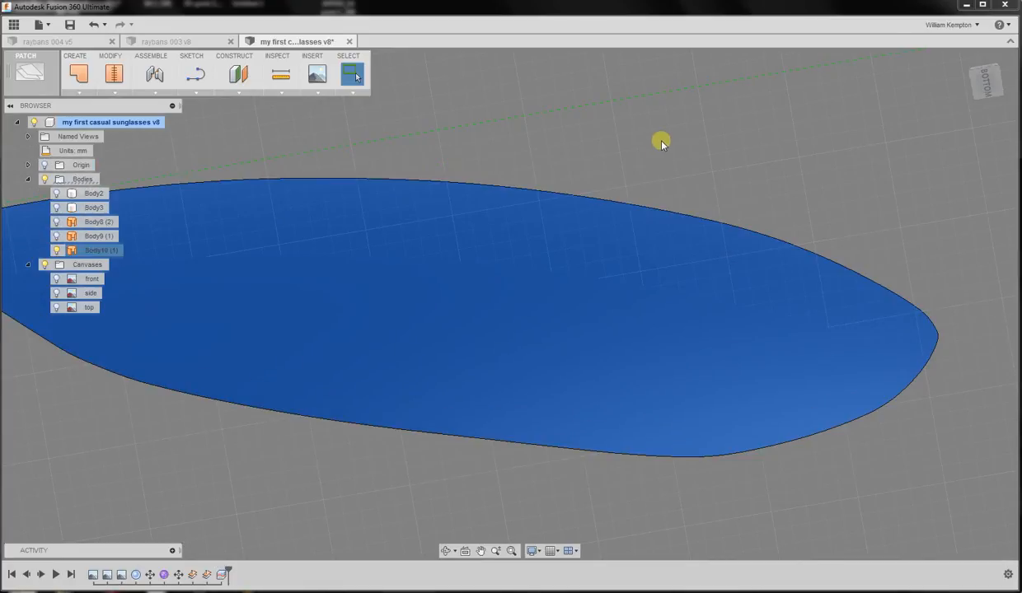
Step: Extend the lens surface's outer edges outward by 1 mm
click(79, 74)
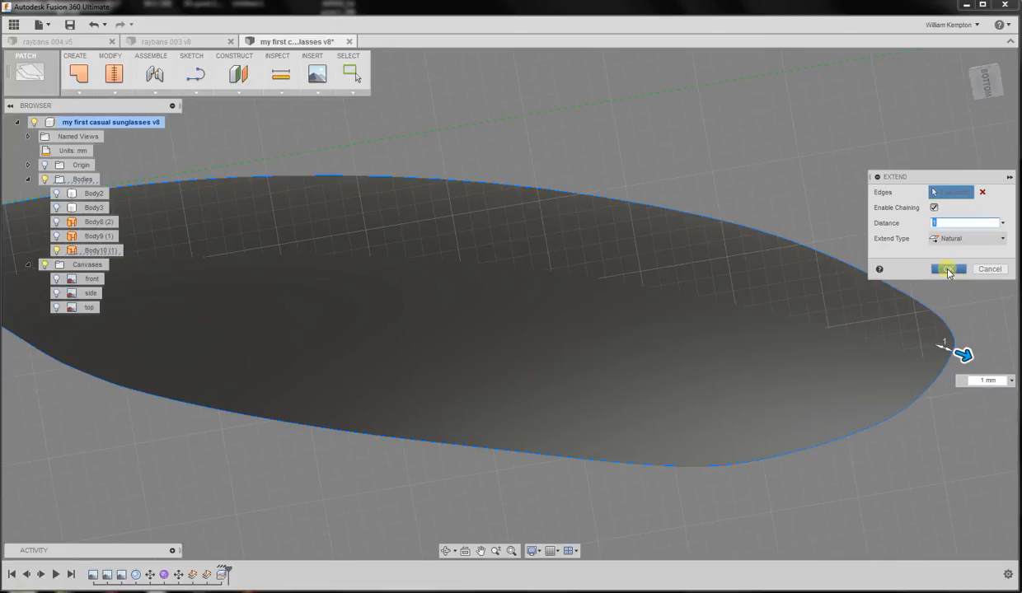
click(947, 269)
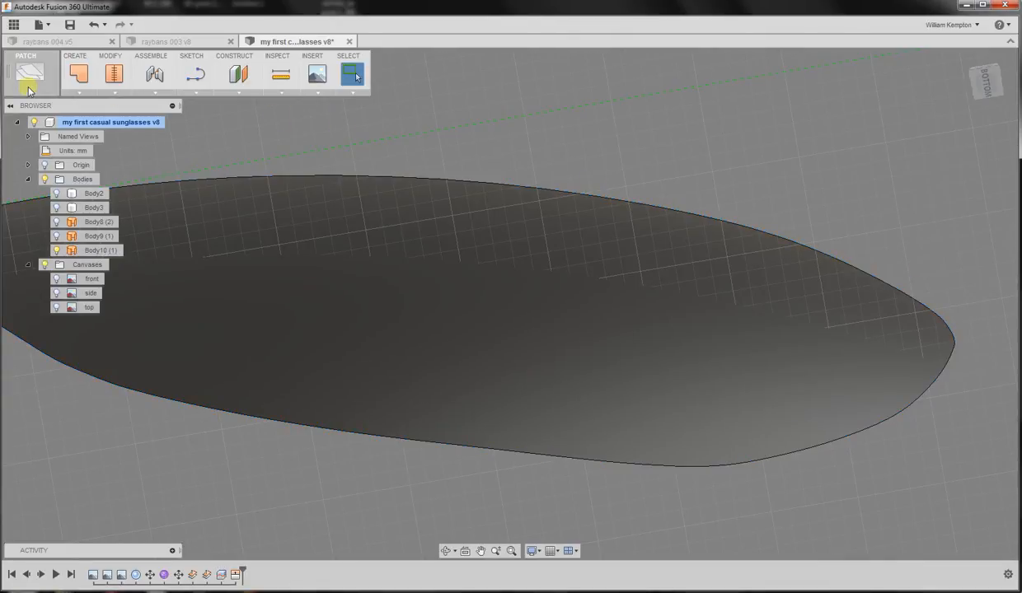
Step: Thicken the lens face symmetrically by 0.75 mm into a new solid body, Body11
click(30, 74)
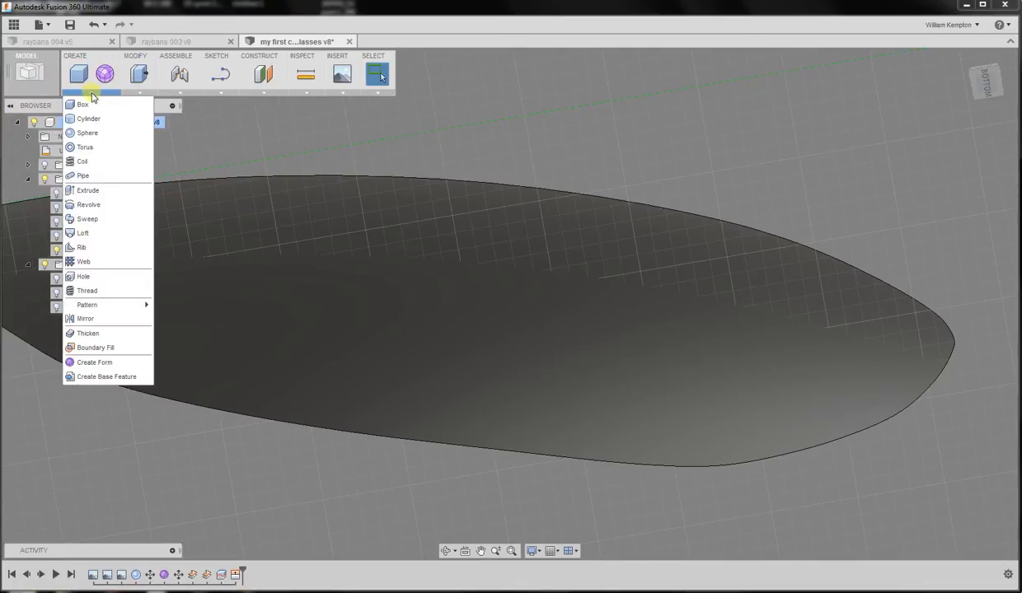
mouse_move(89, 333)
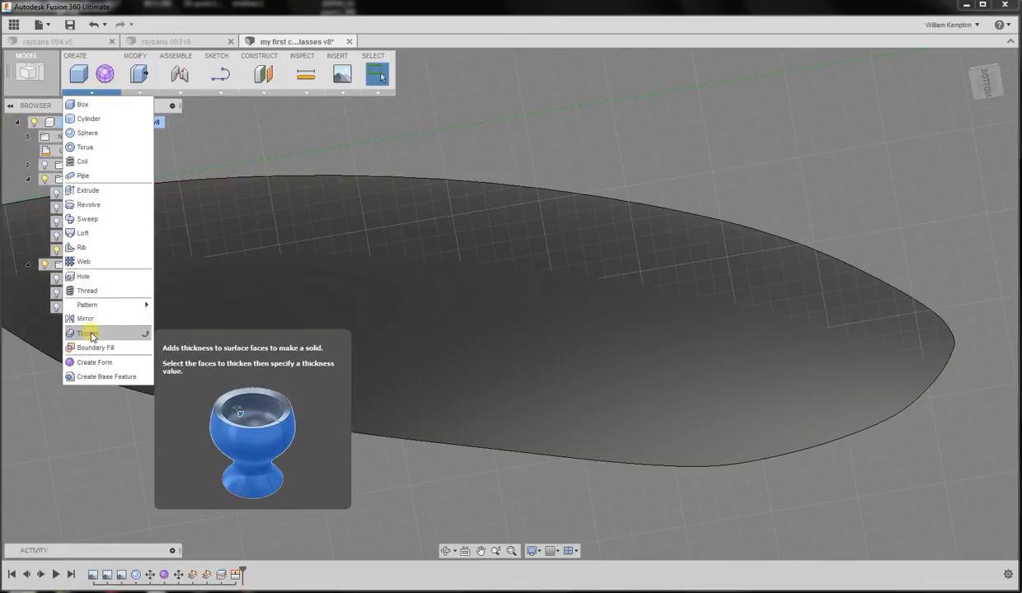
click(85, 333)
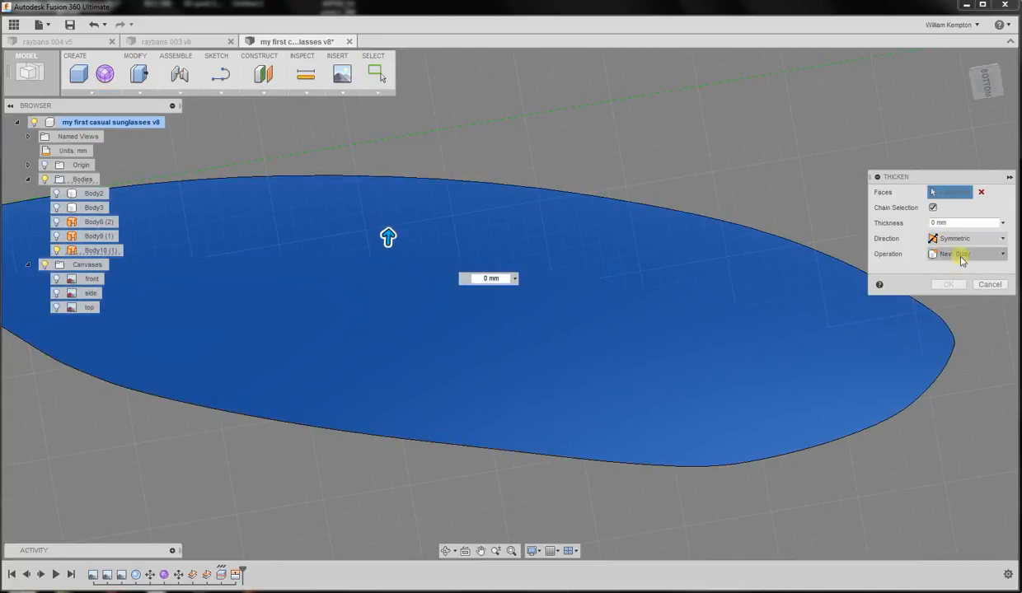
click(965, 223)
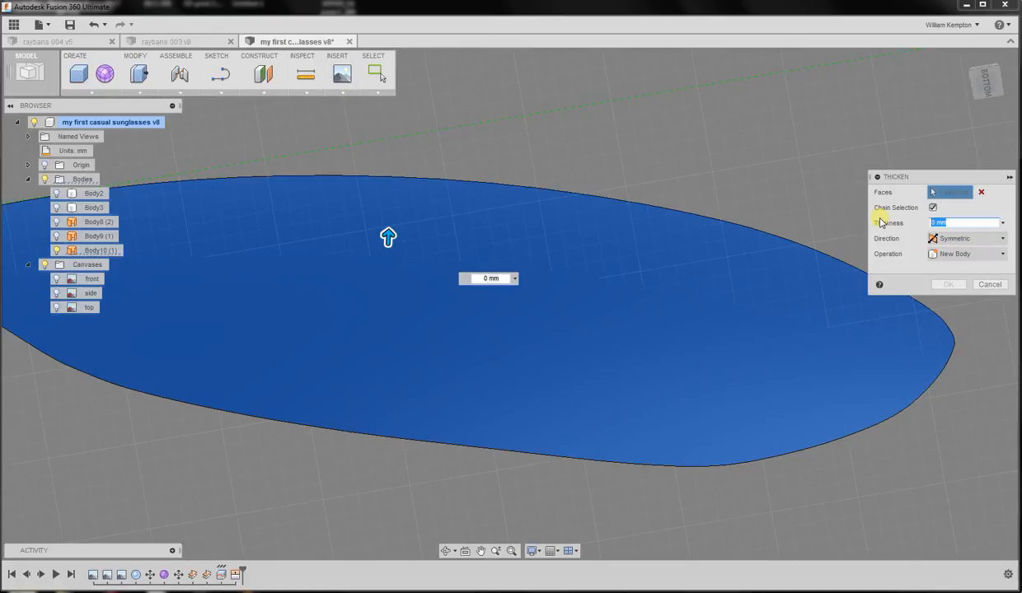
text(0.75)
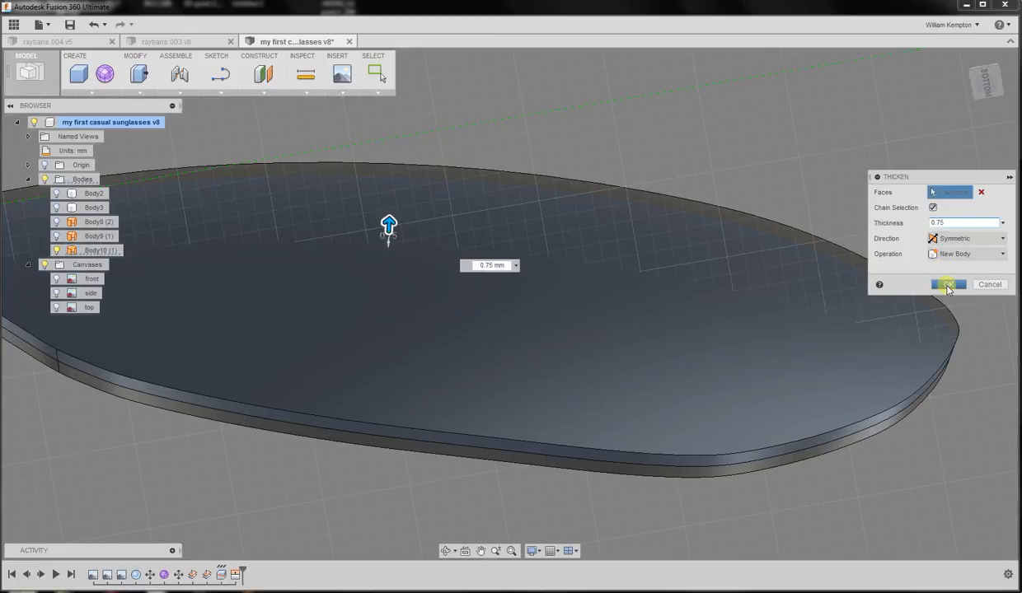
click(946, 283)
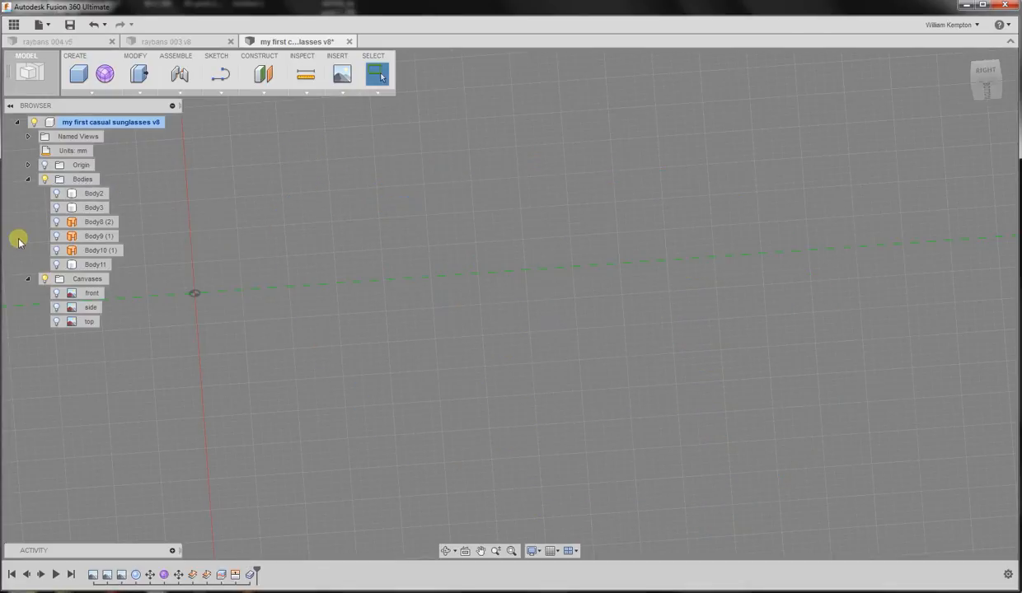
Step: Show Body11 and chamfer its rim edge by 0.75 mm
click(56, 263)
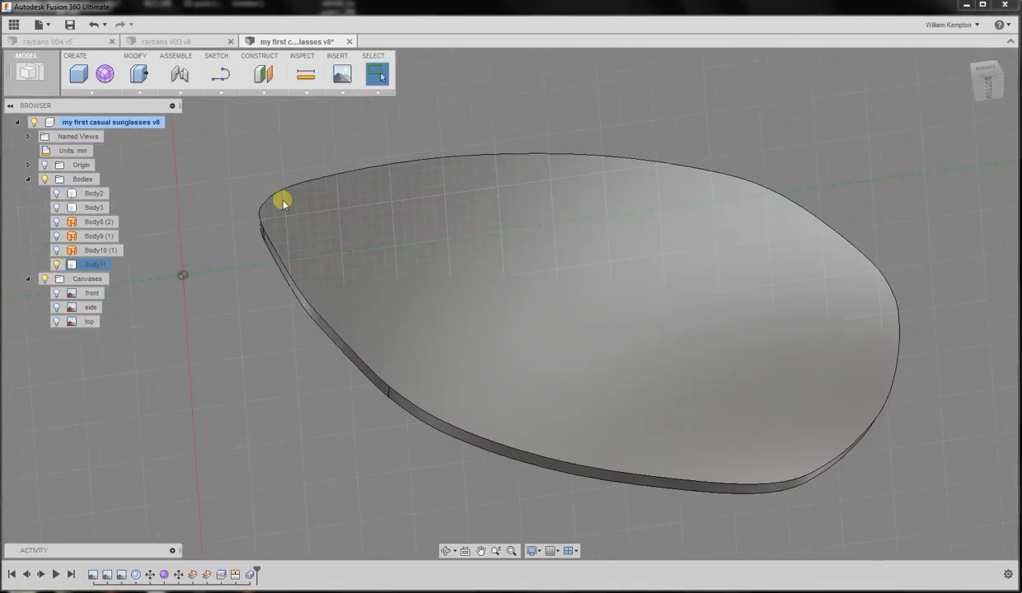
drag(284, 201, 176, 222)
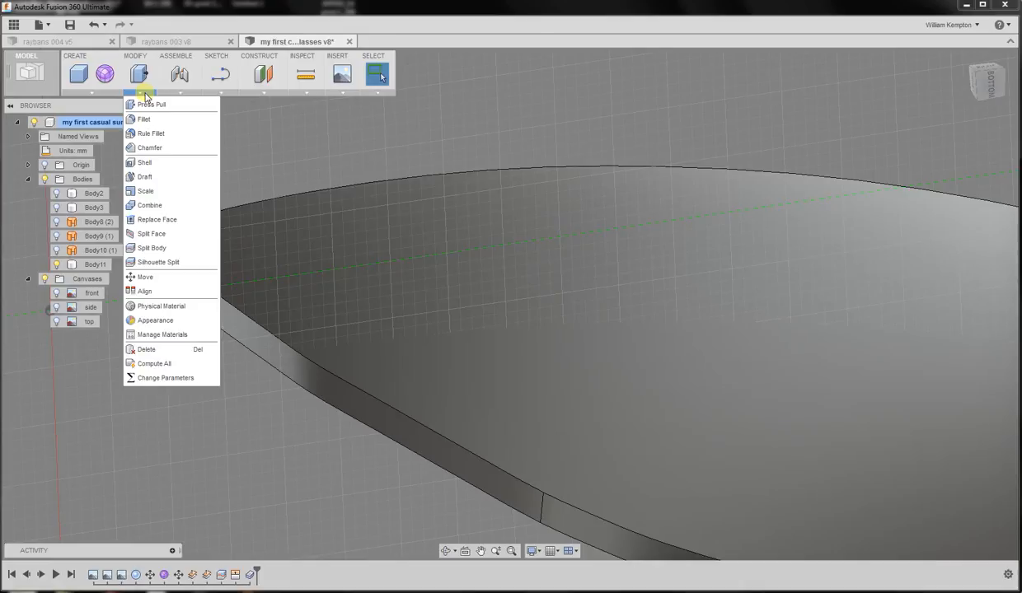
click(150, 149)
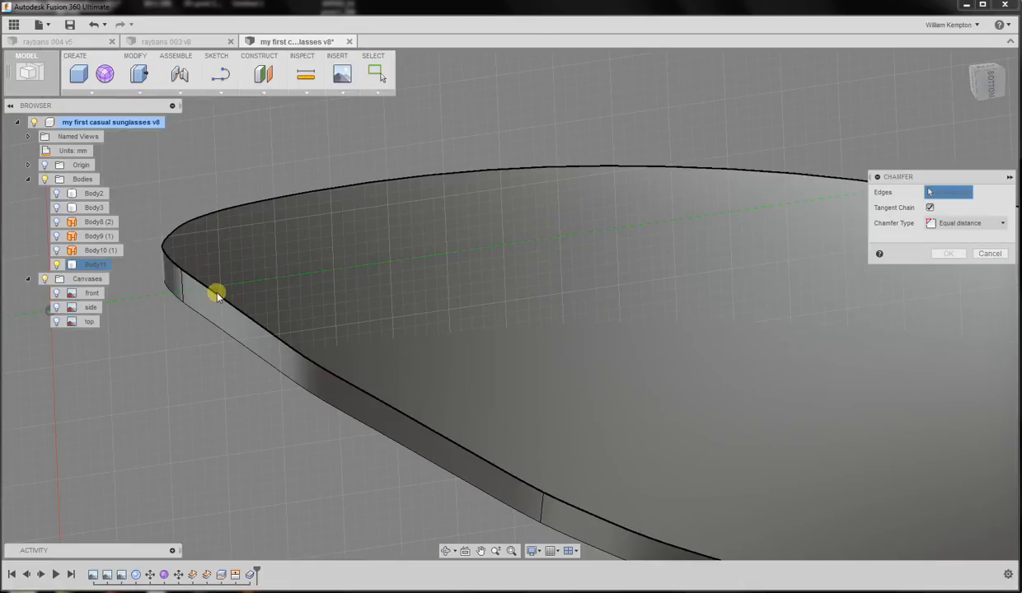
click(213, 293)
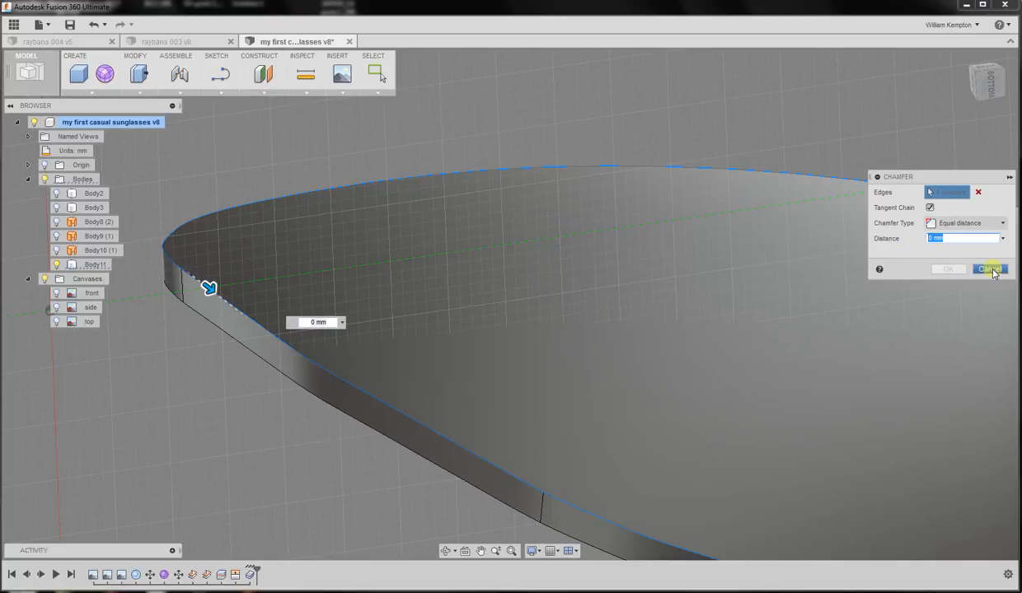
text(0.75)
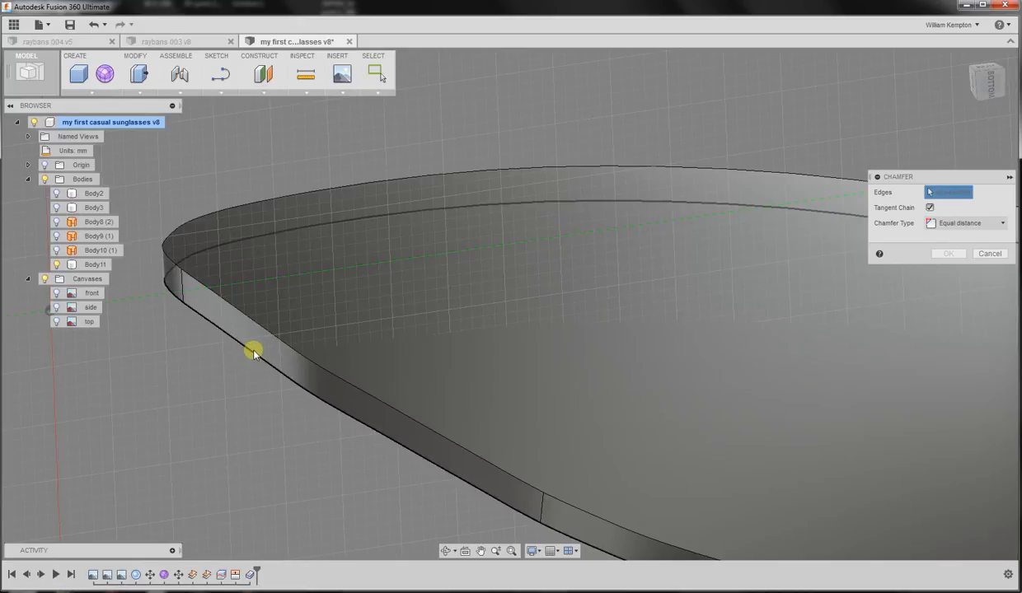
click(254, 350)
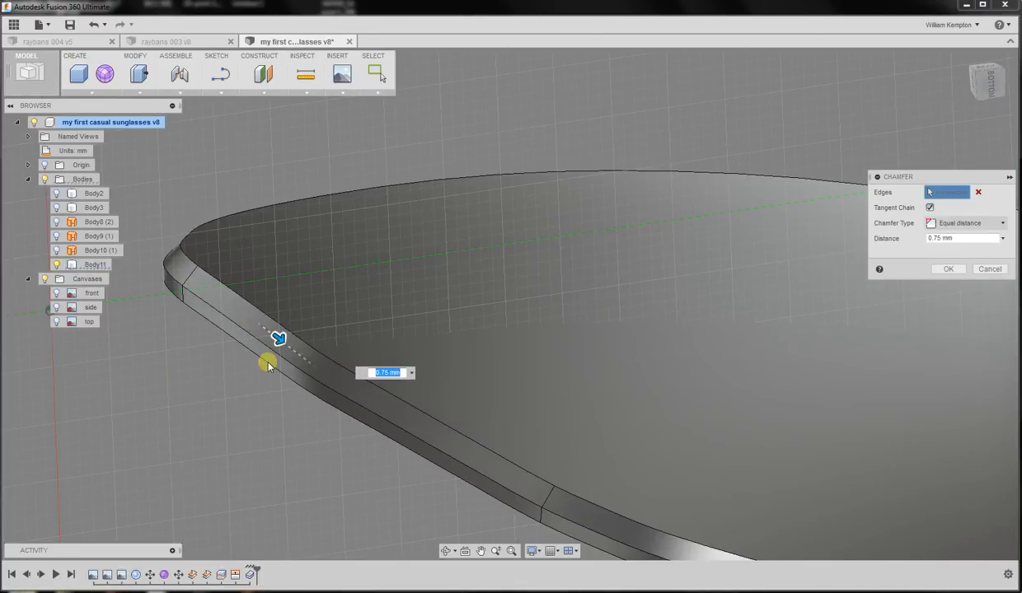
mouse_move(930, 260)
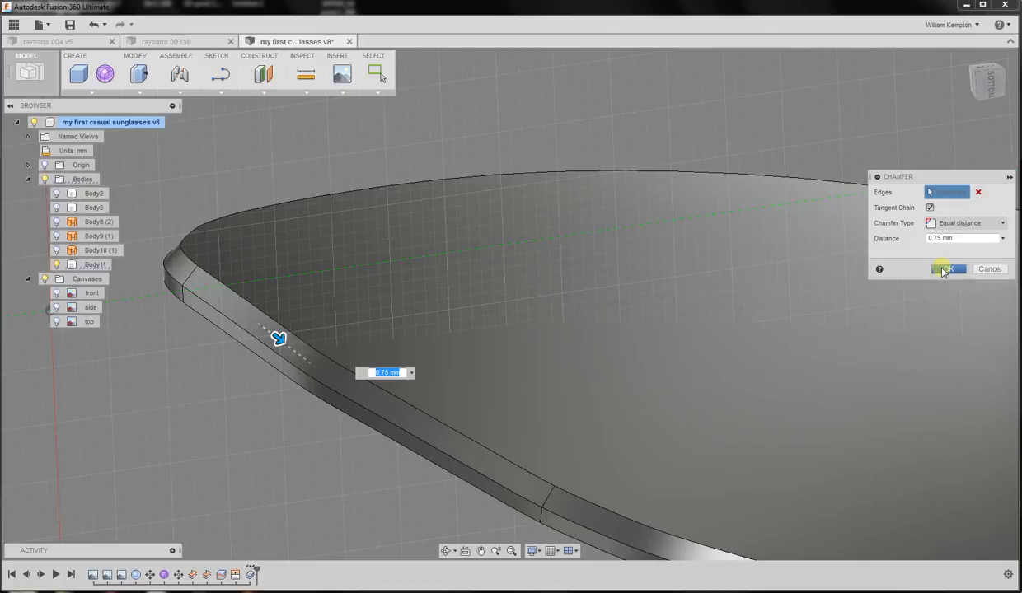
click(948, 268)
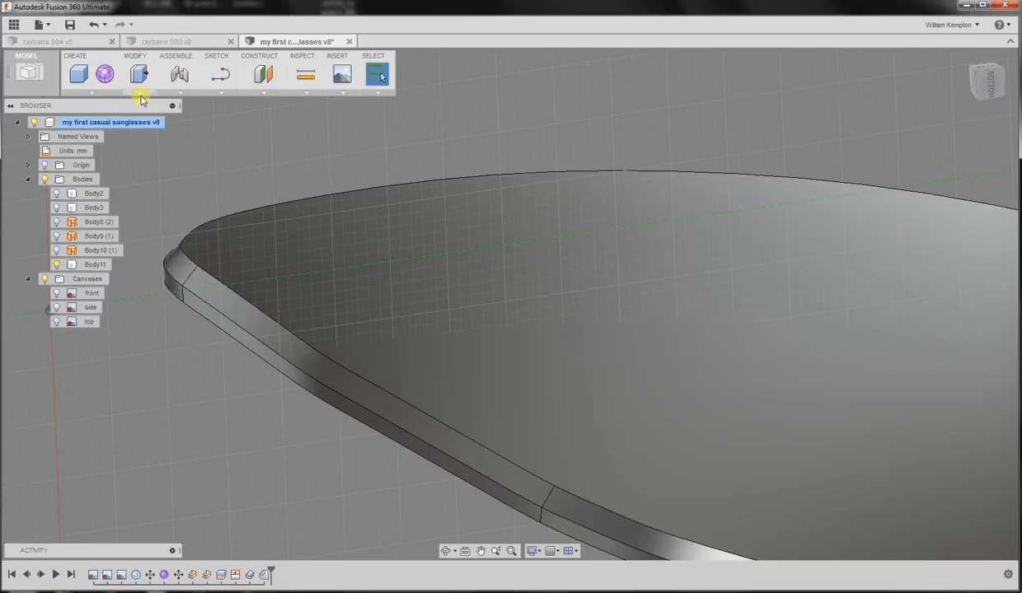
Step: Chamfer the lens's opposite rim edge by 0.75 mm
click(138, 75)
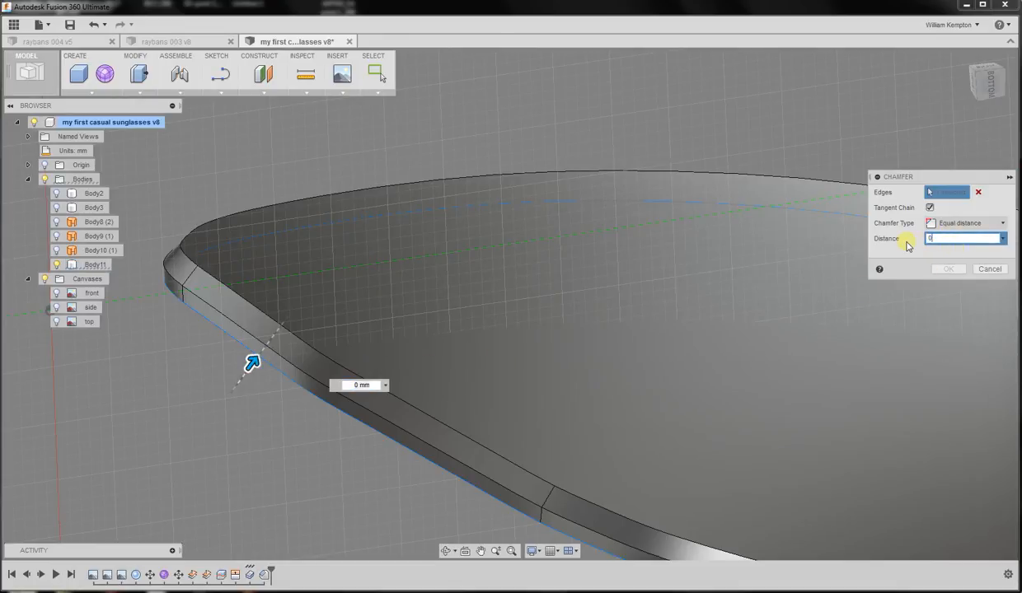
text(0.75)
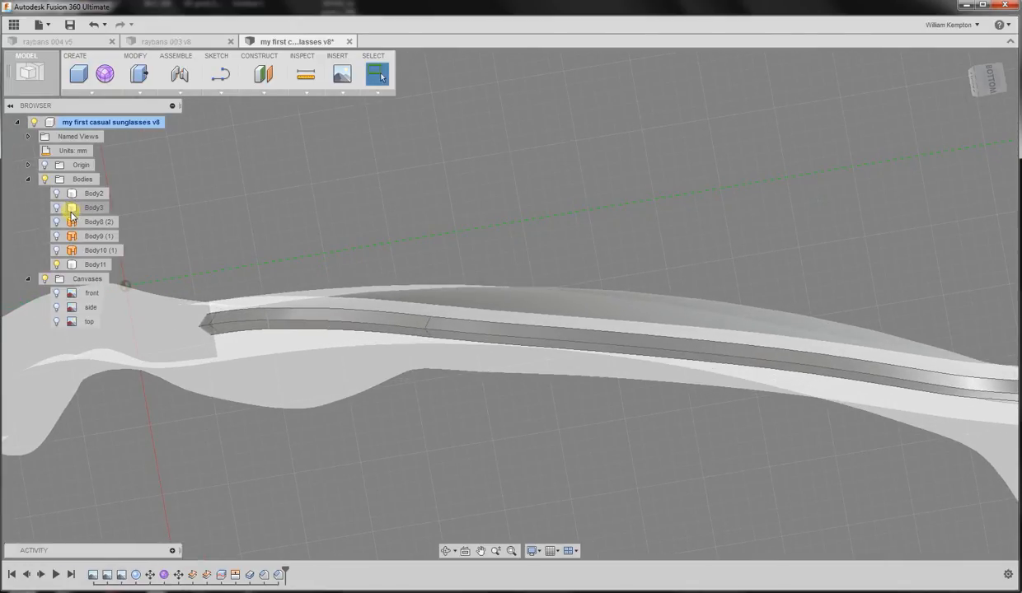
Step: Show the frame bodies and view the chamfered lens seated inside the rim
click(56, 208)
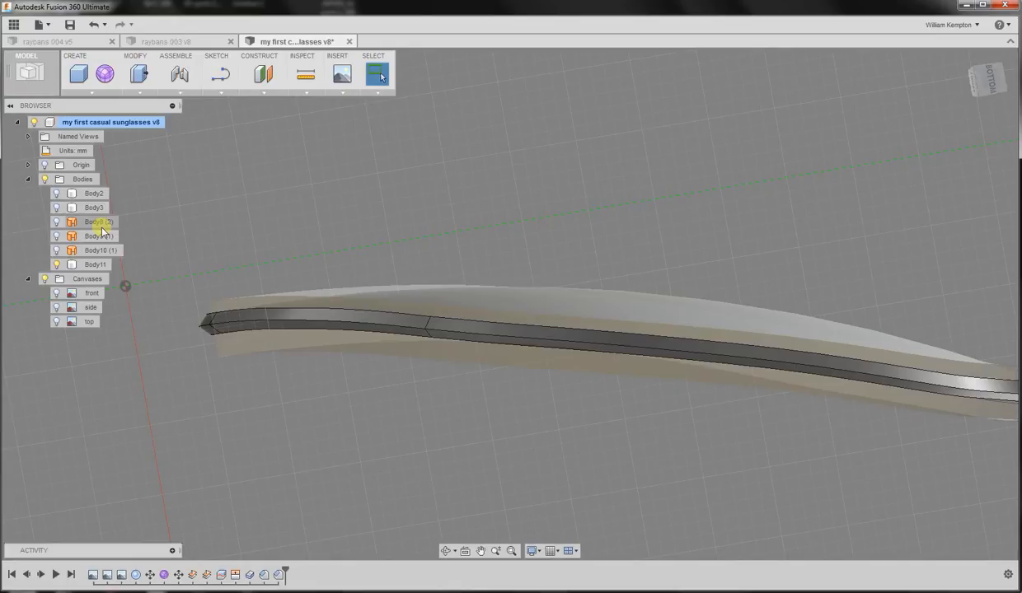
click(56, 279)
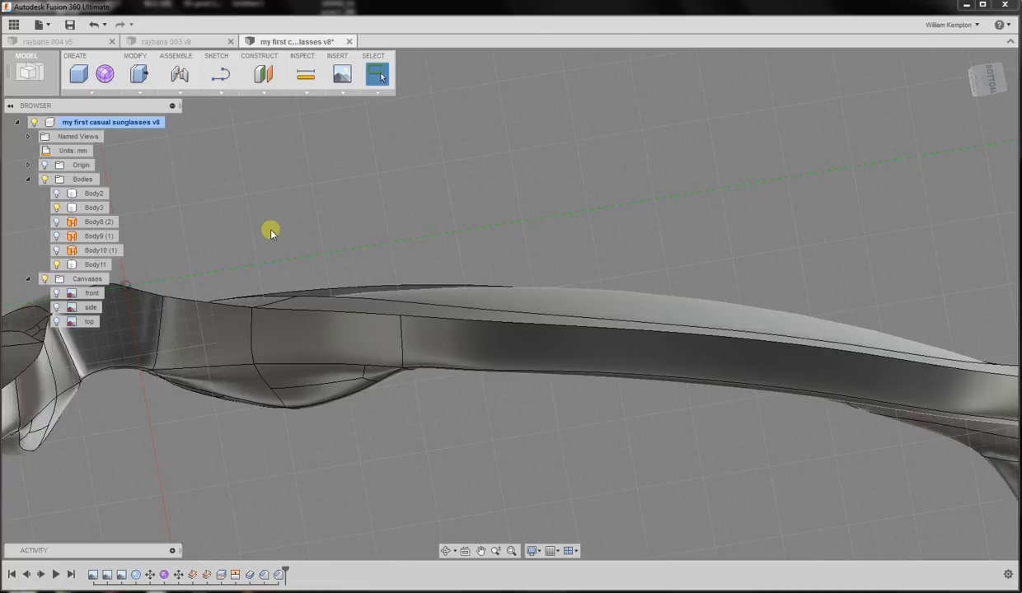
drag(270, 231, 206, 125)
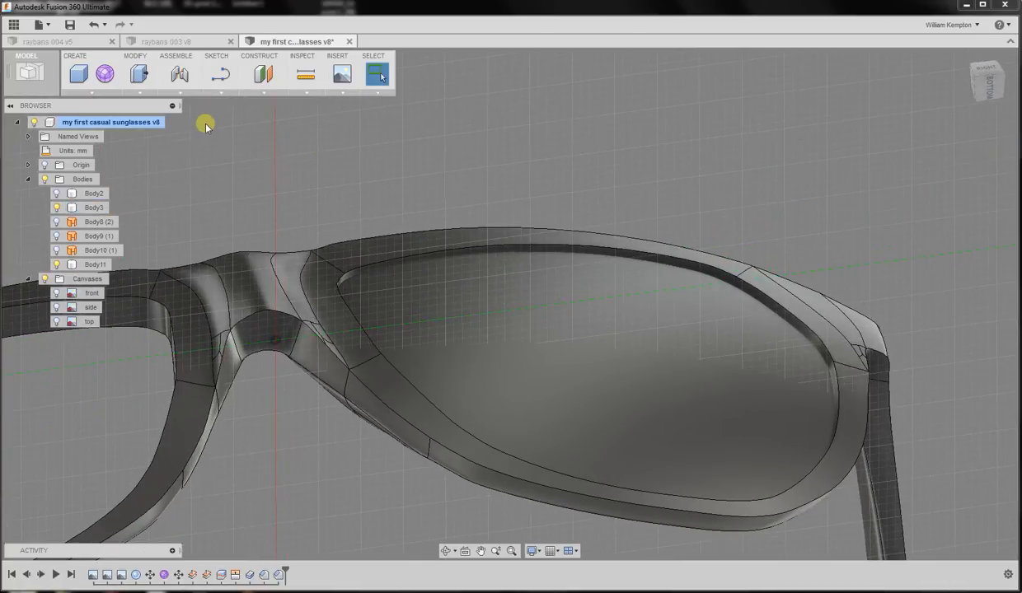
Step: Mirror the lens body across the centre origin plane for a matching second lens
click(135, 74)
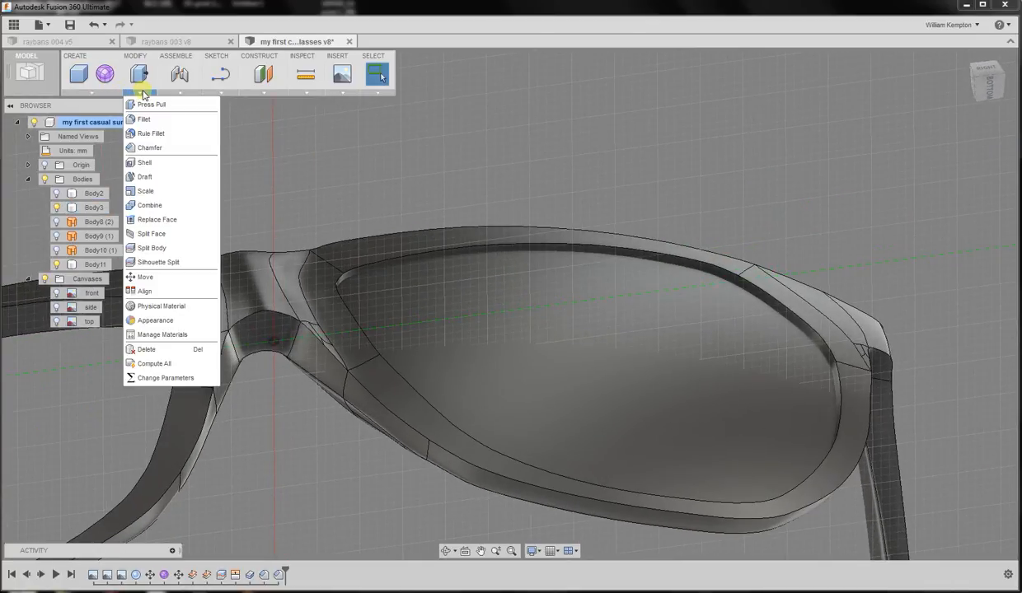
mouse_move(151, 234)
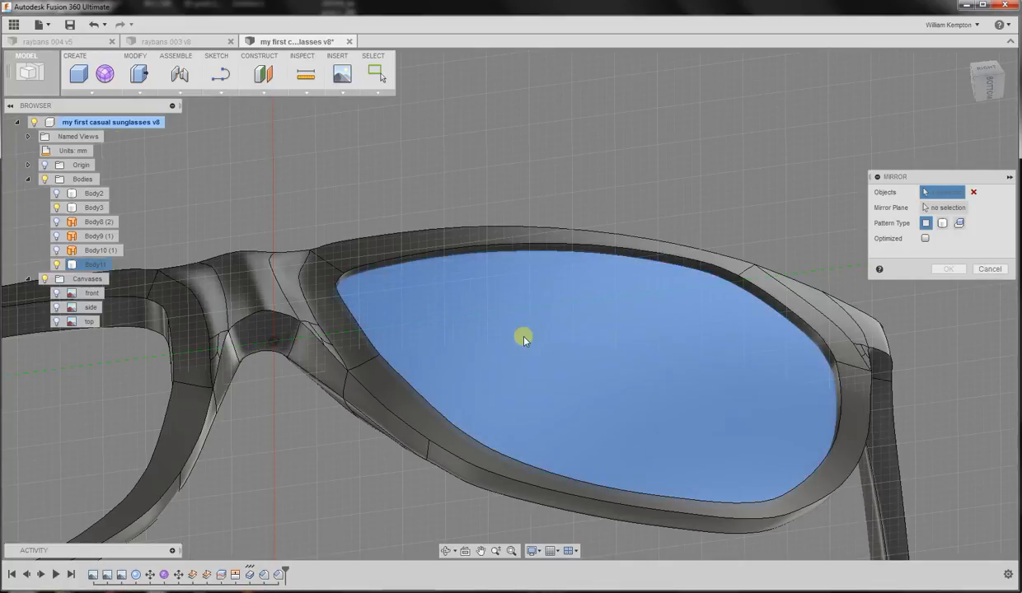
click(524, 340)
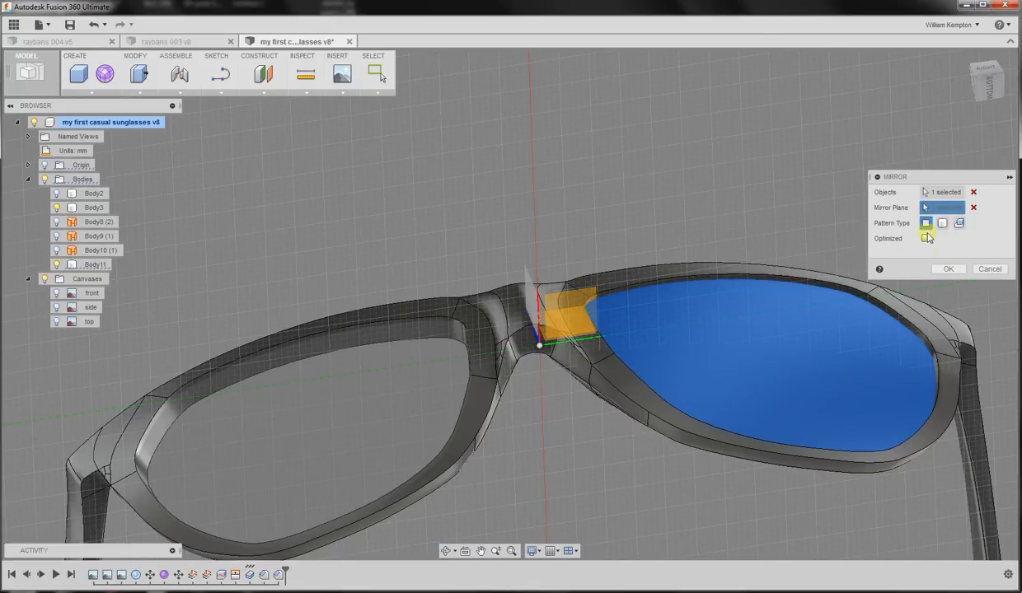
click(943, 223)
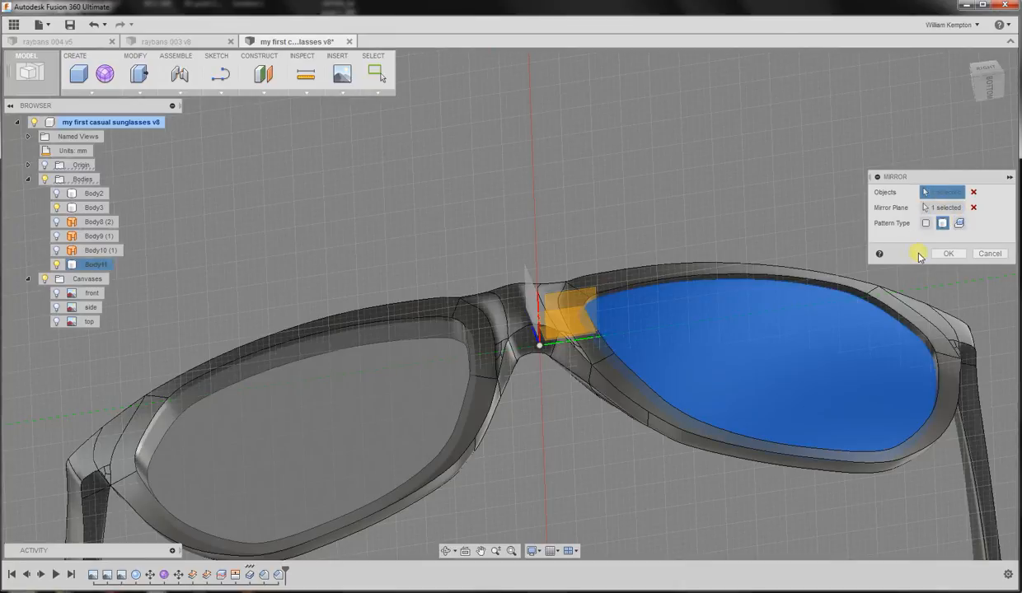
click(943, 224)
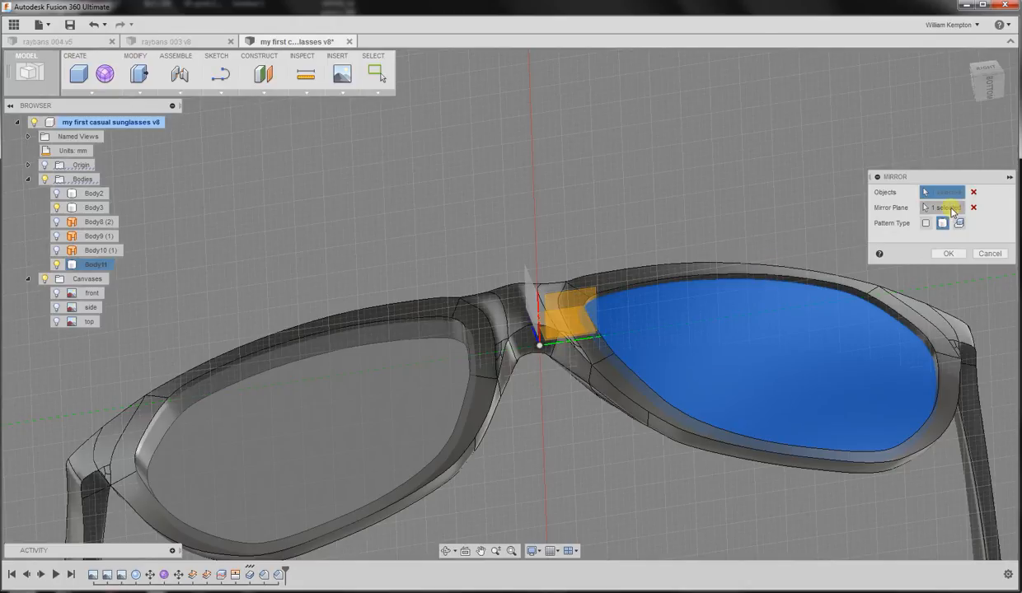
click(948, 254)
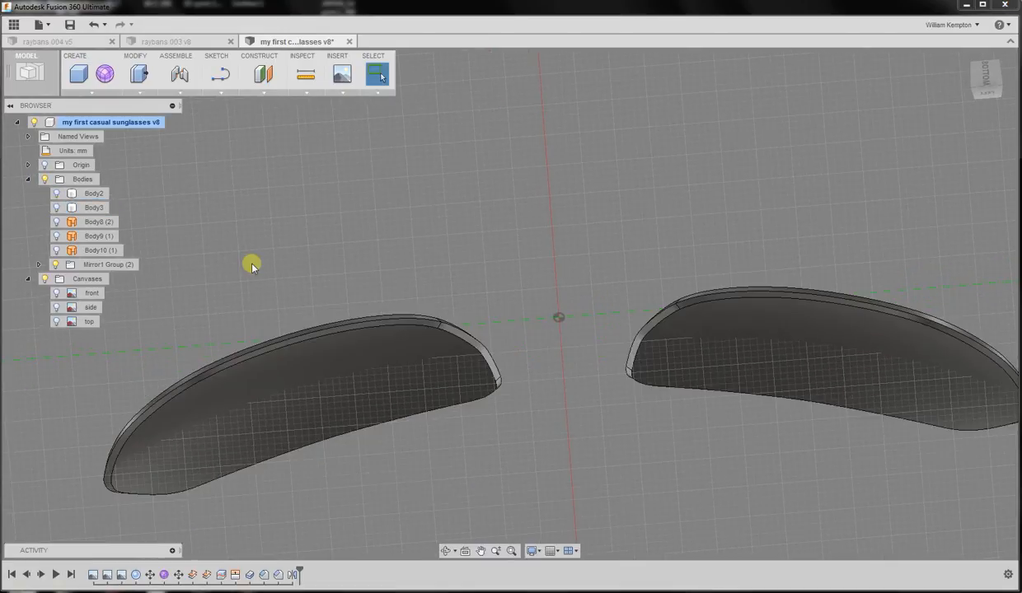
Step: Orbit the model to view the glasses with both lenses from the front
drag(250, 264, 458, 412)
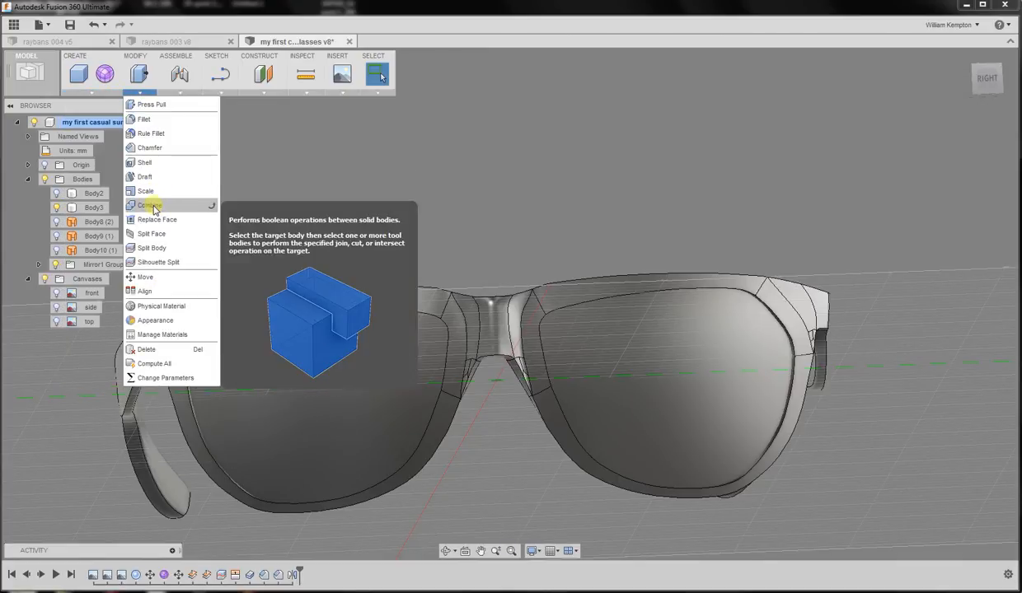
Step: Combine-cut the lens bodies from the frame with Keep Tools on, leaving grooves in the rims
click(146, 205)
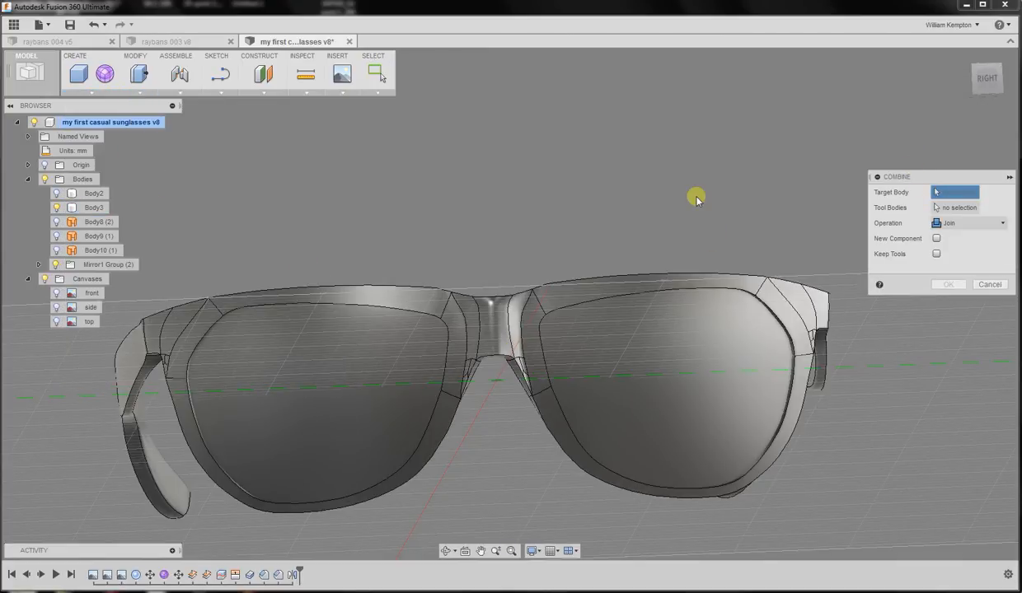
click(524, 336)
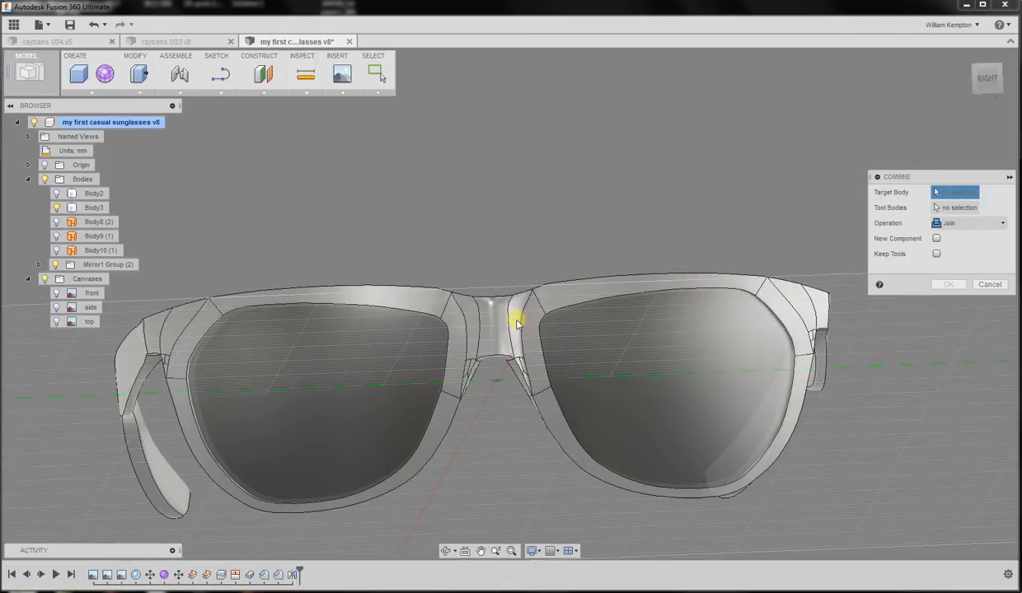
click(518, 323)
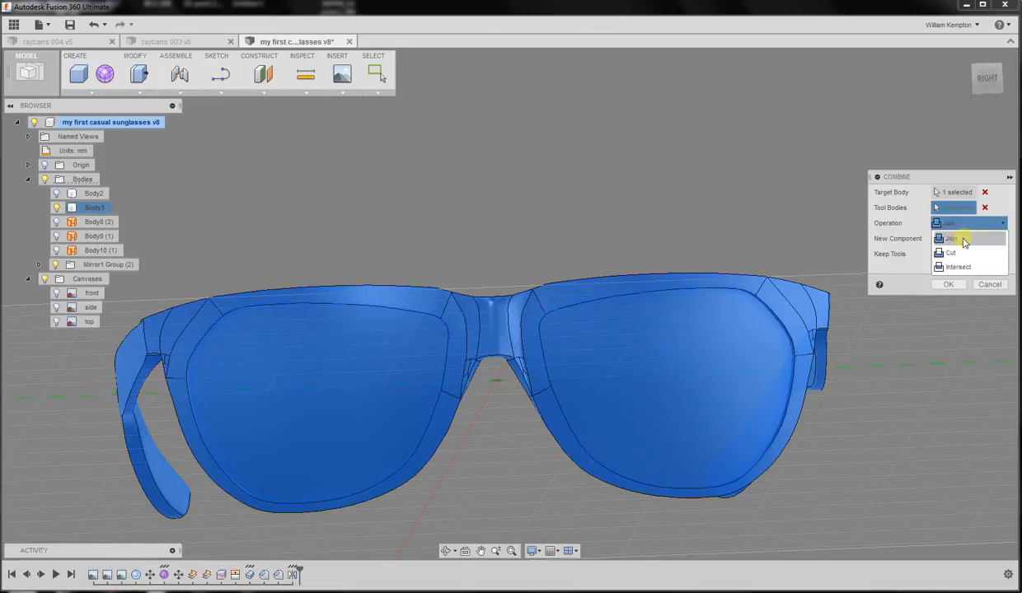
click(950, 254)
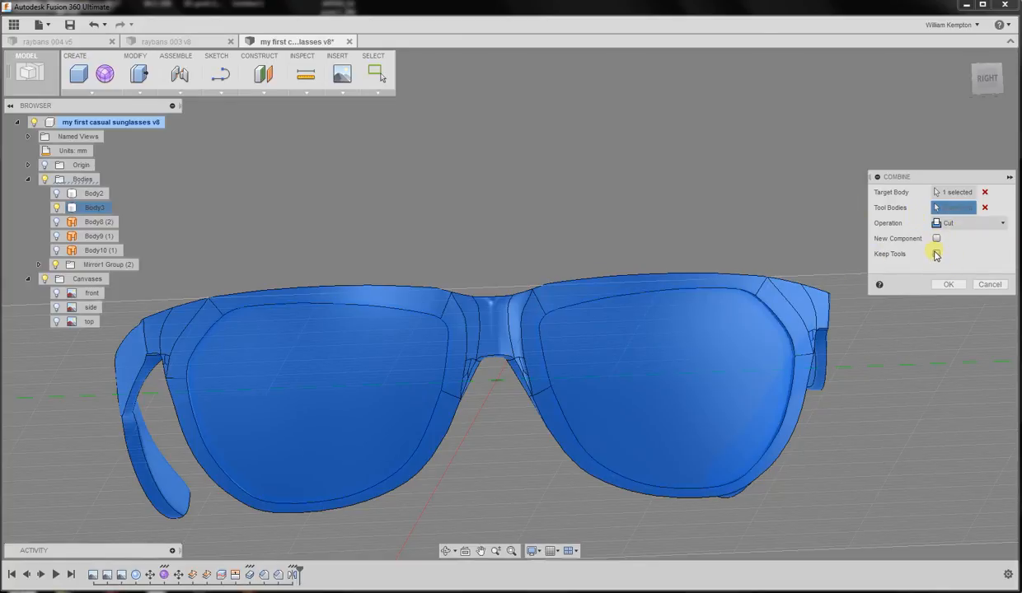
click(937, 254)
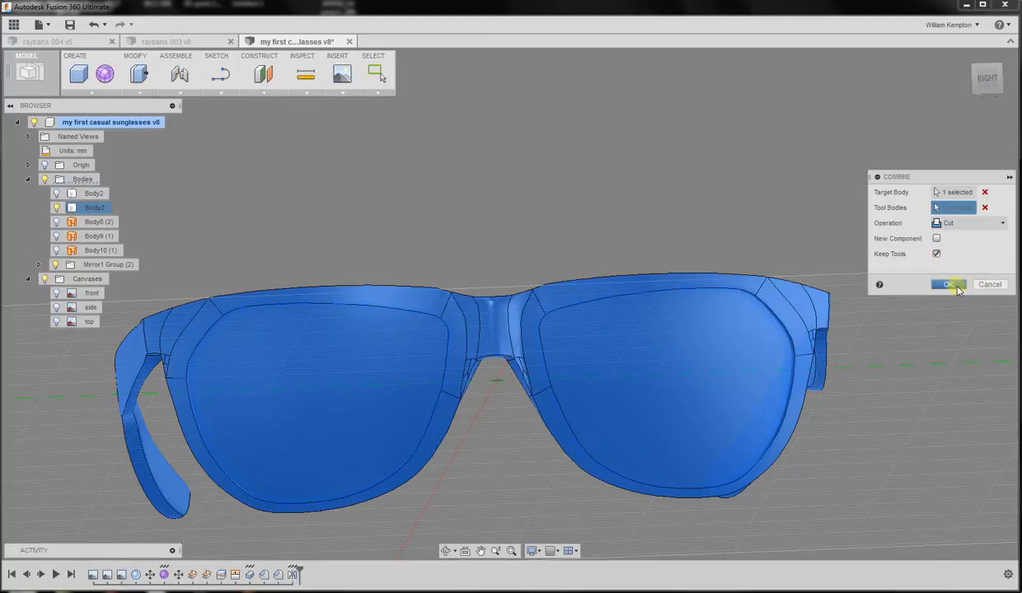
click(946, 284)
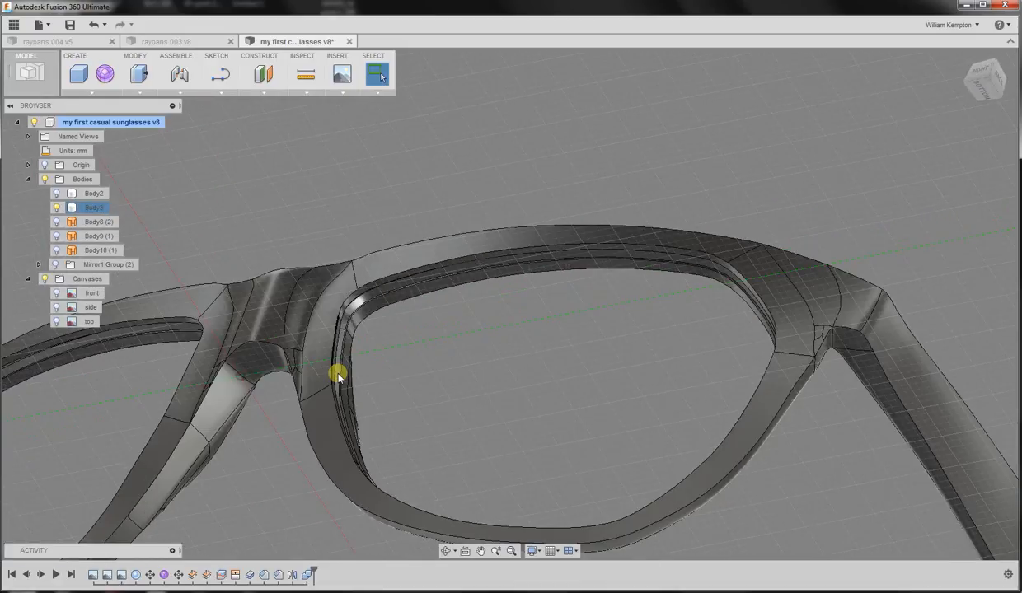
Step: Orbit in to inspect the rim grooves, then back out to the whole sunglasses
drag(338, 376, 404, 388)
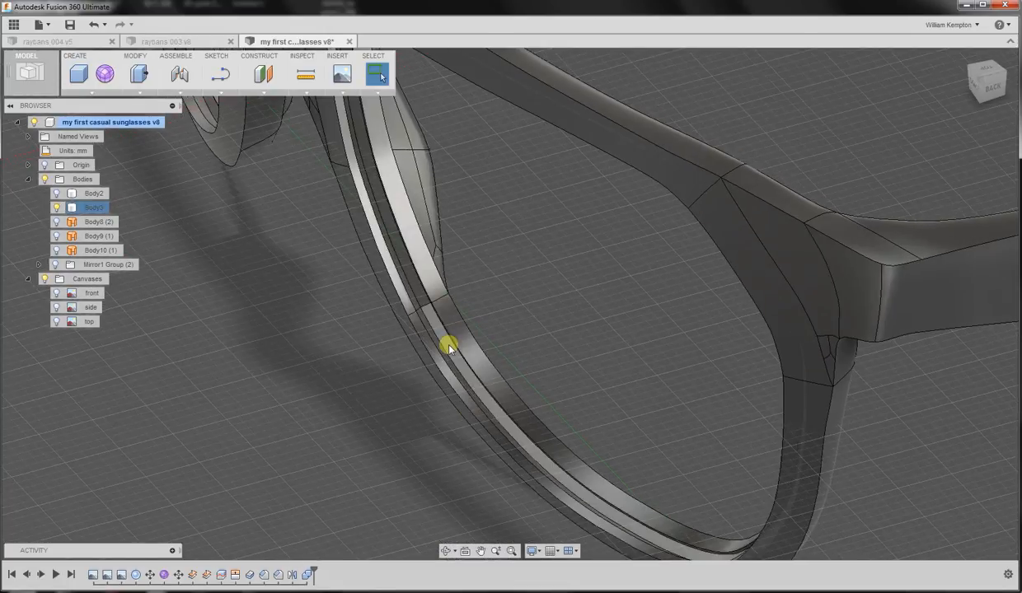
drag(449, 346, 603, 321)
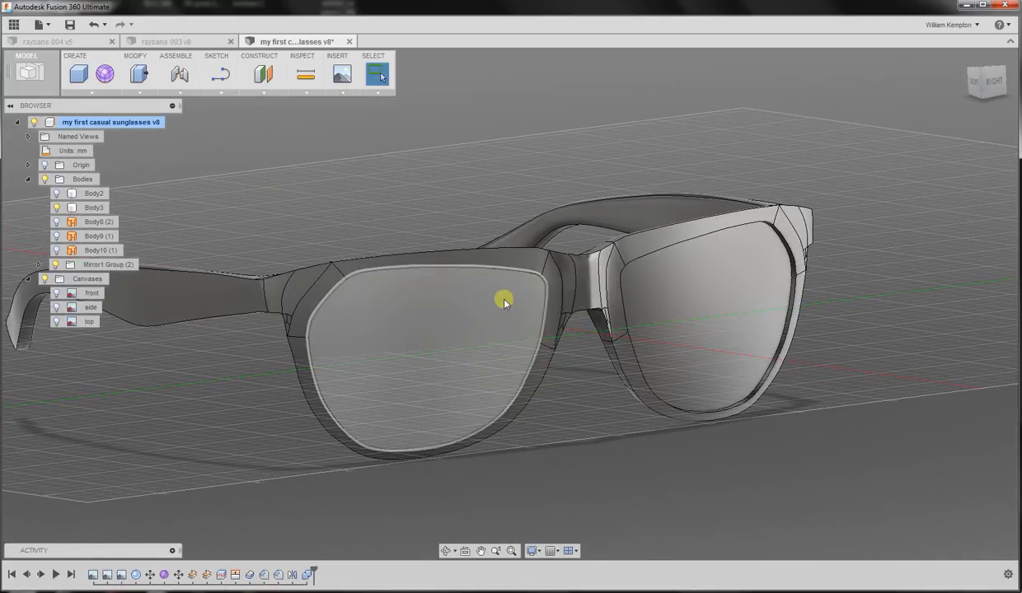
Step: Browse the Appearance library's Glass and Color Density materials for a tinted lens glass
click(376, 73)
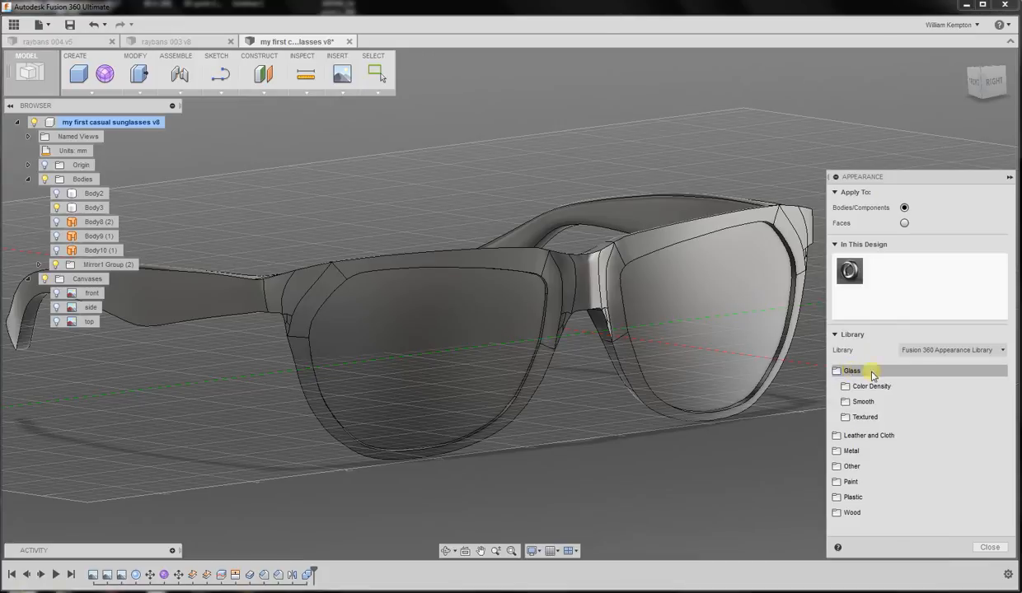
click(852, 369)
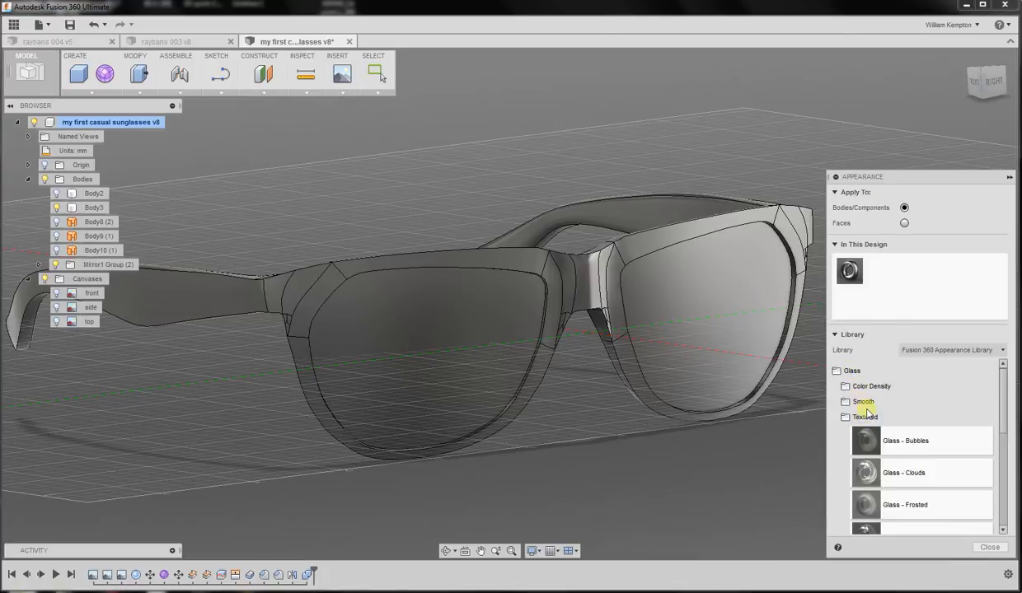
scroll(down, 3)
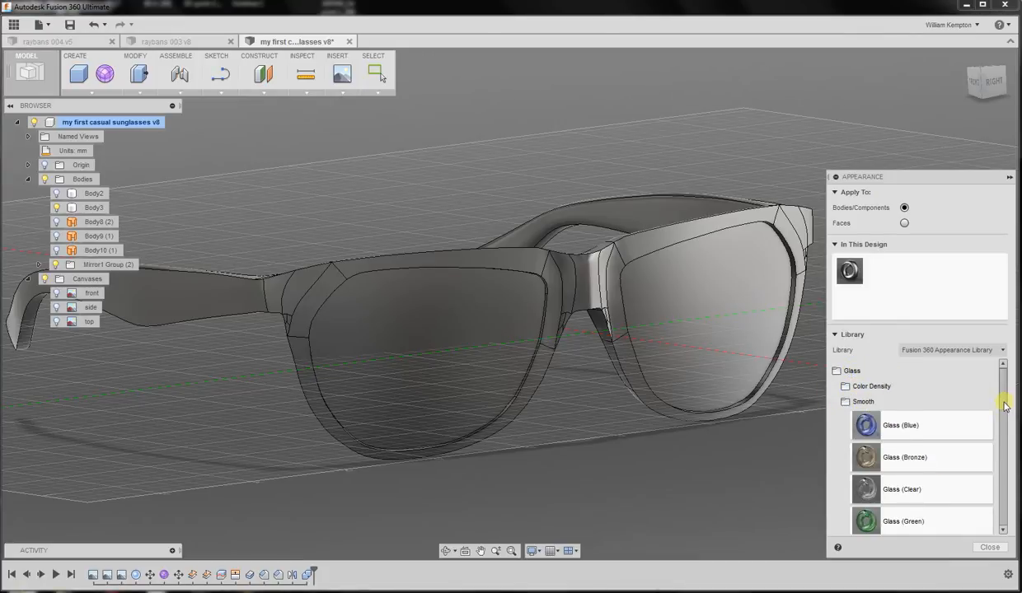
scroll(down, 3)
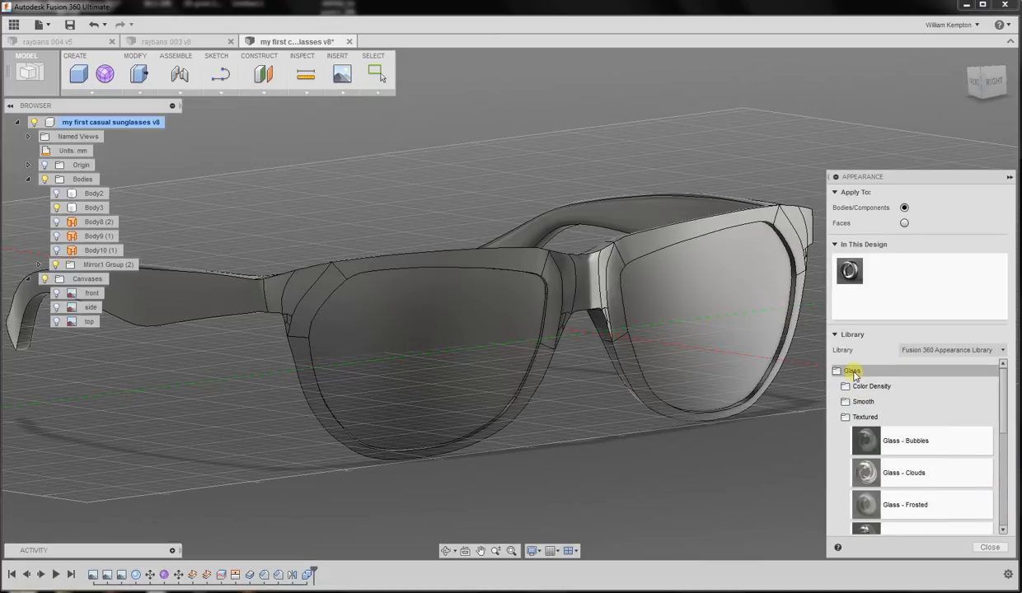
click(837, 369)
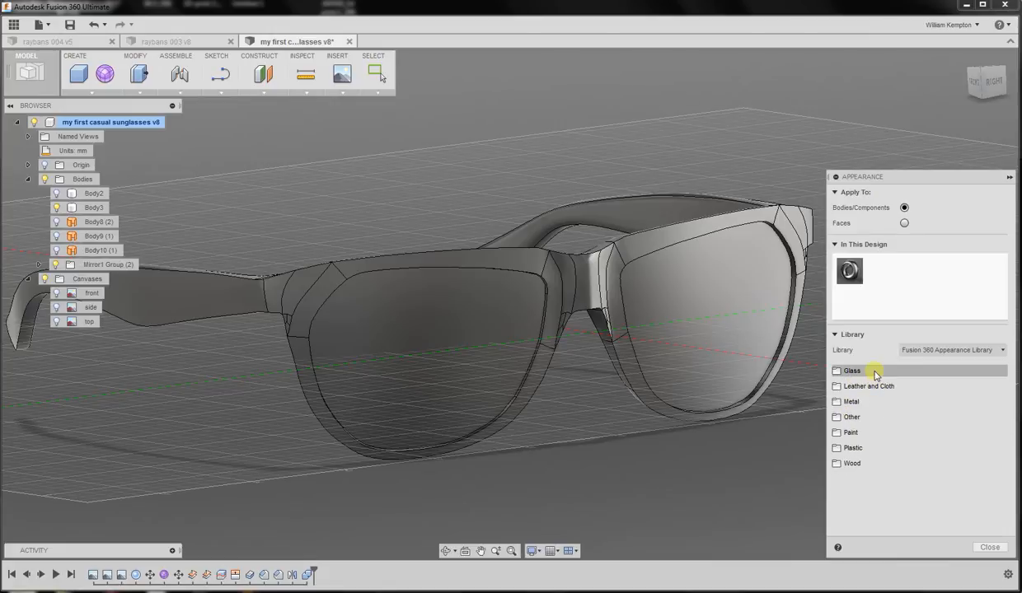
click(852, 369)
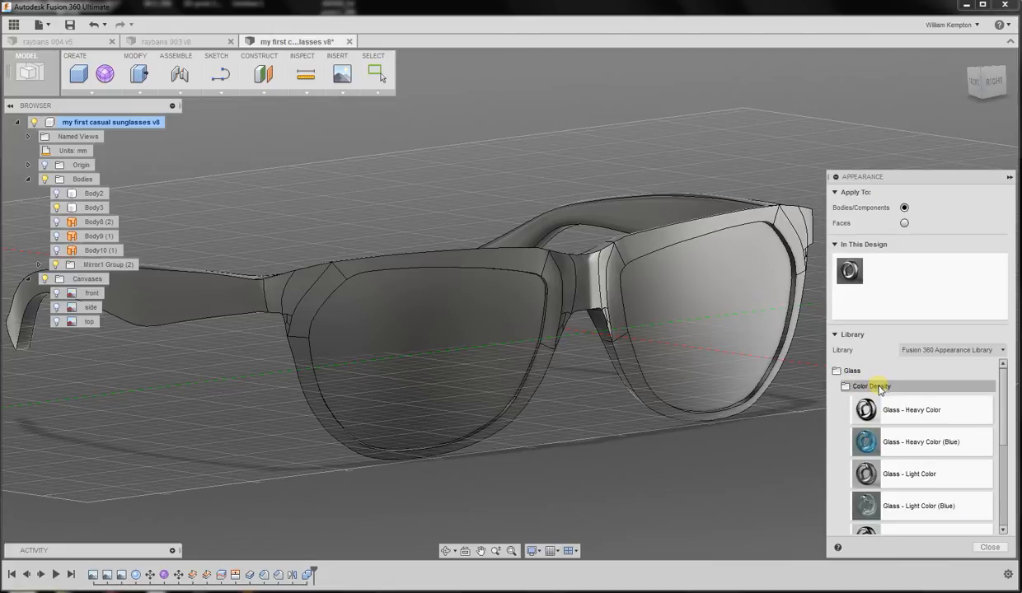
scroll(down, 3)
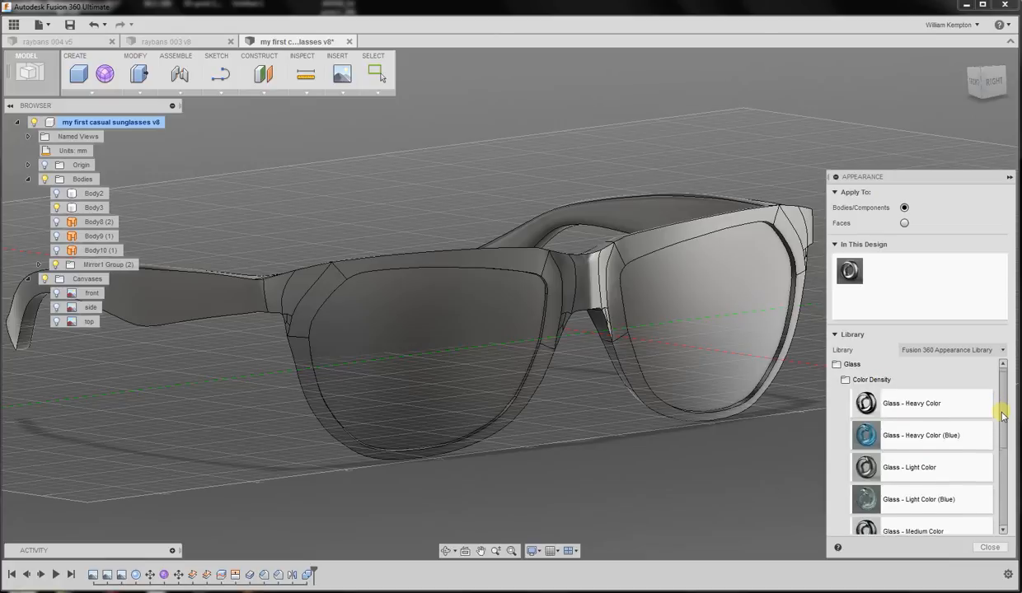
scroll(down, 3)
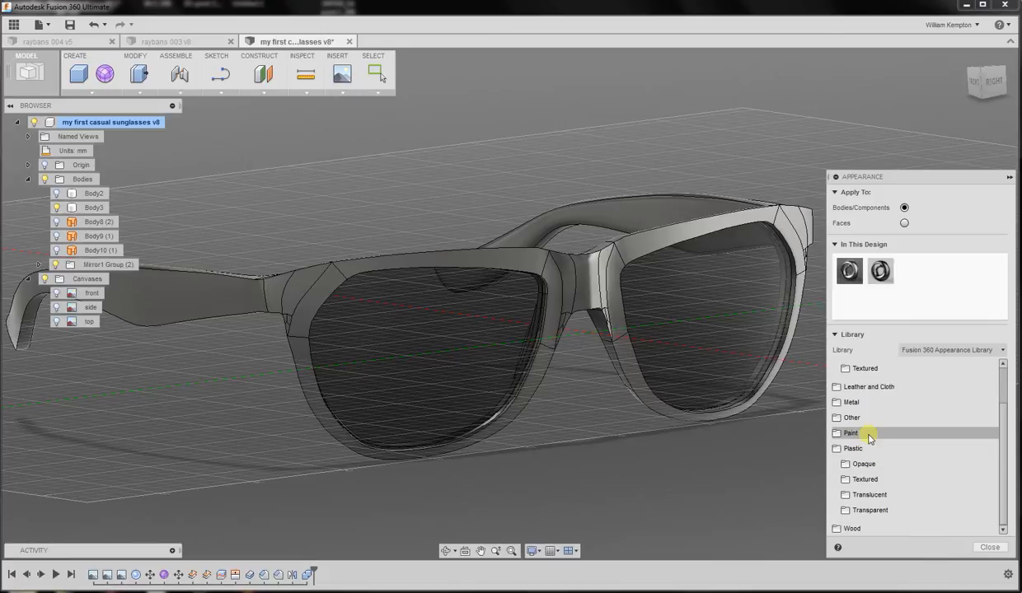
Step: Browse the Paint glossy materials and apply white enamel glossy paint to the frame body
click(851, 432)
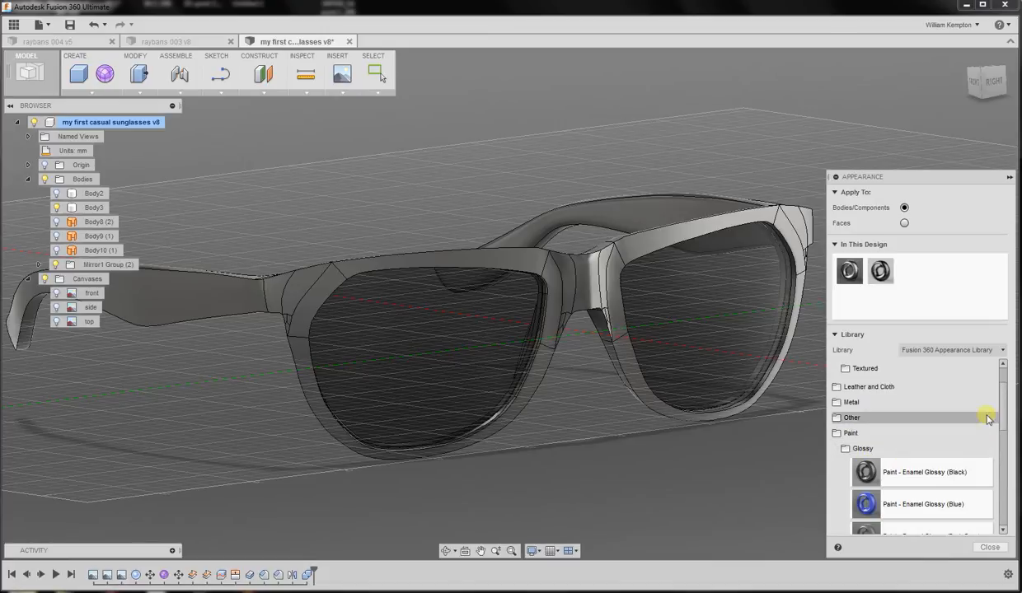
scroll(down, 3)
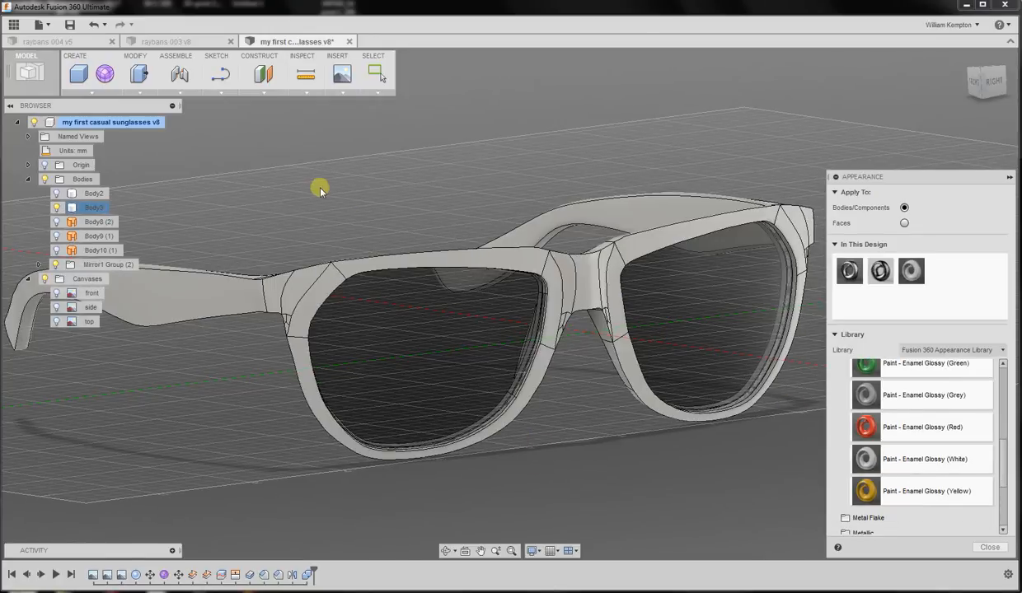
drag(320, 188, 290, 178)
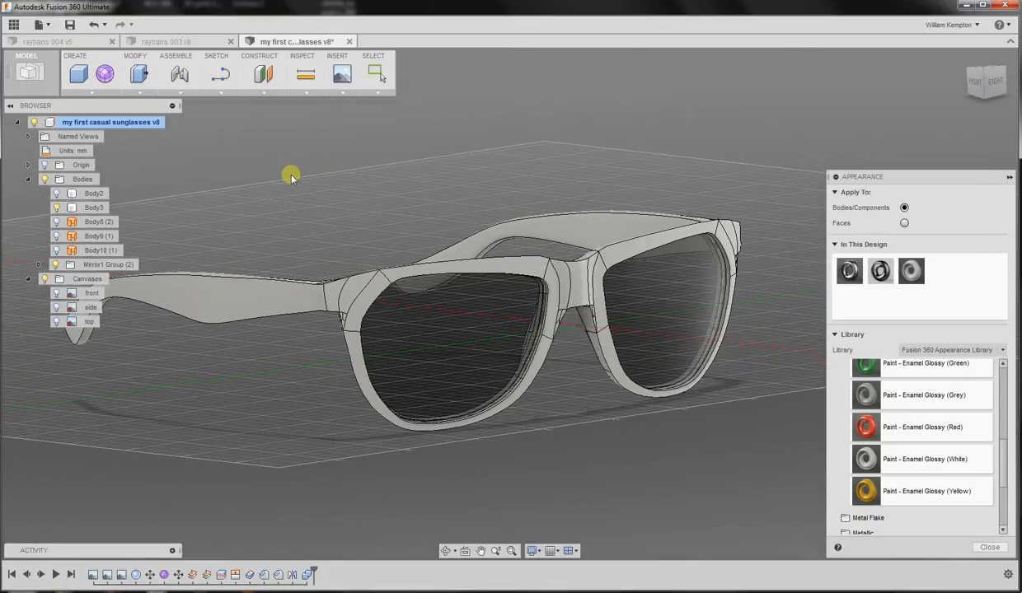
click(30, 72)
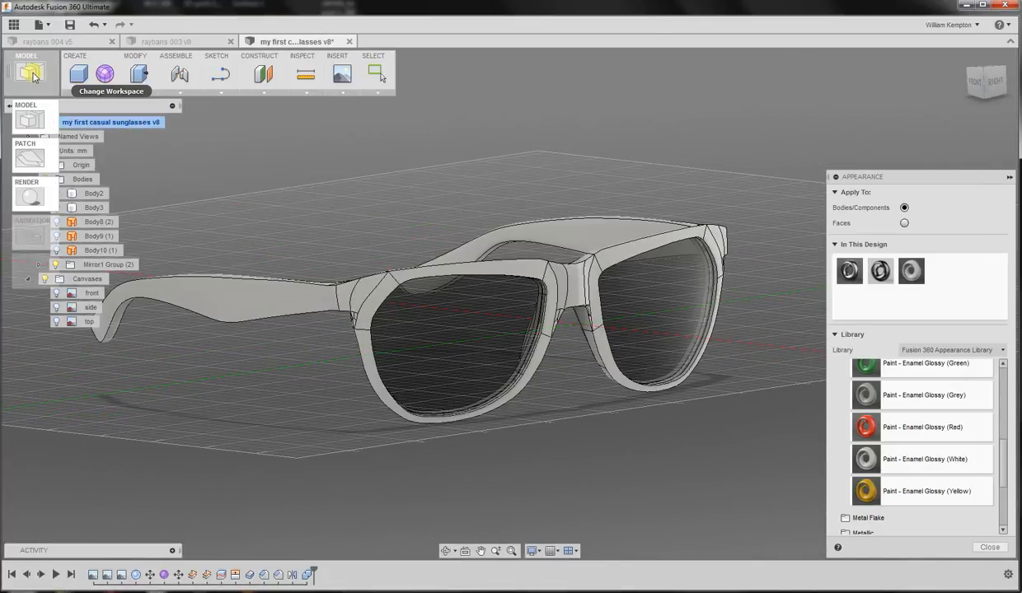
Step: Save the painted sunglasses design as a new version, v8
click(39, 25)
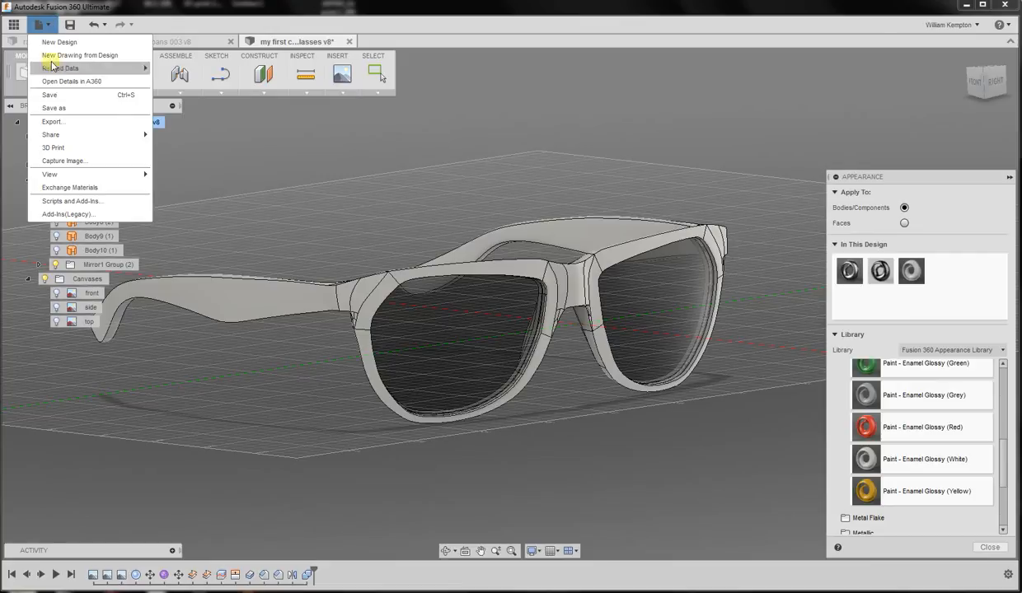
click(48, 94)
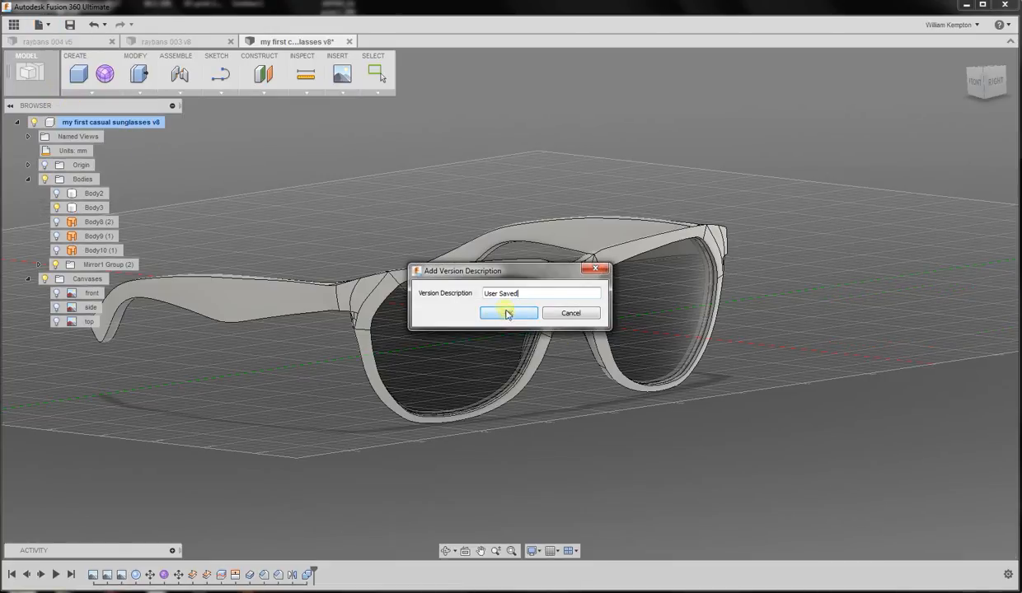
click(507, 314)
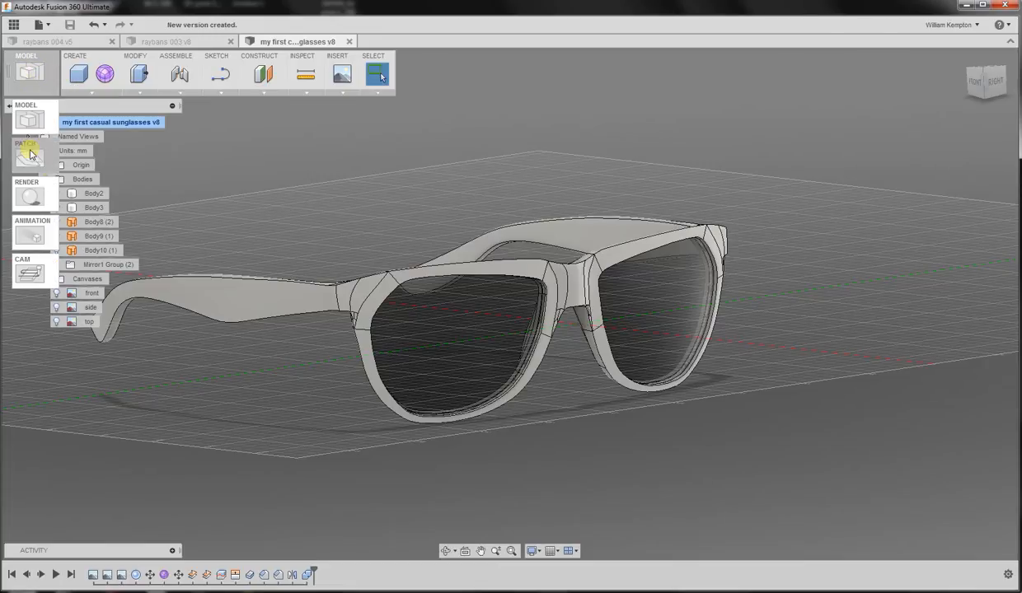
mouse_move(30, 194)
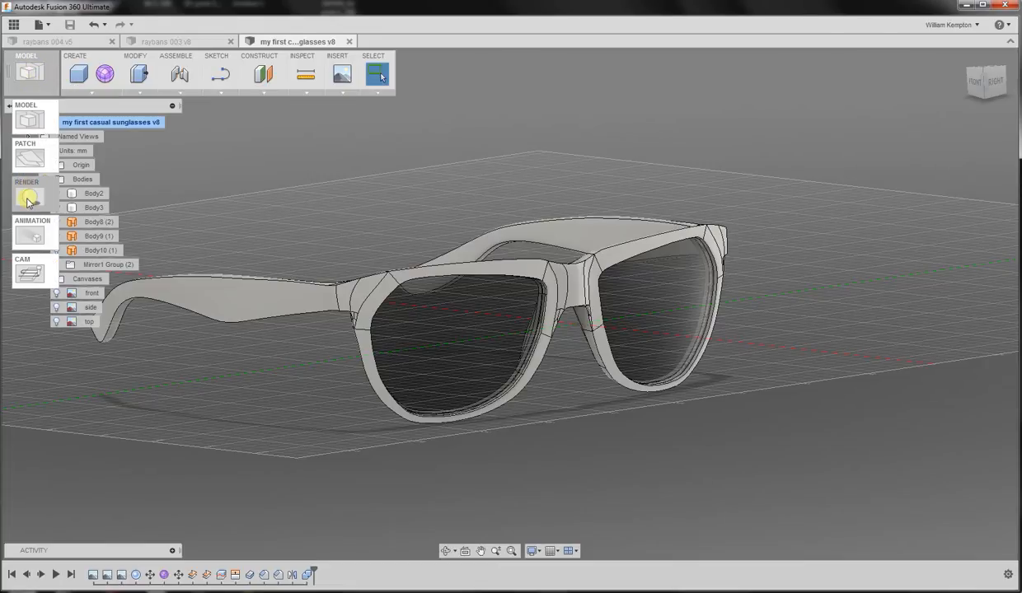
Step: Switch to the Render workspace and start an in-canvas ray-traced render of the sunglasses
click(29, 196)
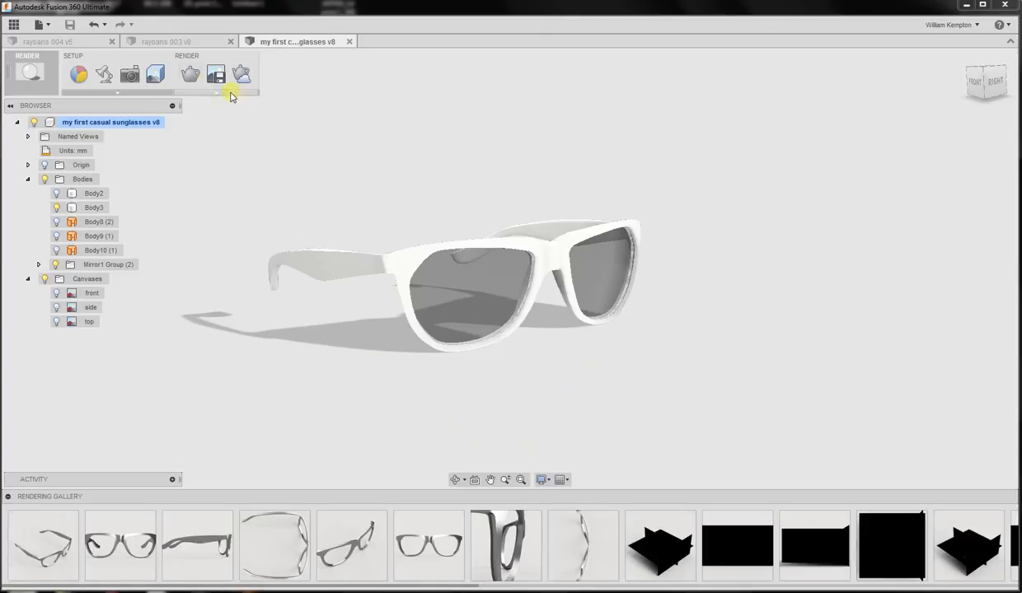
mouse_move(189, 76)
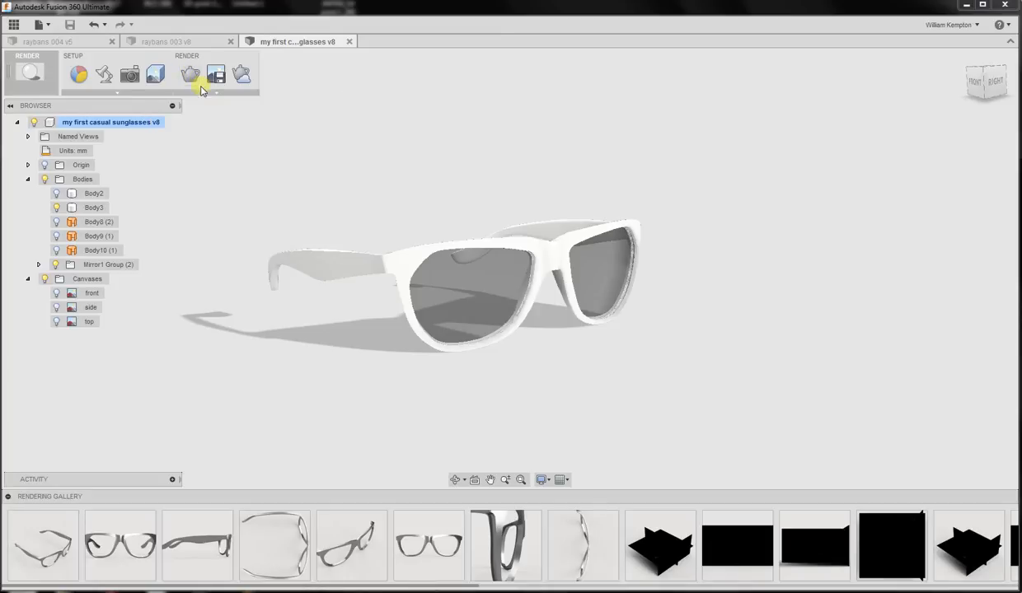
click(190, 74)
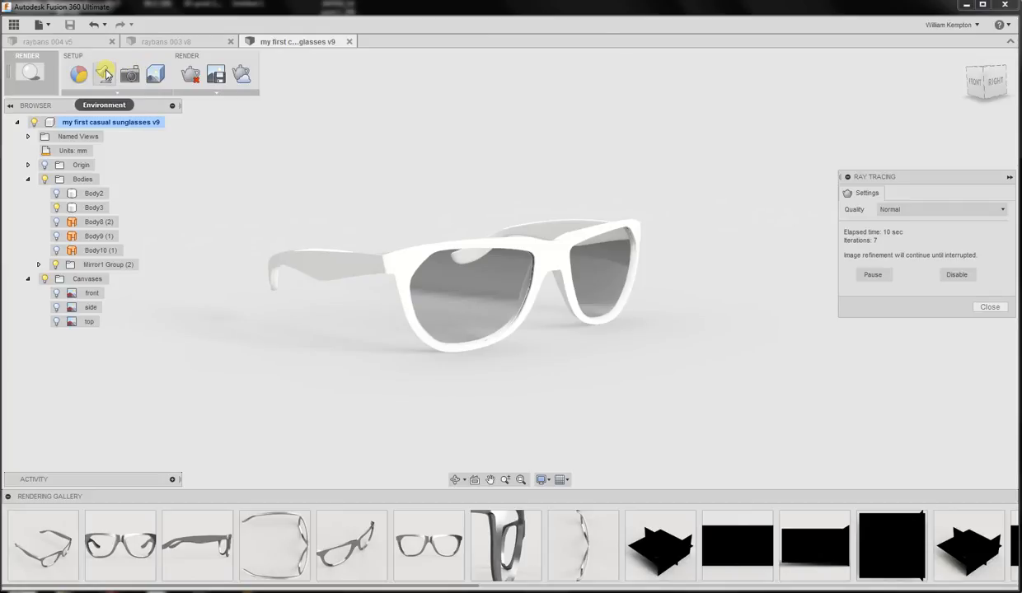
Step: Rotate the scene environment lighting around the frame and stop the ray-tracing preview
click(105, 74)
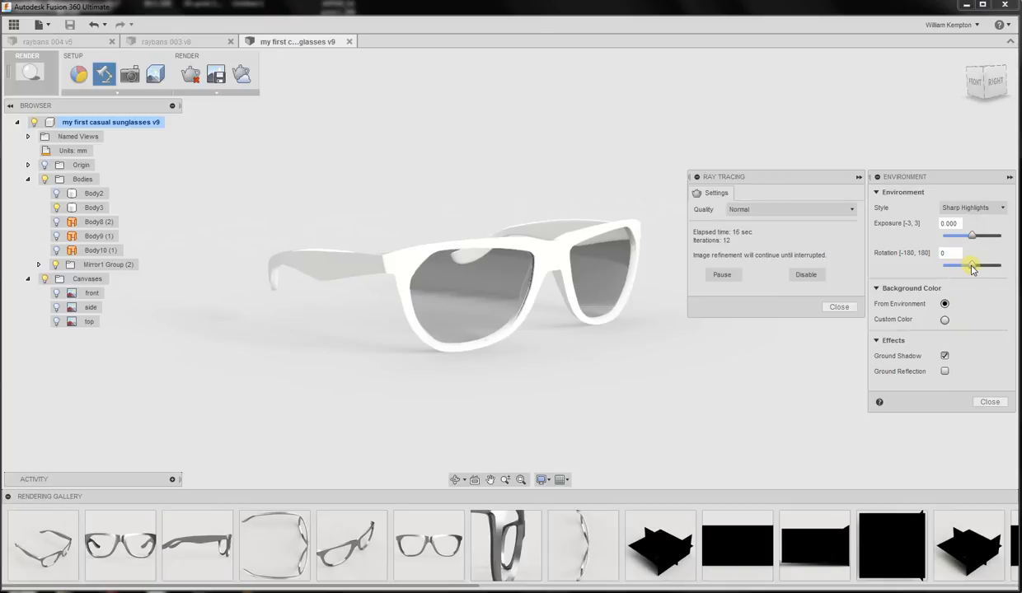
drag(971, 264, 986, 264)
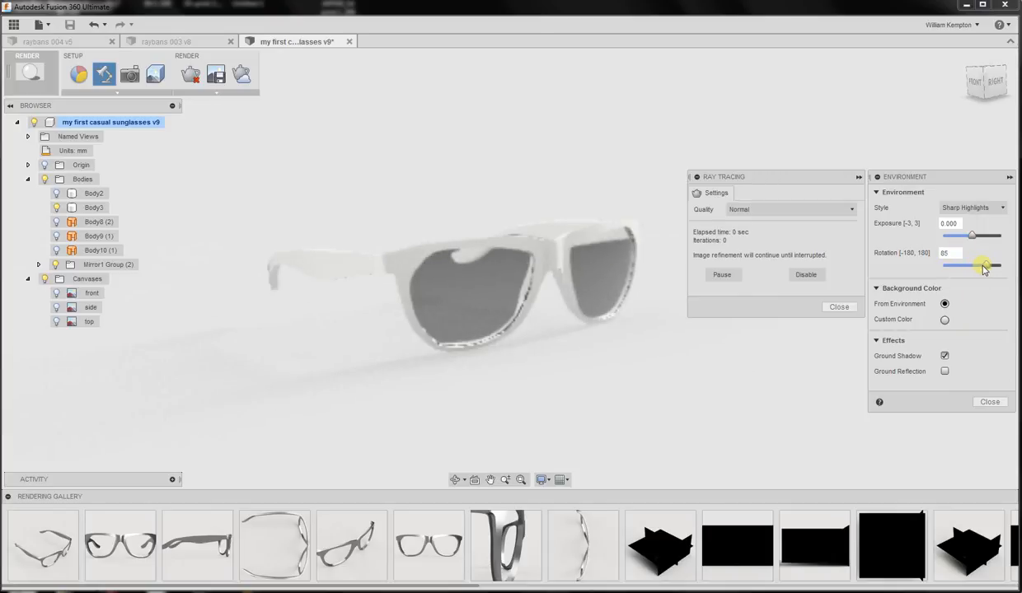
drag(986, 263, 976, 264)
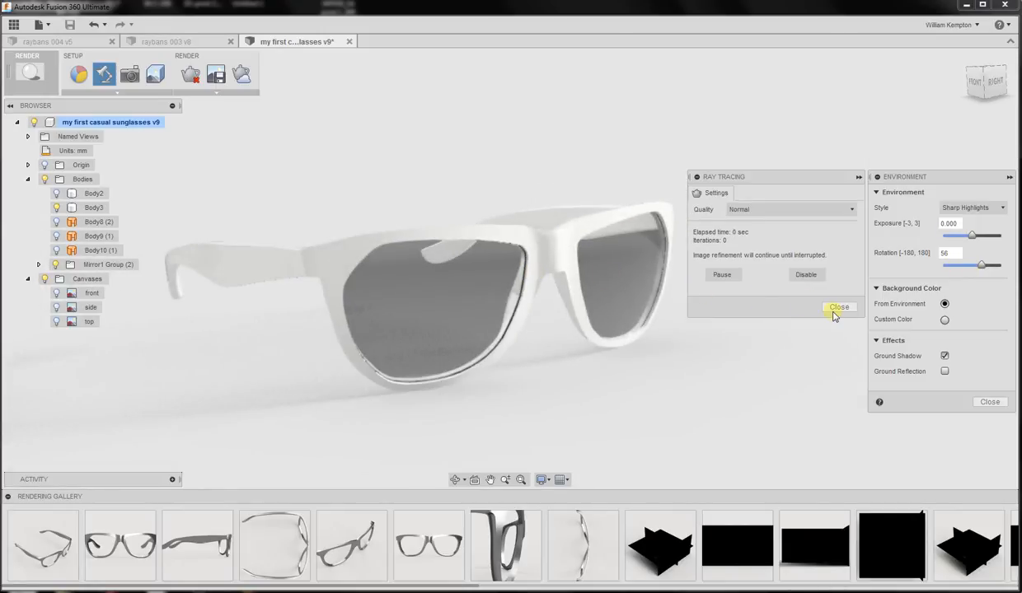
click(838, 307)
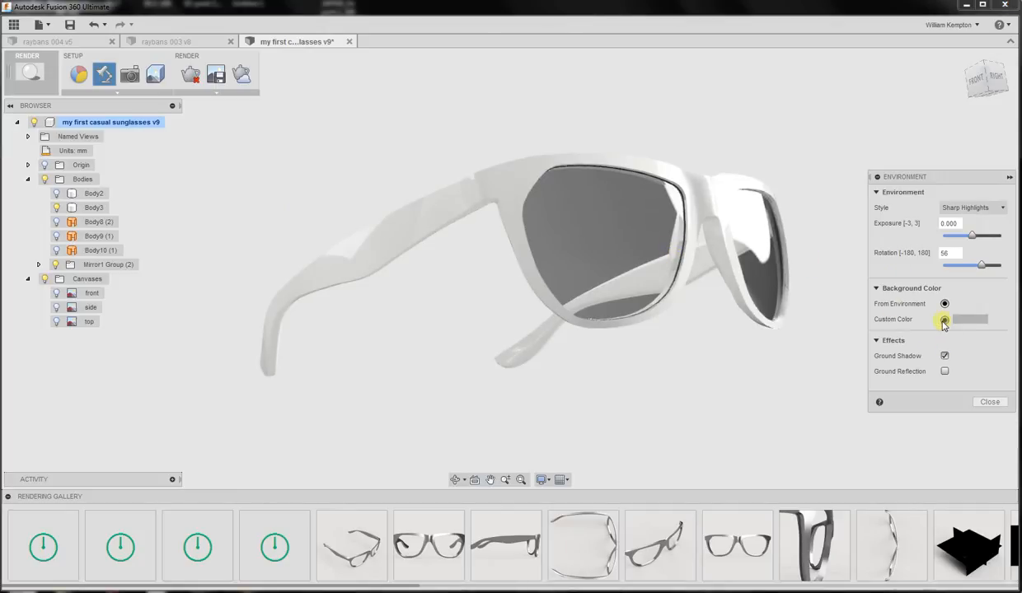
Step: Set the scene background to a custom dark gray colour and apply it
click(945, 320)
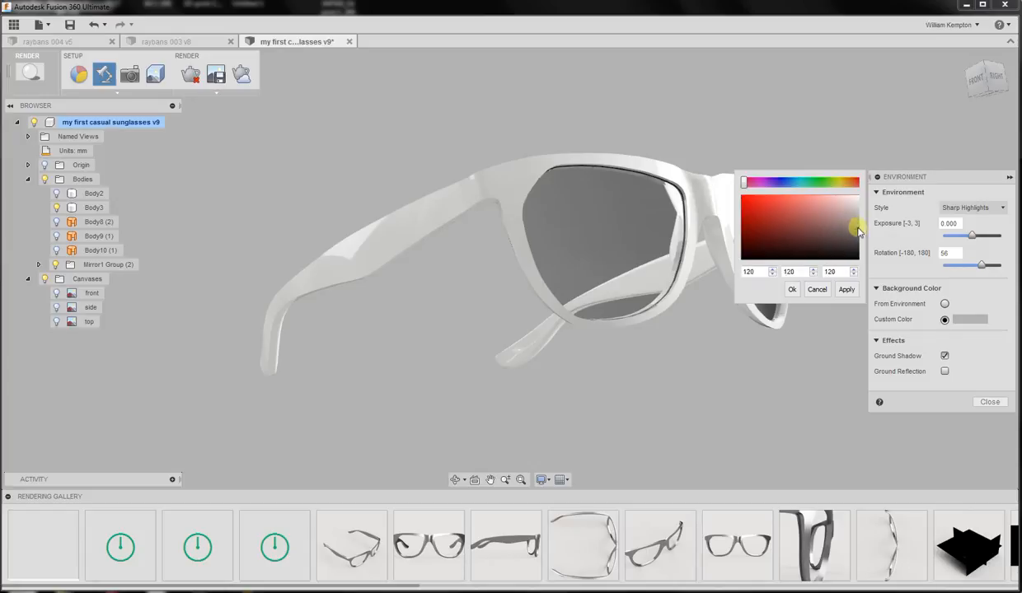
click(847, 290)
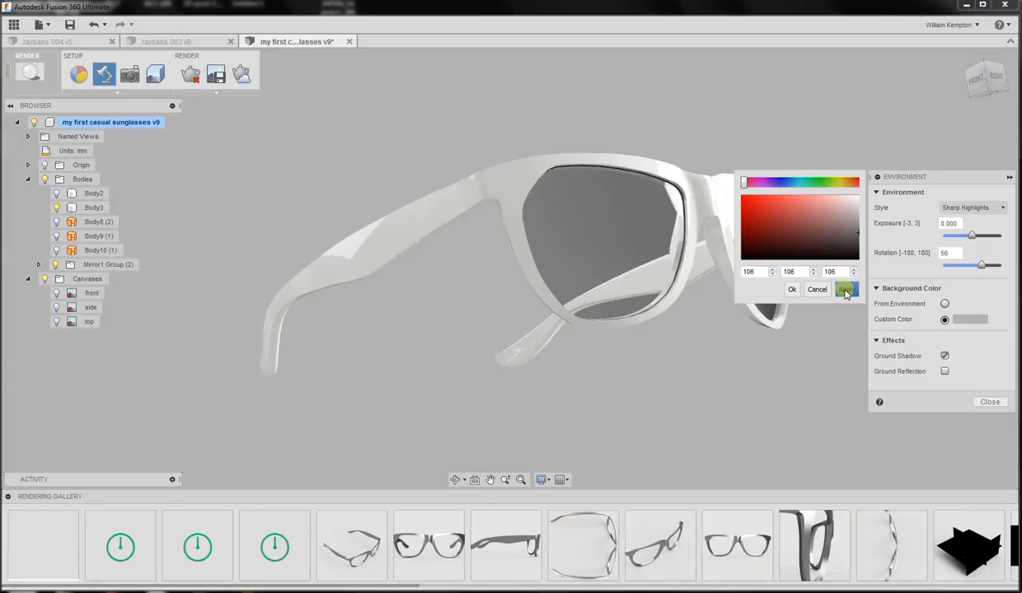
click(834, 244)
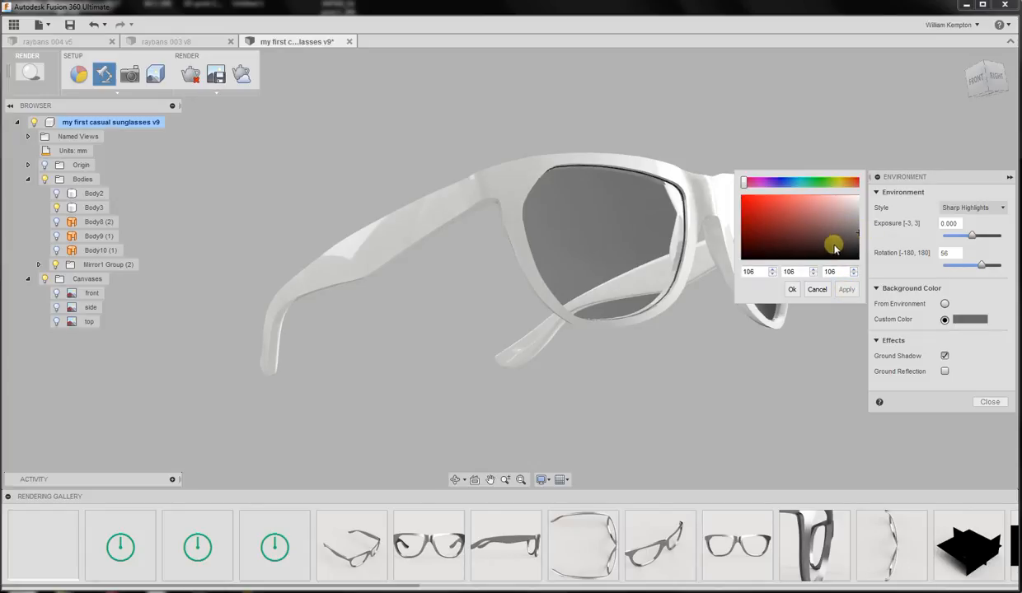
click(846, 291)
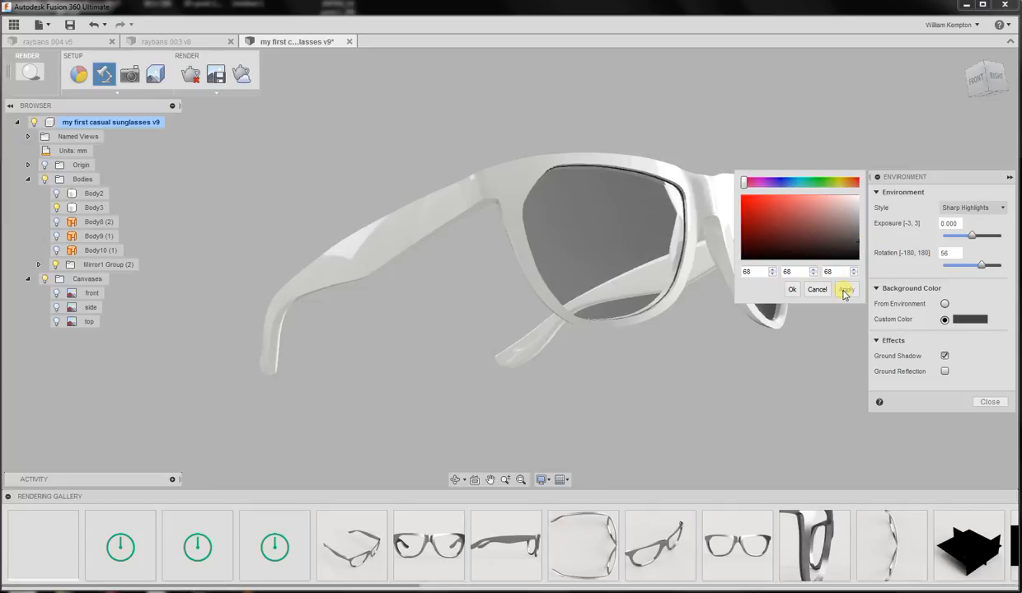